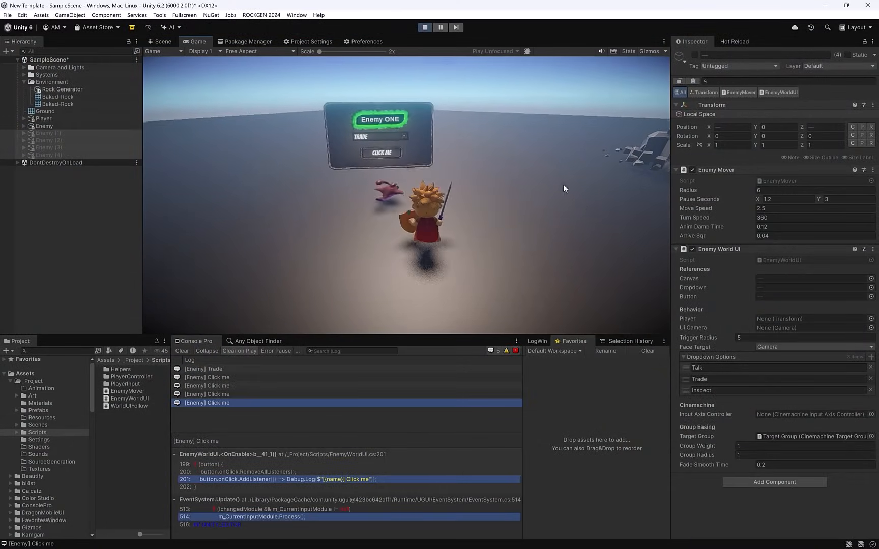
Choose Trade from the enemy's world-space TMP dropdown in the Game view
click(380, 136)
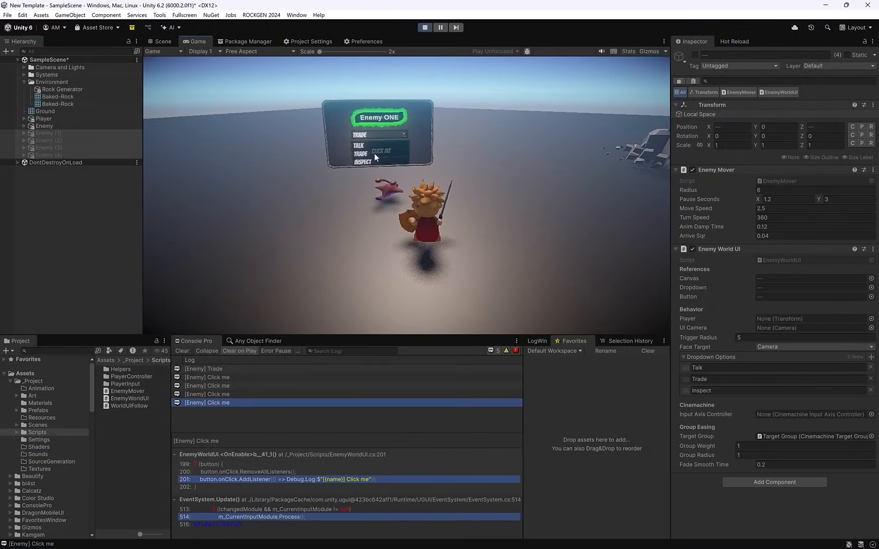
click(381, 153)
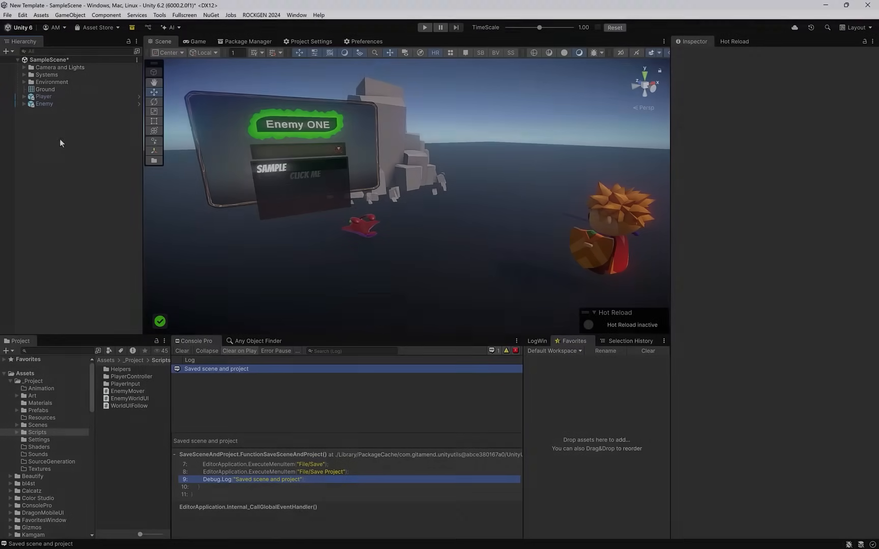
Create a UI Canvas from the Hierarchy menu and set its Render Mode to World Space
right_click(61, 143)
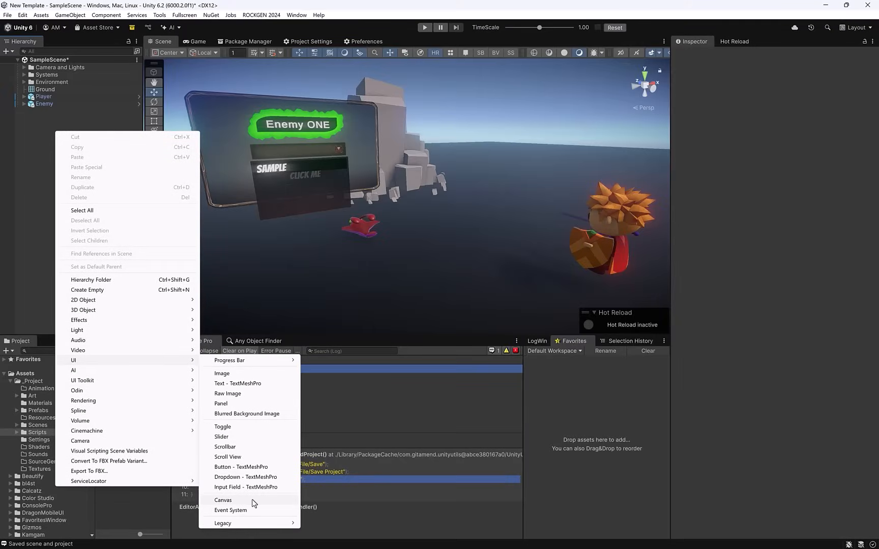
click(223, 499)
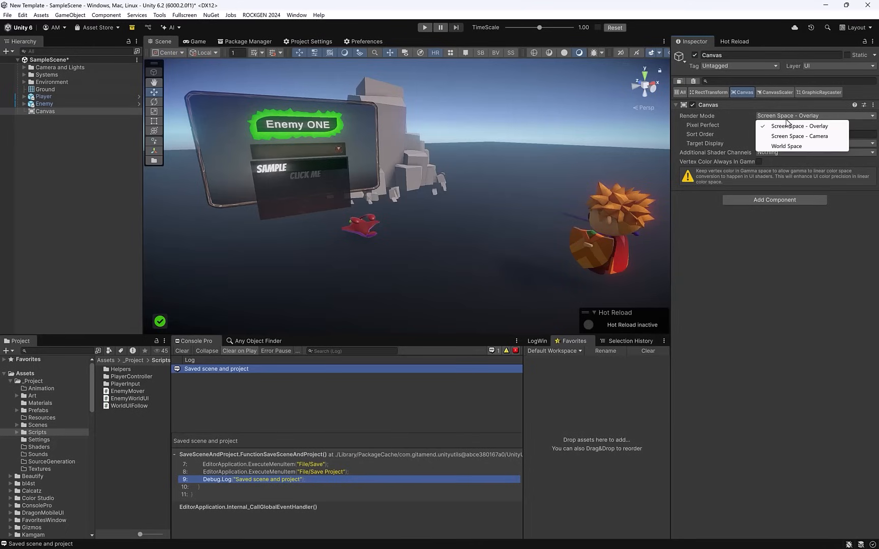
click(786, 146)
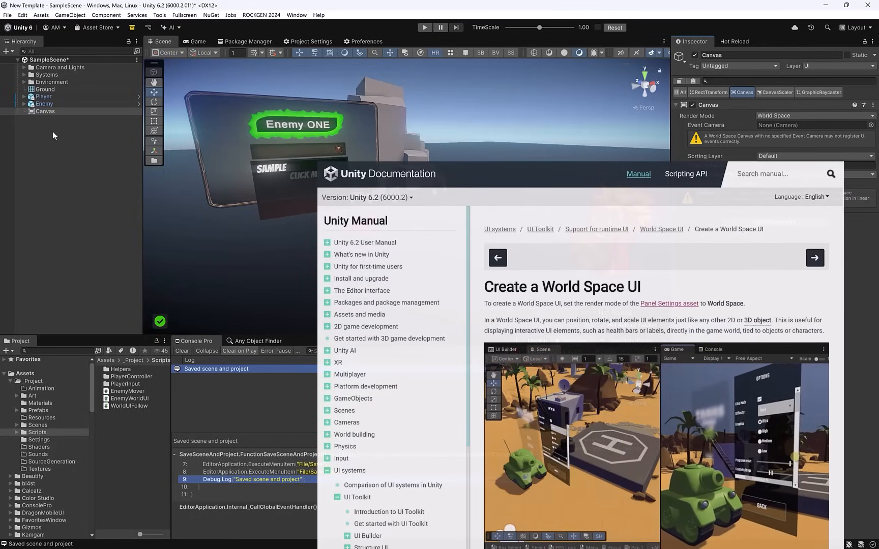
Select the test Canvas in the Hierarchy so it can be deleted
click(45, 111)
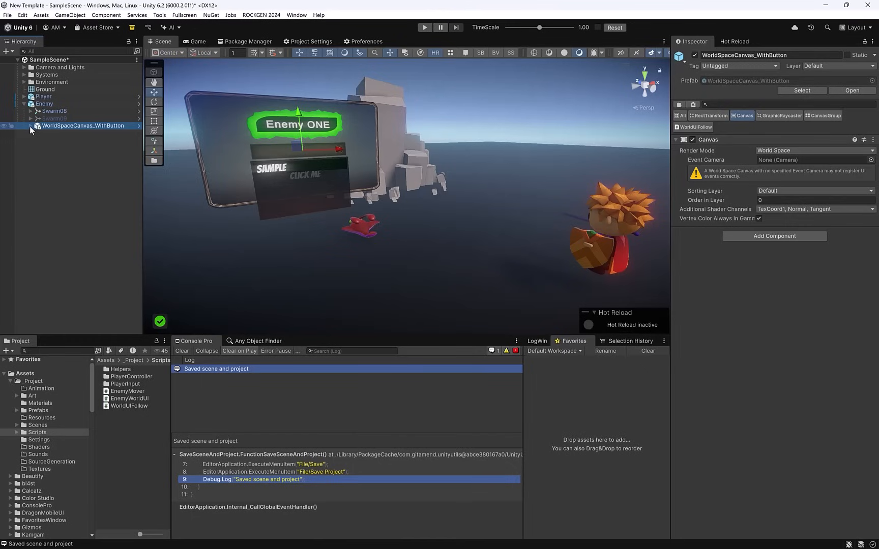
Expand WorldSpaceCanvas_WithButton and inspect its WorldSpaceDropdown_TMP and Button (Jitter) children
click(31, 126)
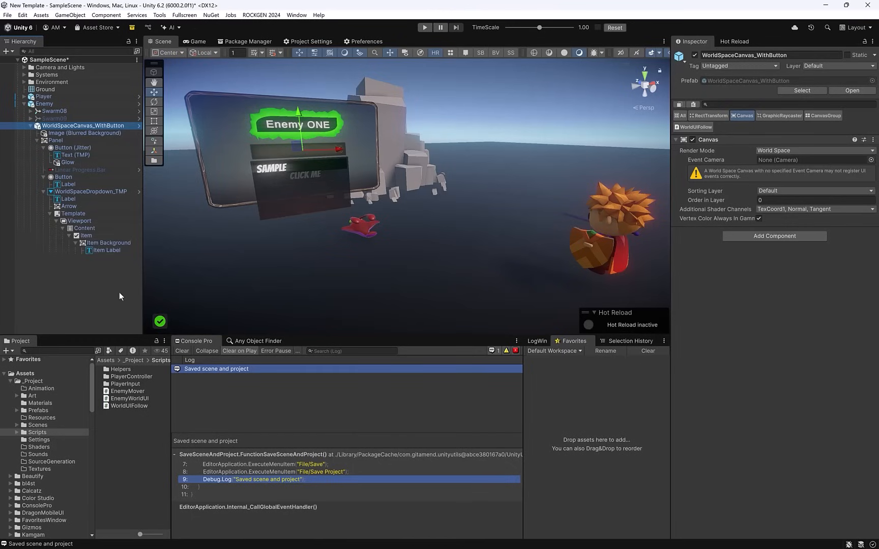
click(90, 192)
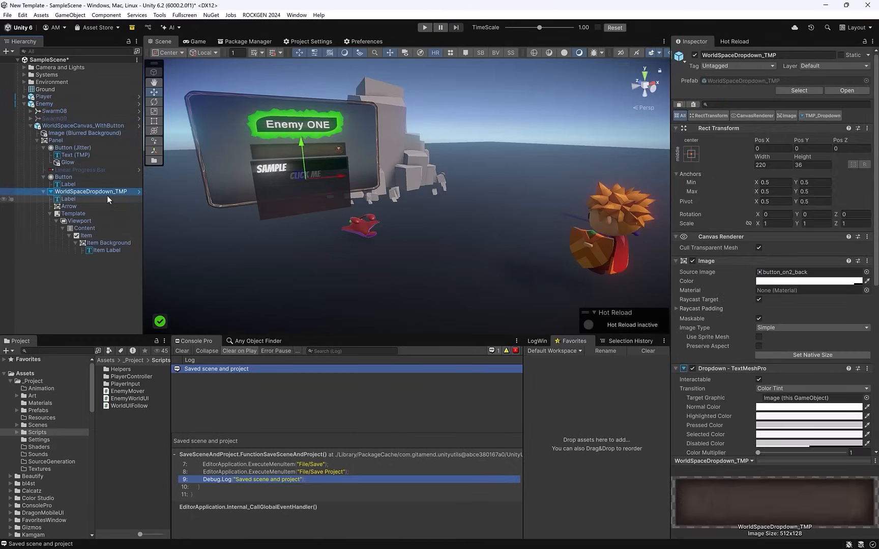
mouse_move(255, 237)
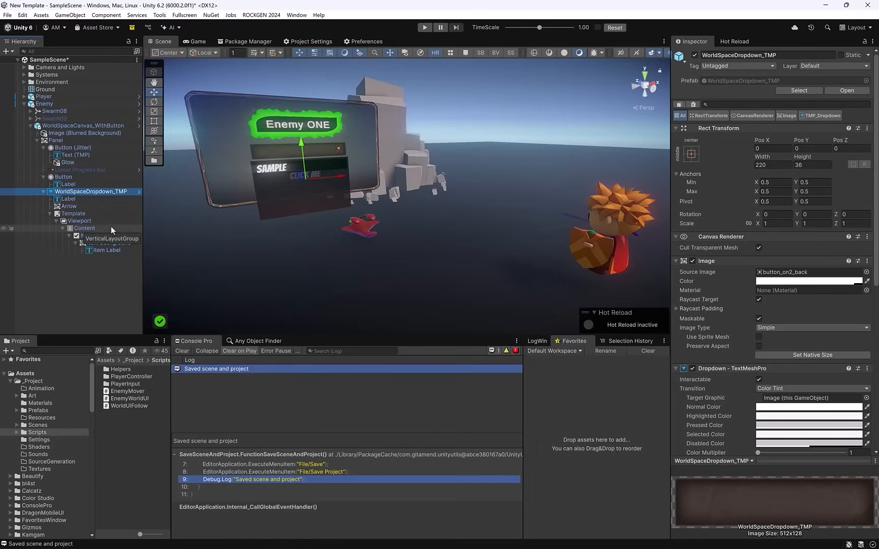
click(73, 147)
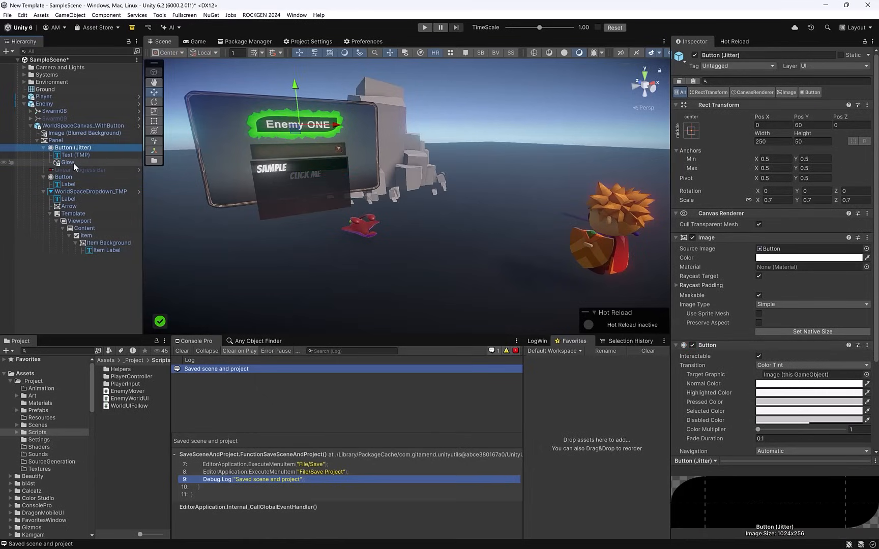
click(424, 27)
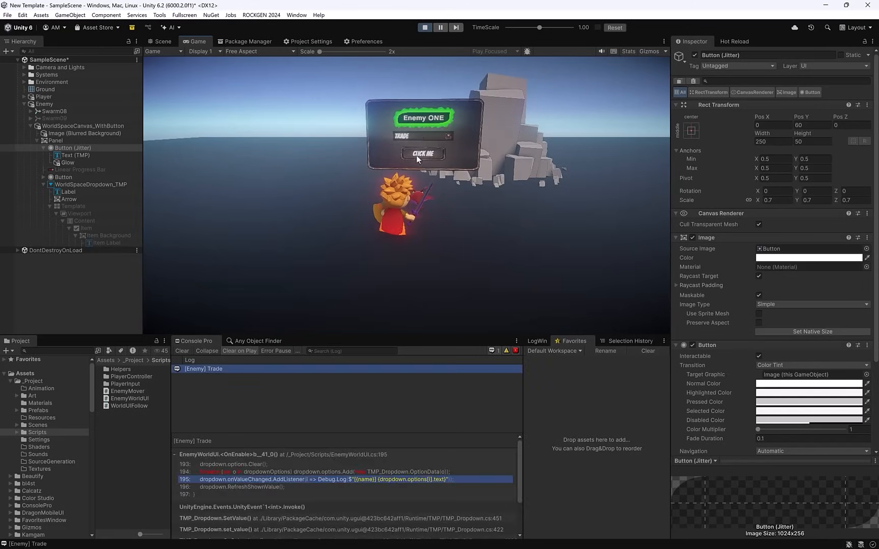
Press the enemy's CLICK ME button twice in play mode, then stop the test
click(423, 154)
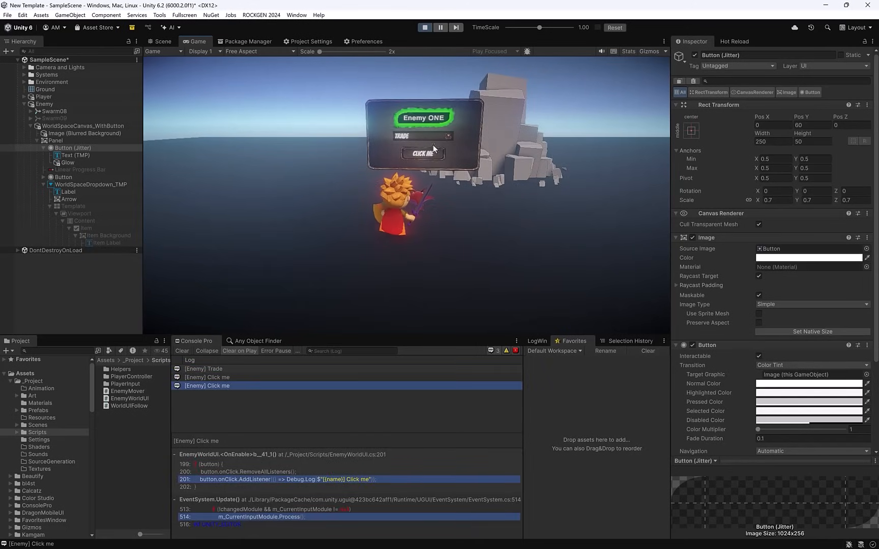
click(424, 137)
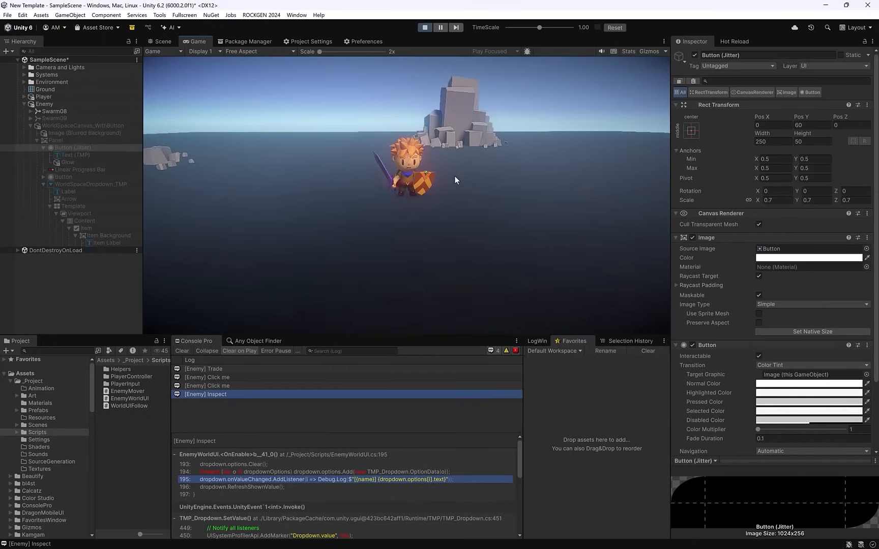
click(163, 41)
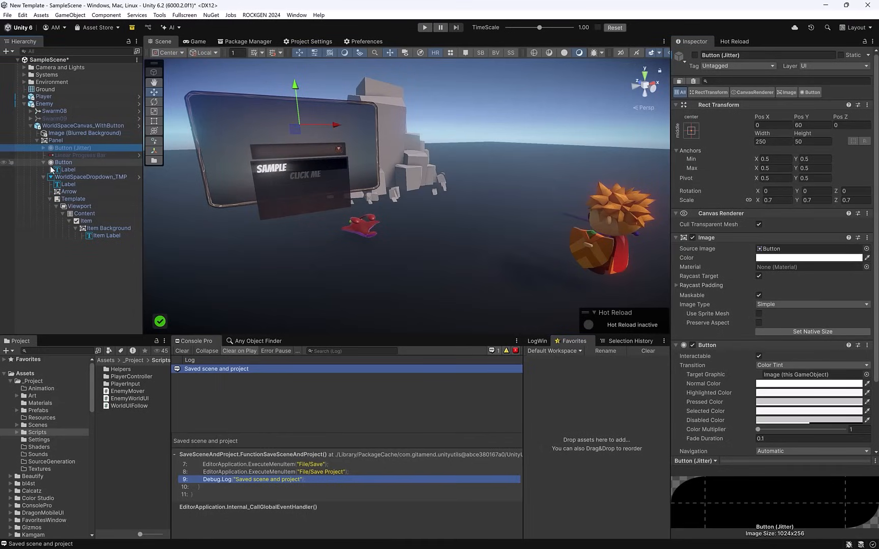
Deactivate the WorldSpaceDropdown_TMP object via its Hierarchy active toggle
click(92, 170)
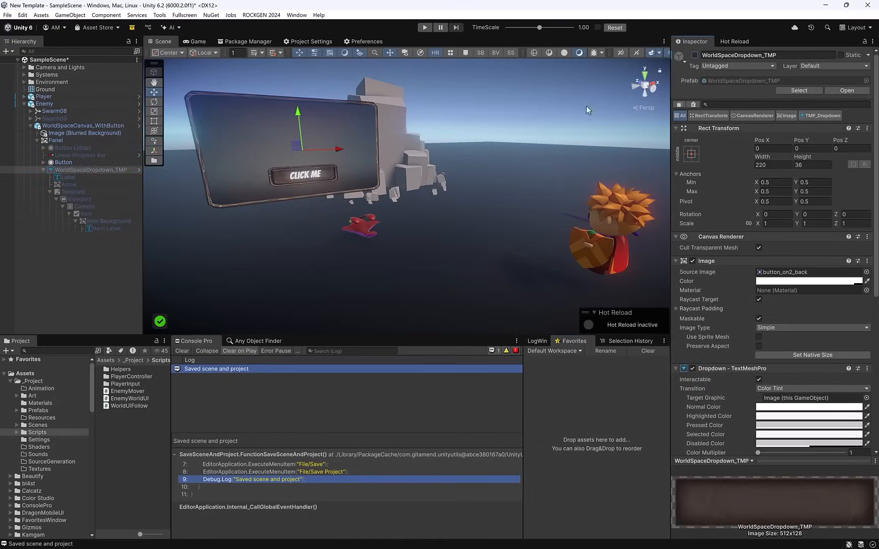
mouse_move(407, 134)
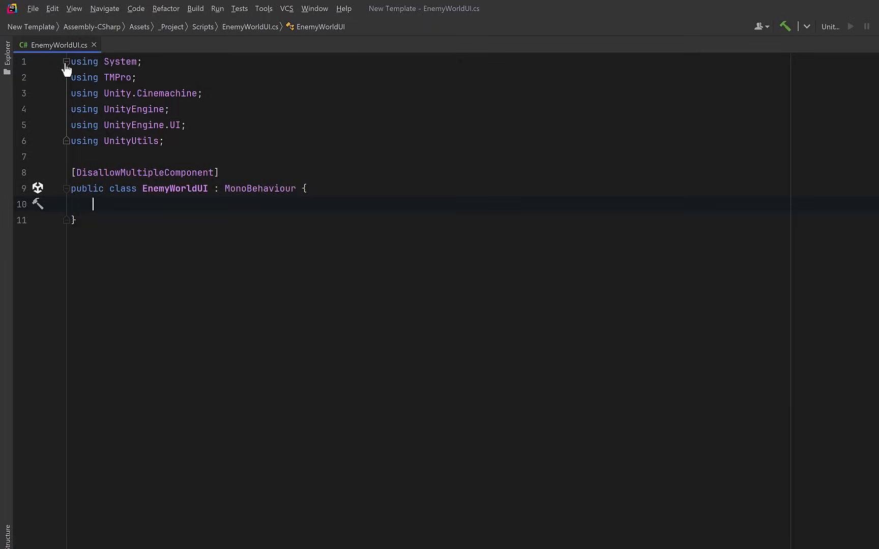
Add a References header with public canvas, button, player, uiCamera fields and a Min(0) triggerRadius of 5
click(65, 62)
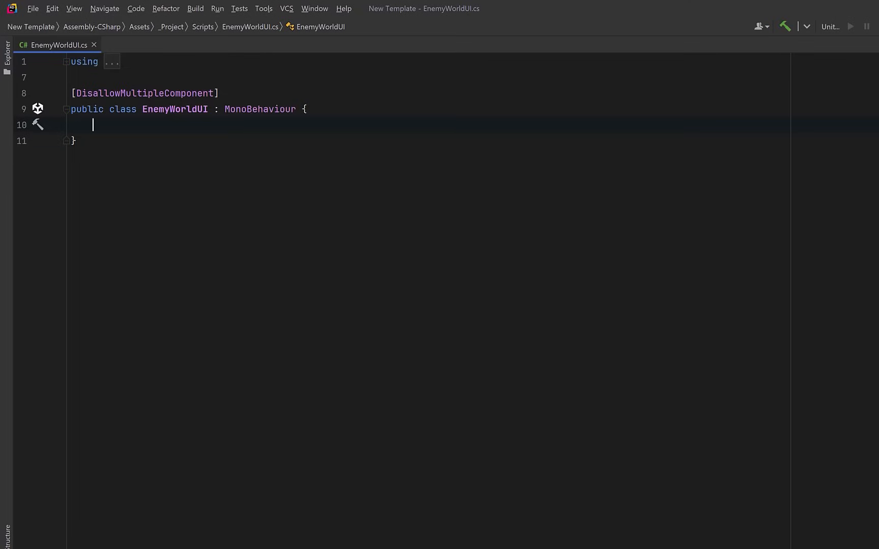
text([Header("References")])
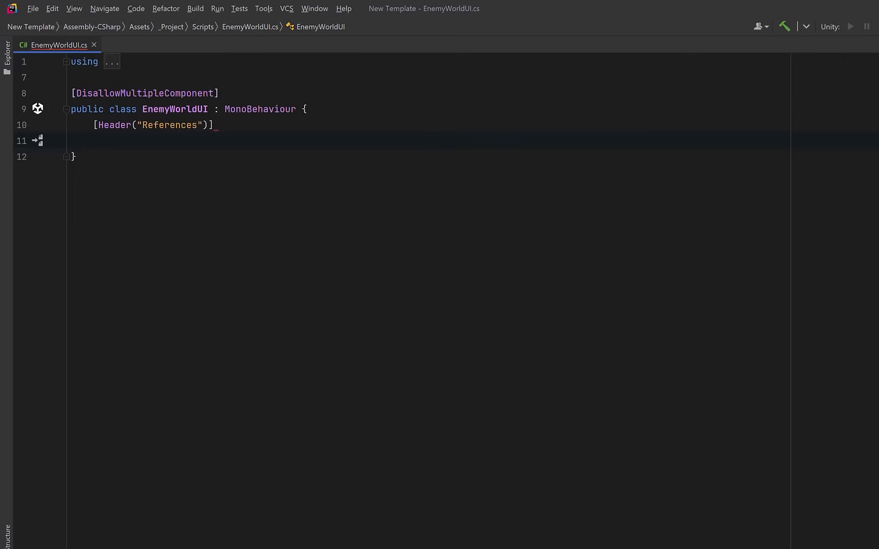
text(public Canvas canvas;)
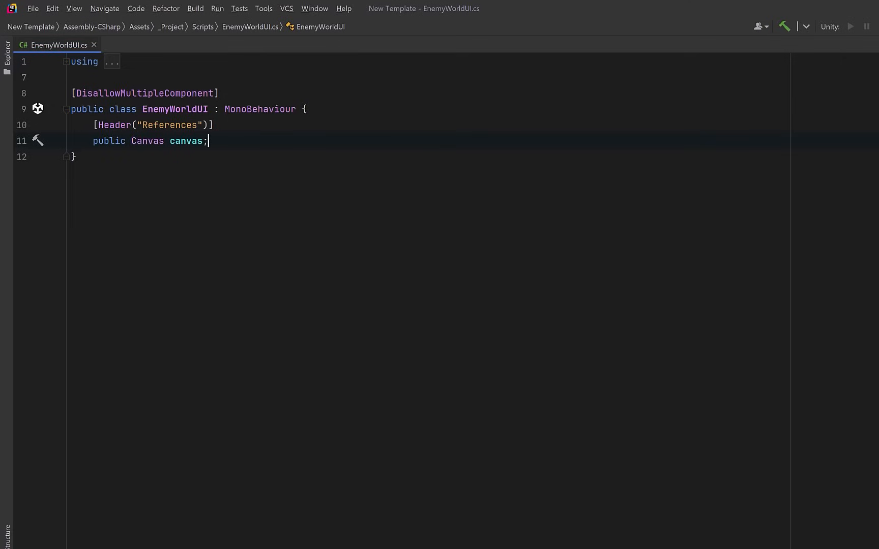
text(public Button button;)
text([Header("Behavior)
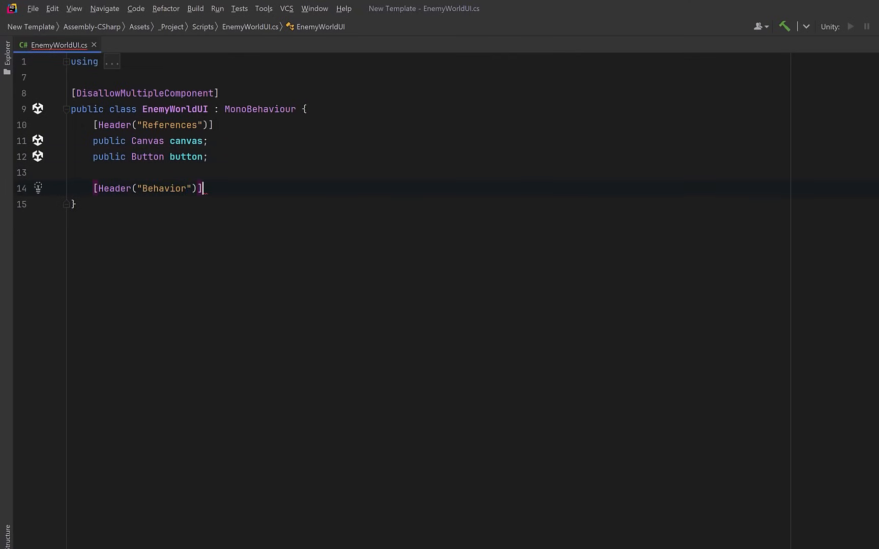
text(public Transform player;)
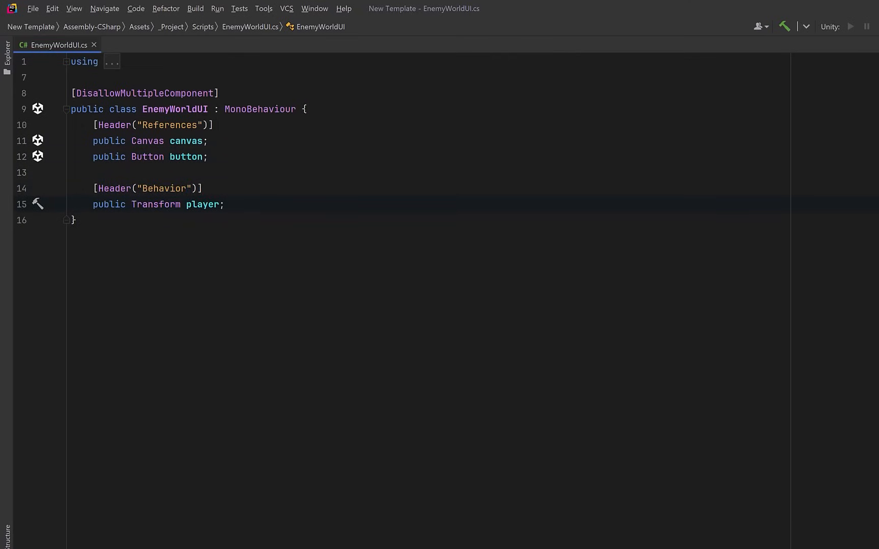
text(public Camera uiCamera;)
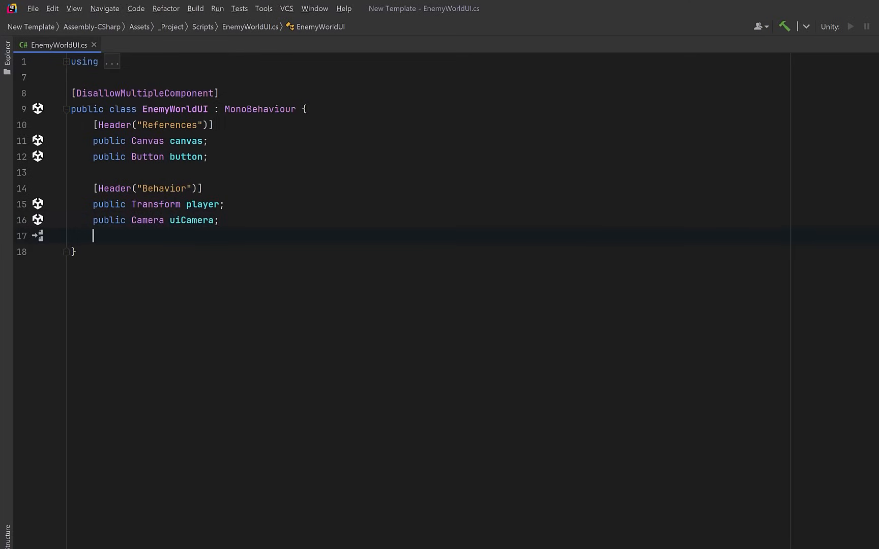
text([Min(0f)] public float triggerRadius = 5f;)
text(void Start() { )
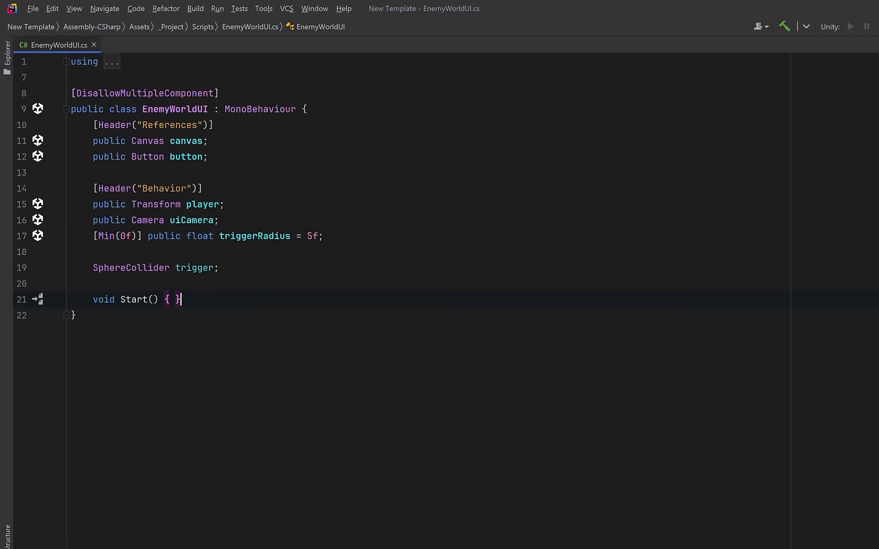
Write Start() finding the Player and main camera and adding a trigger SphereCollider with triggerRadius
text(if (!player) player = GameObject.FindGameObjectWithTag("Player").transform;)
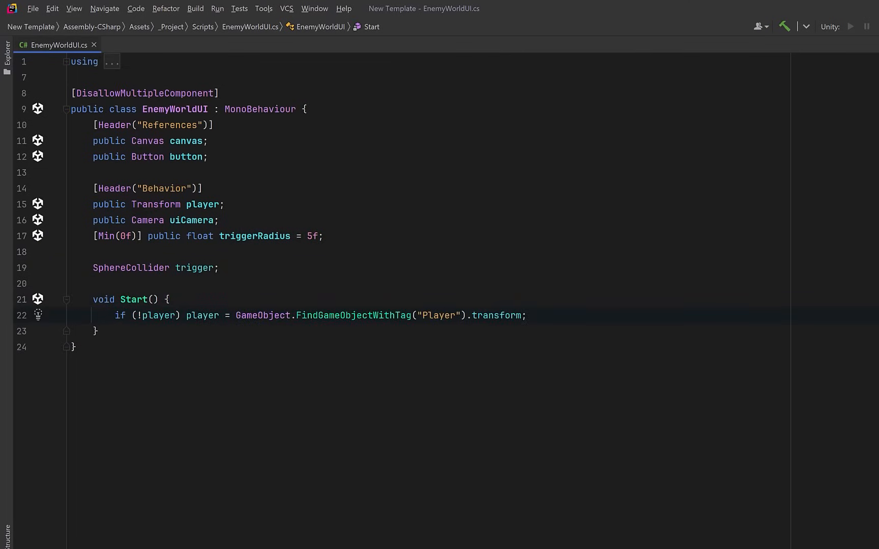
text(if (!uiCamera) uiCamera = Camera.main;)
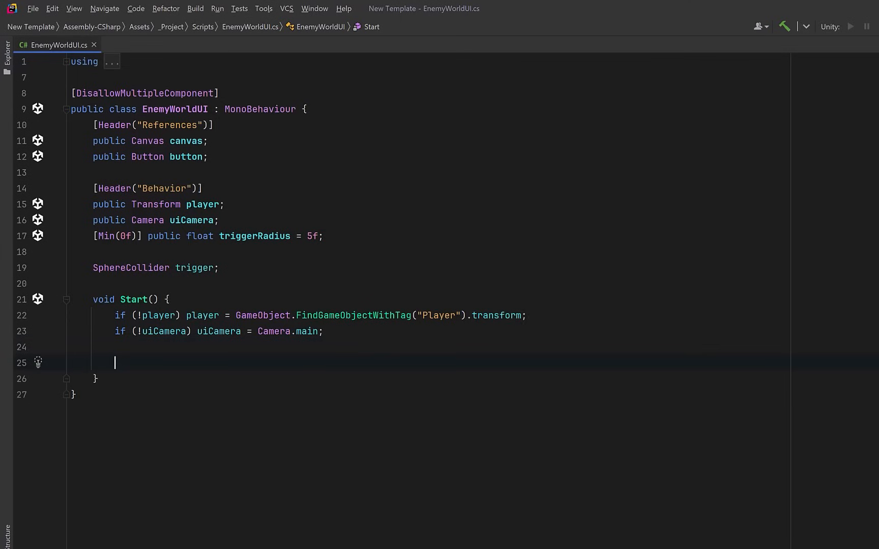
text(trigger = gameObject.GetOrAdd<SphereCollider>();)
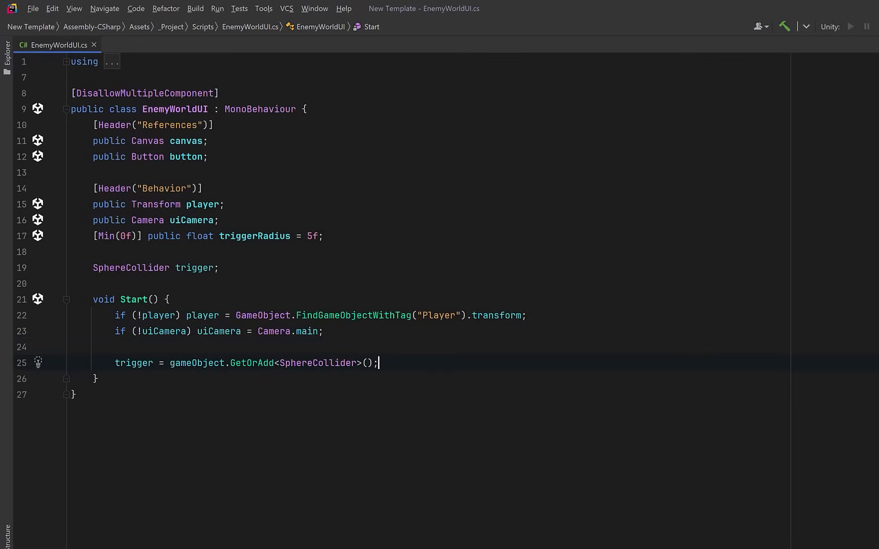
key(Return)
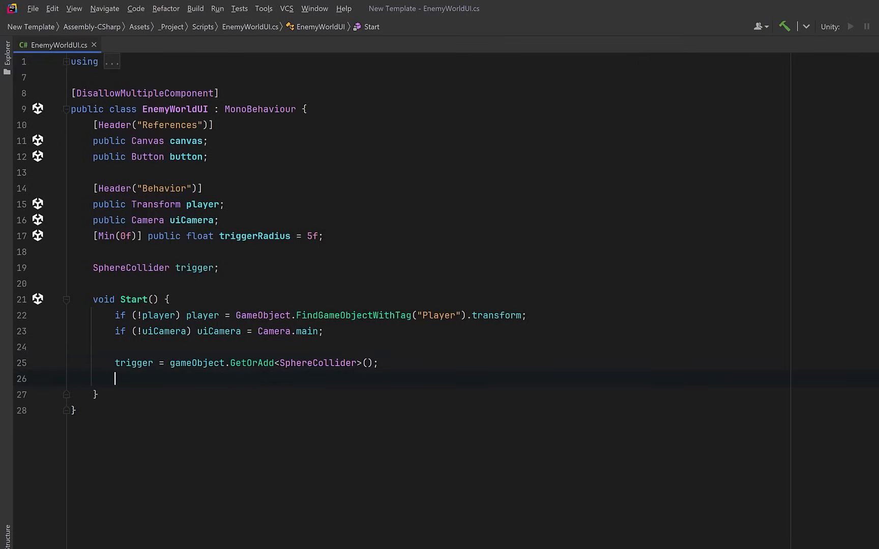
text(trigger.isTrigger = true;)
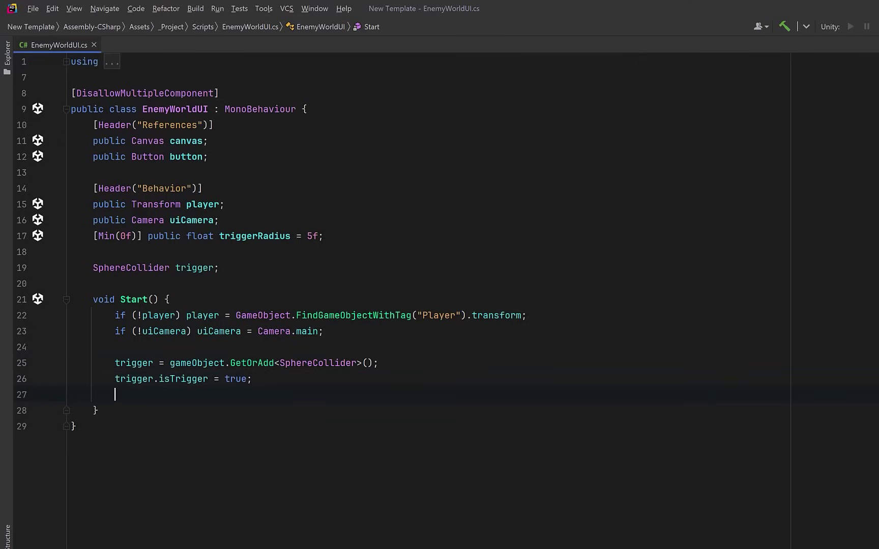
text(trigger.radius = triggerRadius;)
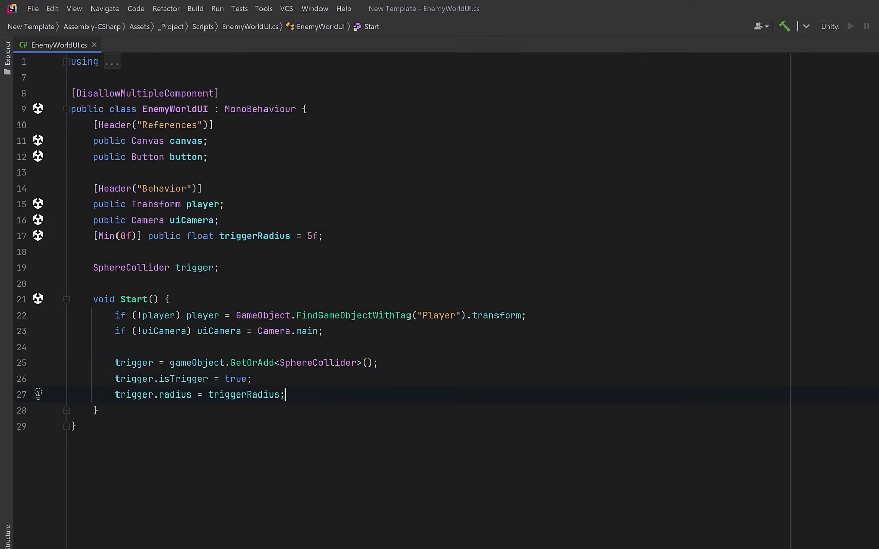
key(enter)
text(if (!canvas) { )
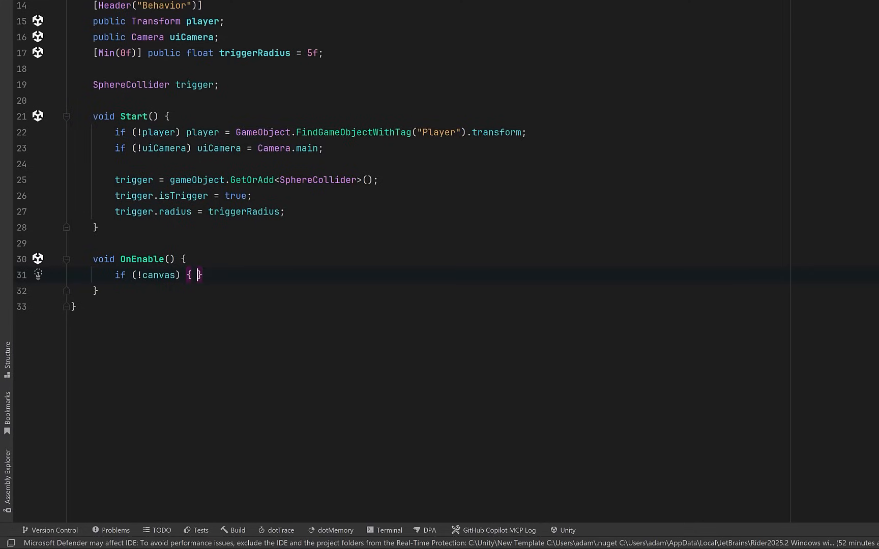
Make OnEnable log a missing-canvas error, set WorldSpace mode and uiCamera, and hide the canvas
text(Debug.LogError("[EnemyEmbeddedUI] Canvas reference missing.", this);)
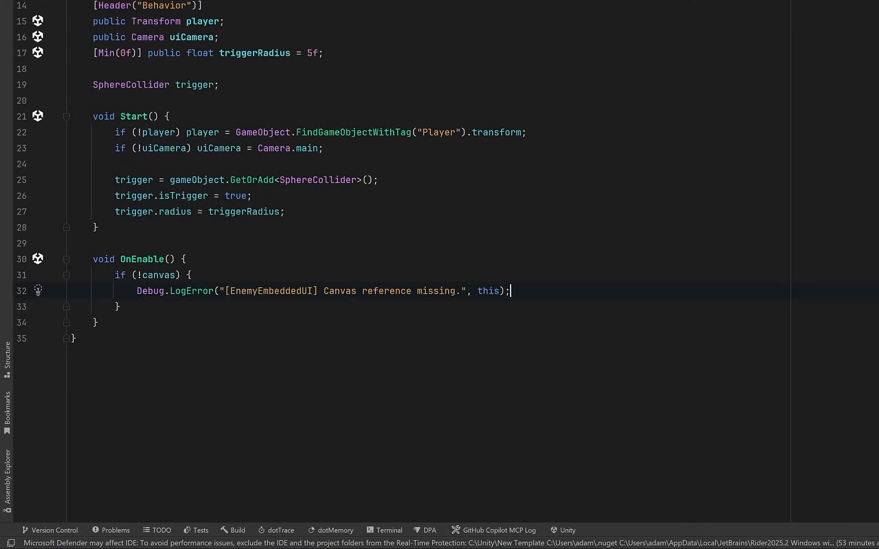
text(return;)
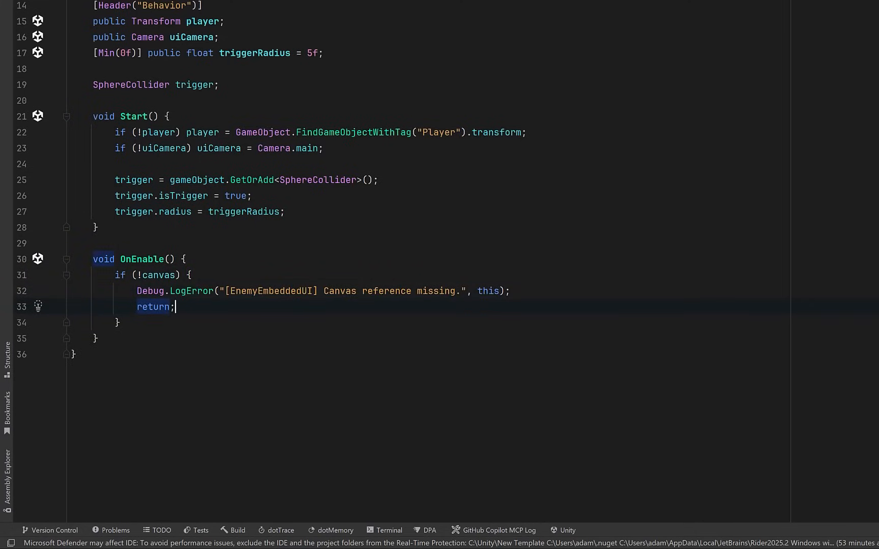
key(enter)
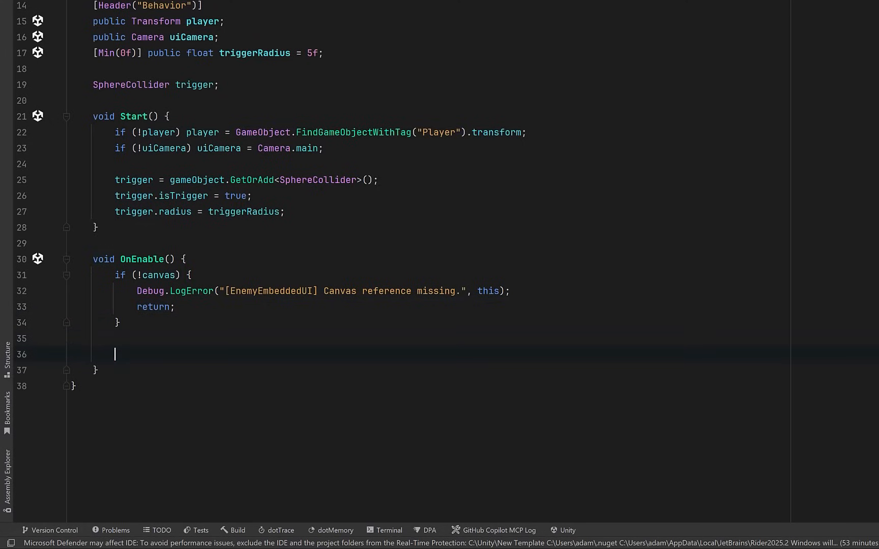
text(canvas.renderMode = RenderMode.WorldSpace;)
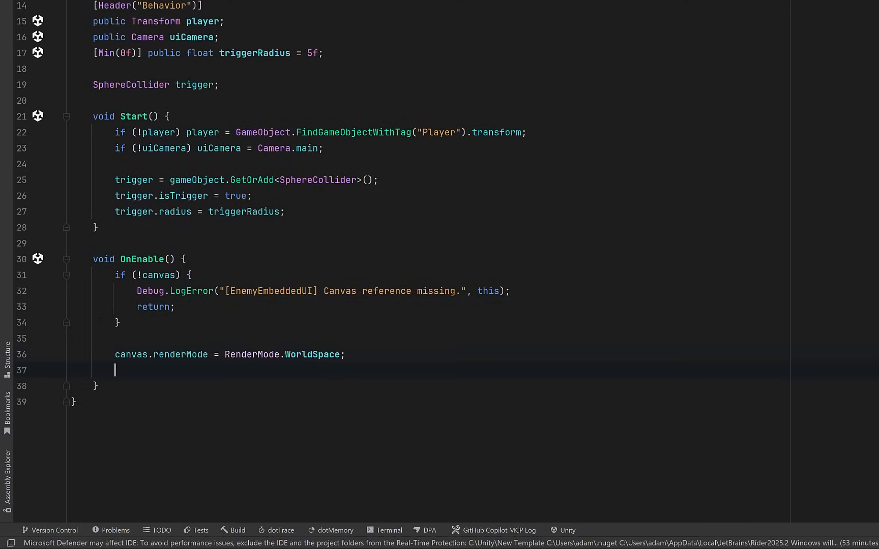
text(canvas.worldCamera = uiCamera;)
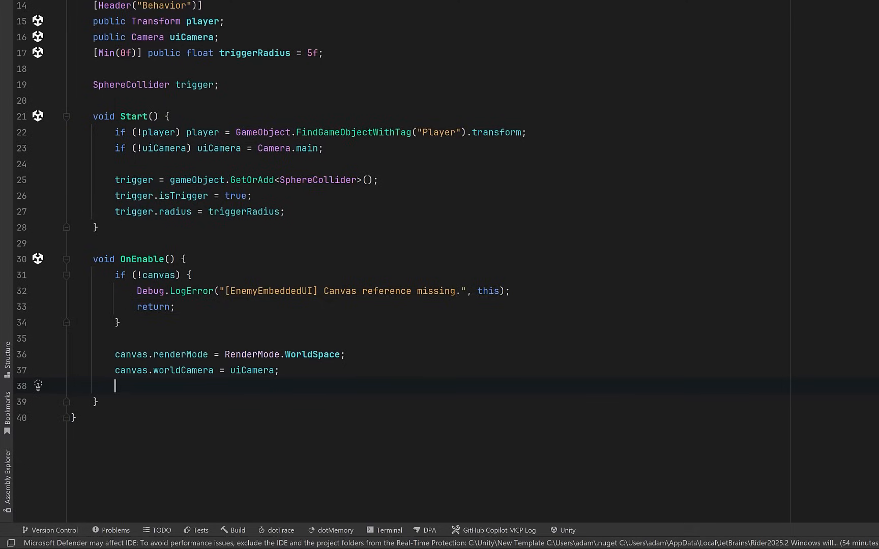
text(canvas.gameObject.SetActive(false);)
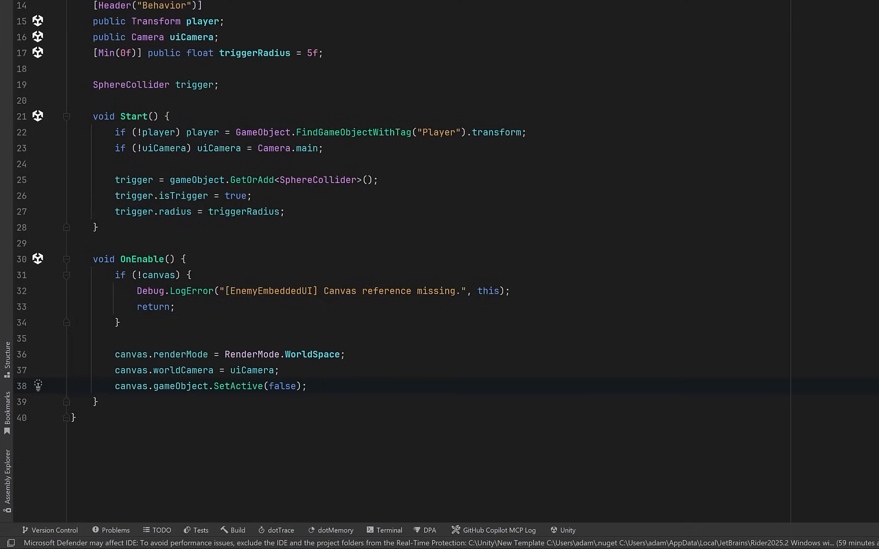
Add an empty OnDisable method after OnEnable
key(enter)
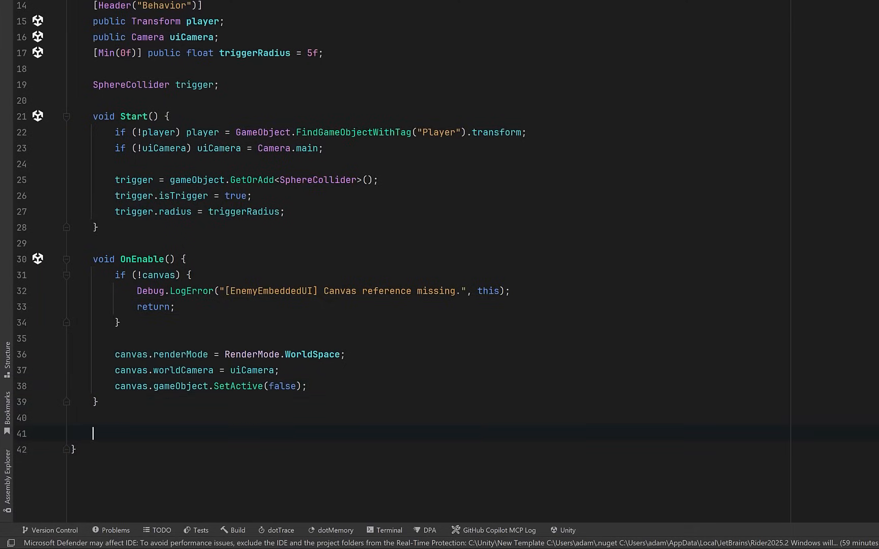
text(void OnDisable() { })
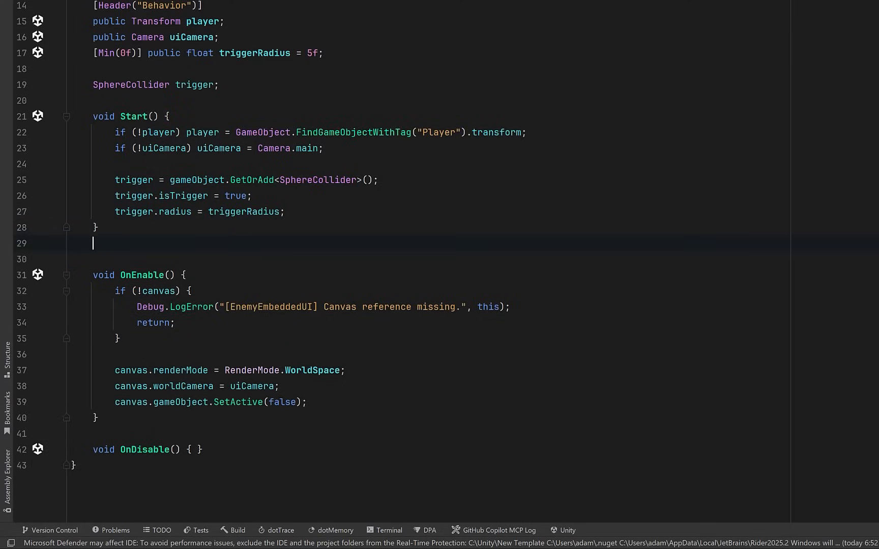
Write ShowUI and HideUI methods activating and deactivating the canvas GameObject
text(void ShowUI() {)
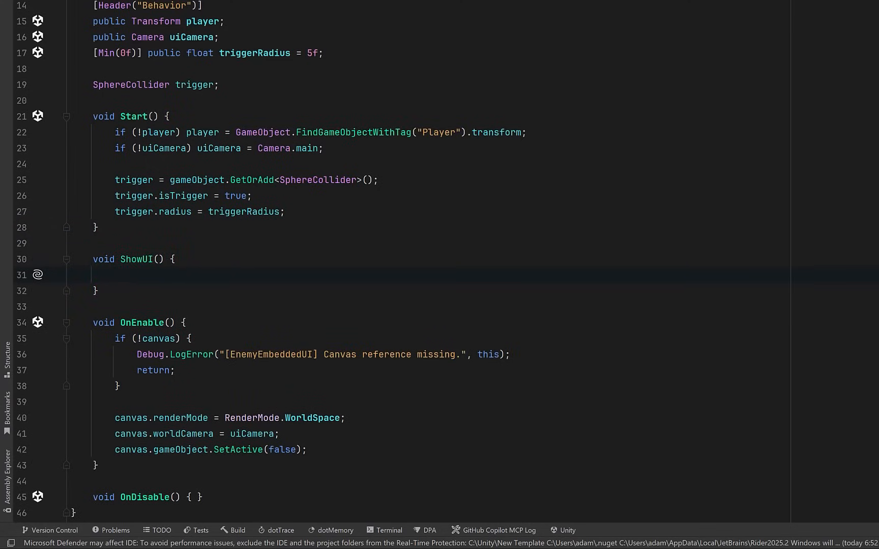
text(canvas.gameObject.SetActive(true);)
text(void HideUI() { })
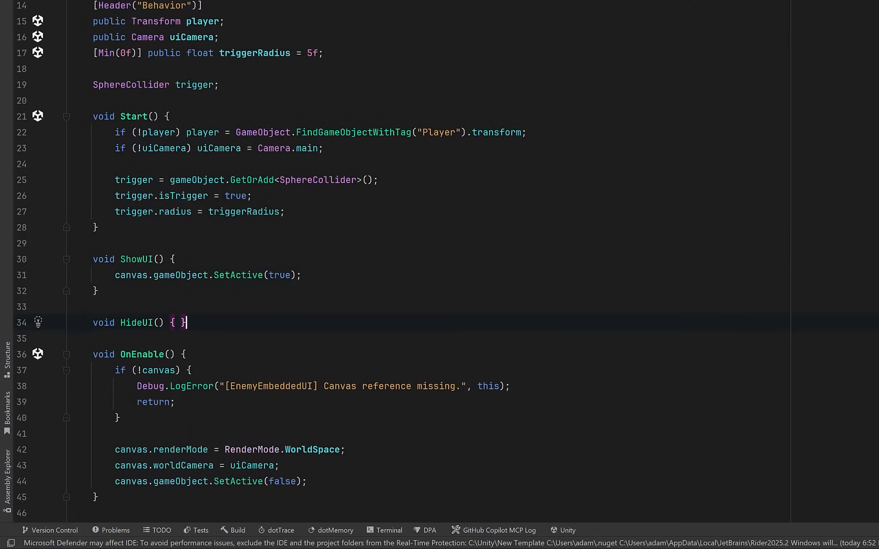
key(enter)
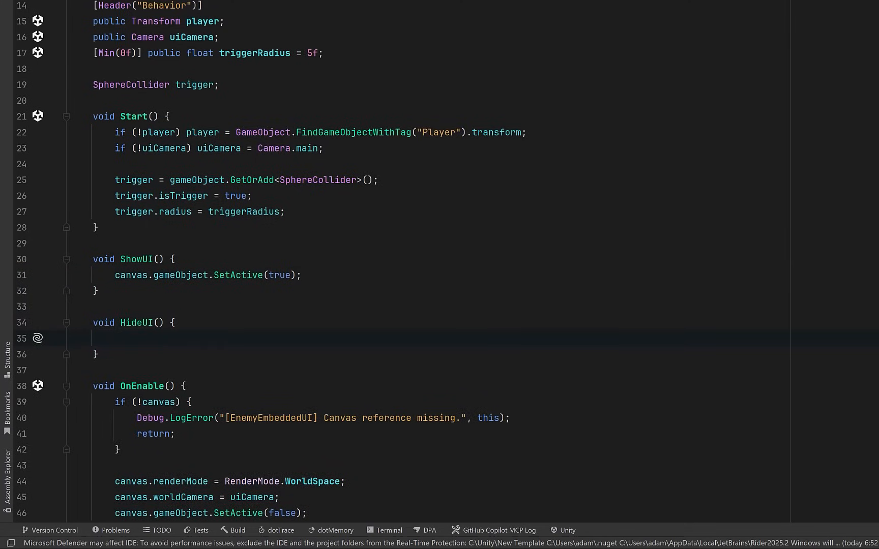
text(canvas.gameObject.SetActive(false);)
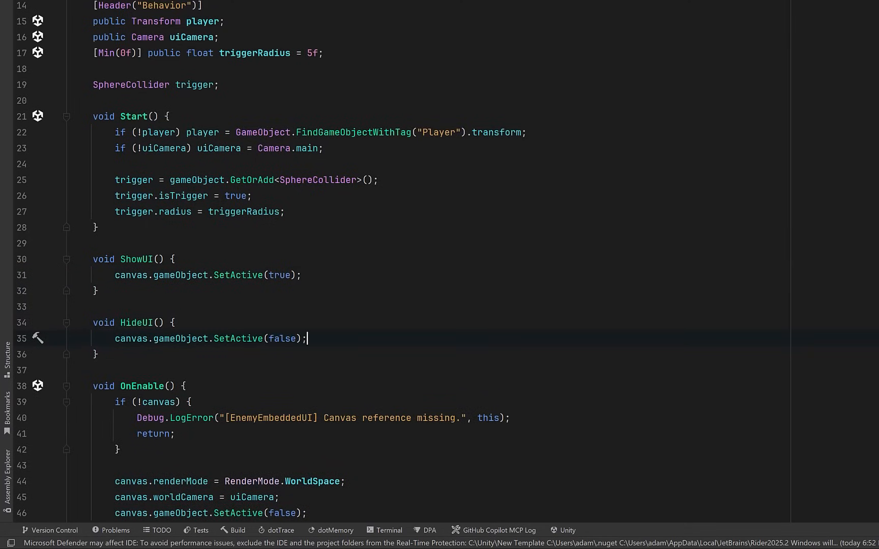
Add OnTriggerEnter and OnTriggerExit that return unless the collider is tagged Player, then show or hide the UI
click(97, 227)
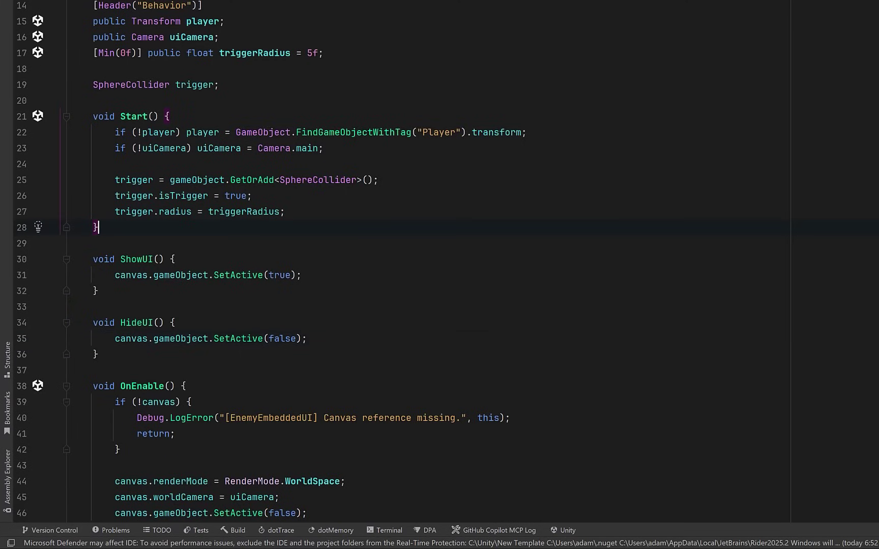
text(void OnTriggerEnter(Collider other) { })
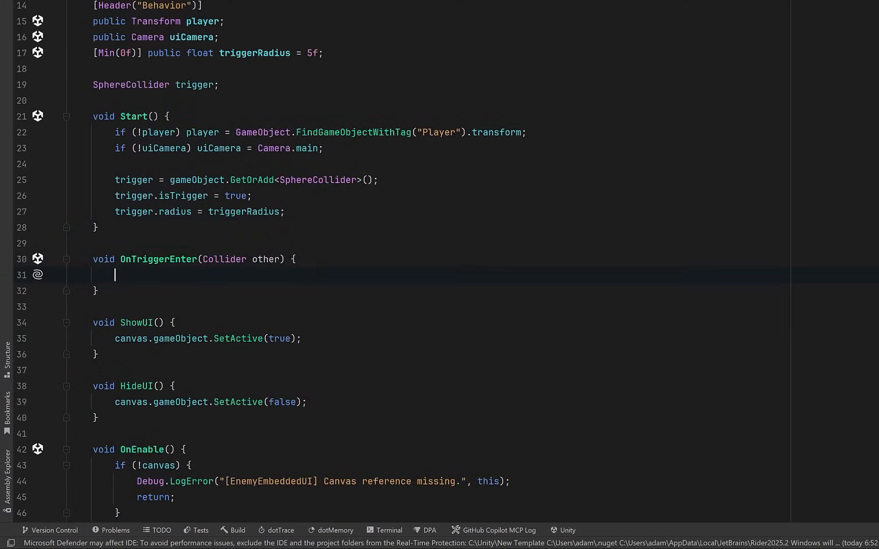
text(if (!other.CompareTag("Player")) return;)
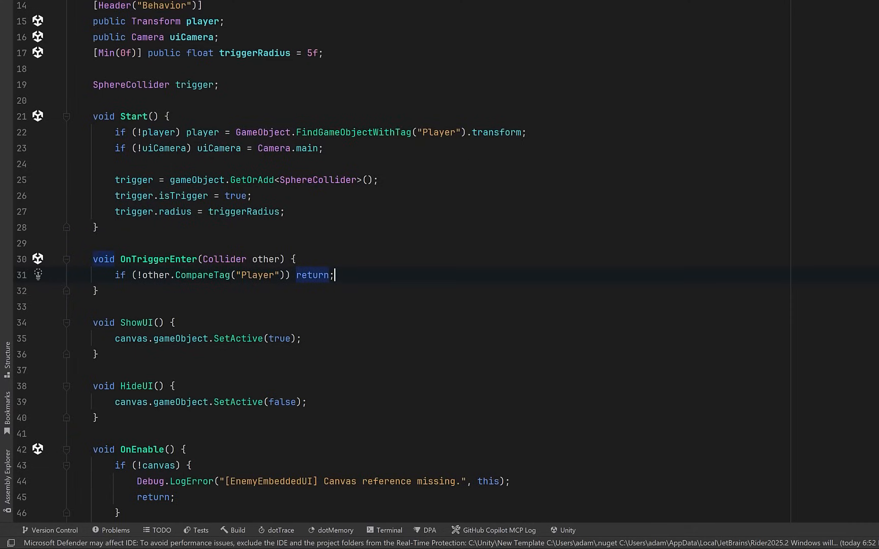
text(ShowUI();)
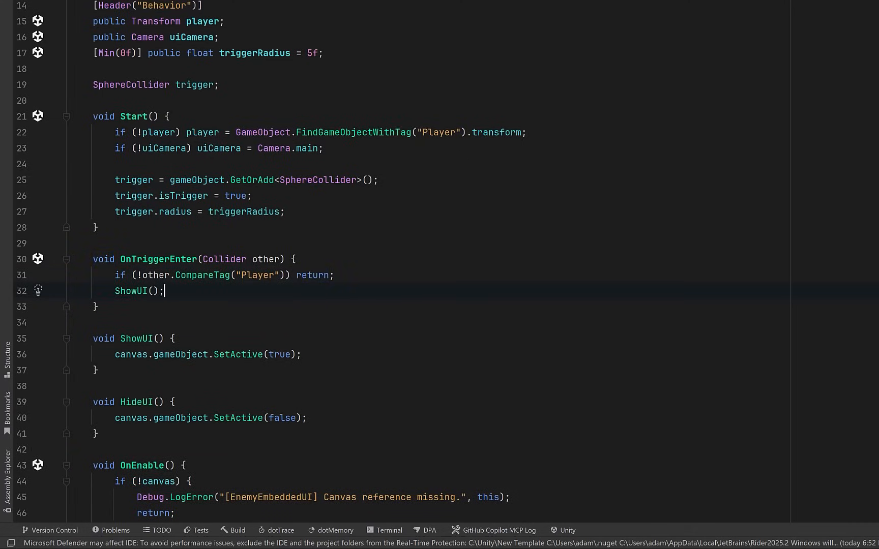
text(void OnTriggerExit(Collider other) { })
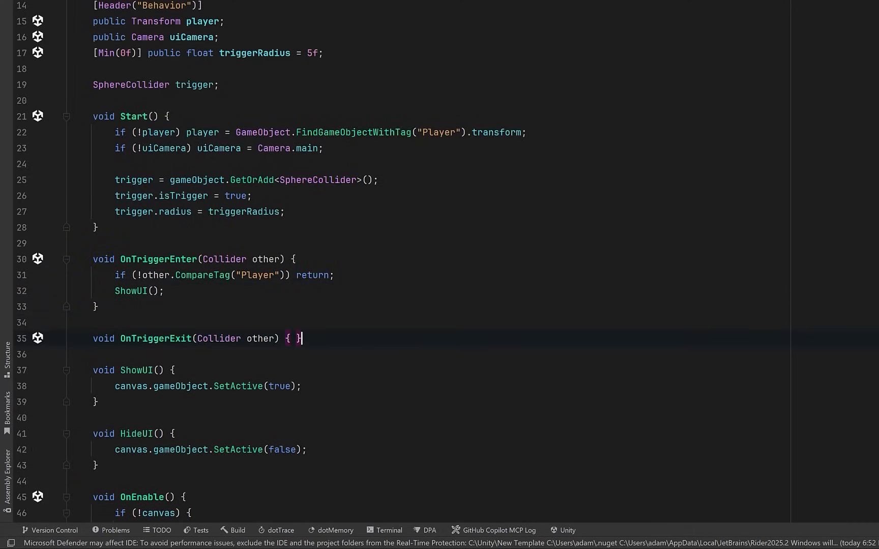
key(enter)
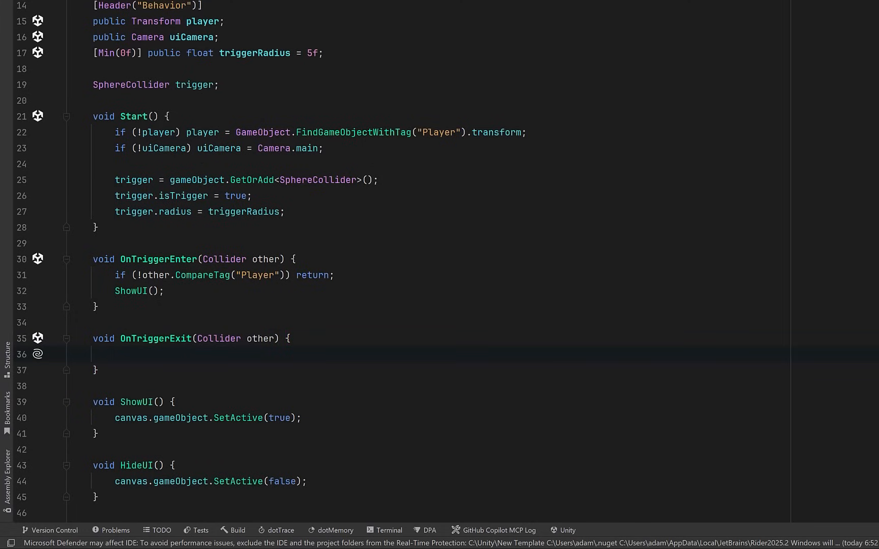
text(if (!other.CompareTag("Player")) return;)
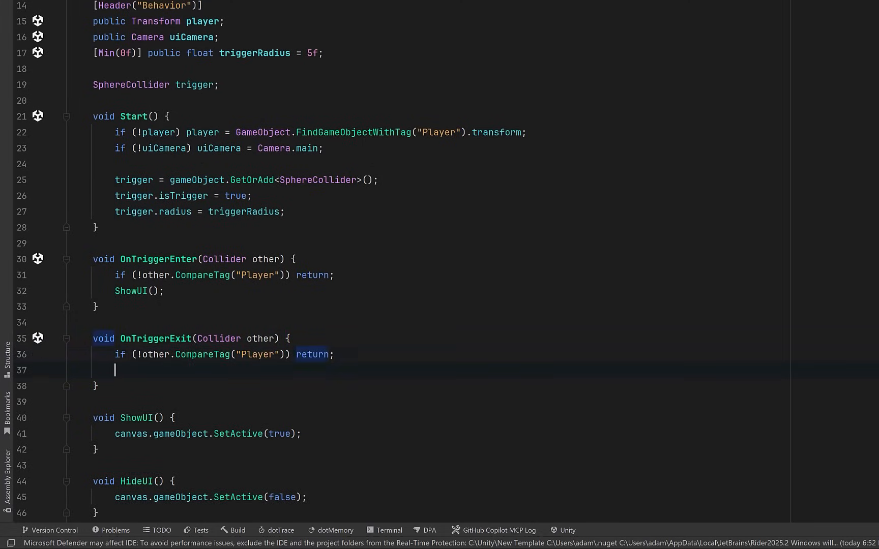
text(HideUI();)
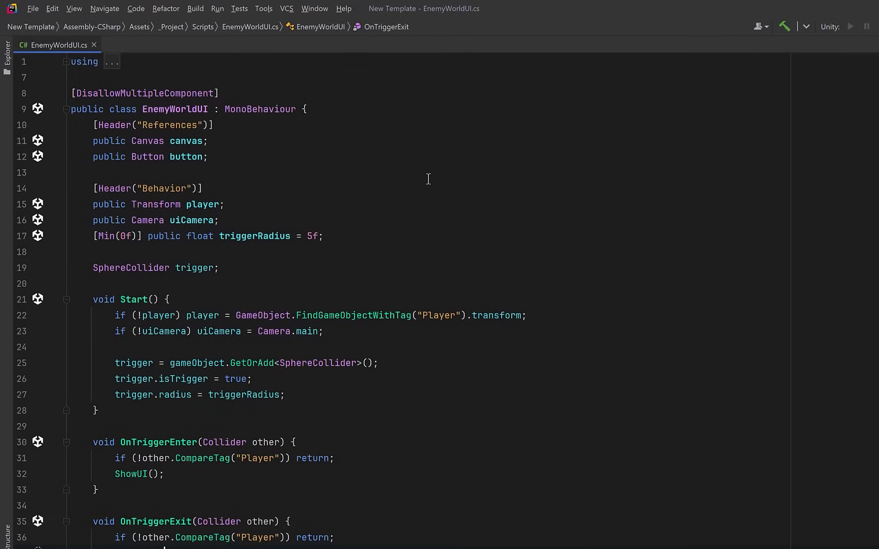
Collapse all methods to definitions via Code > Folding
click(136, 8)
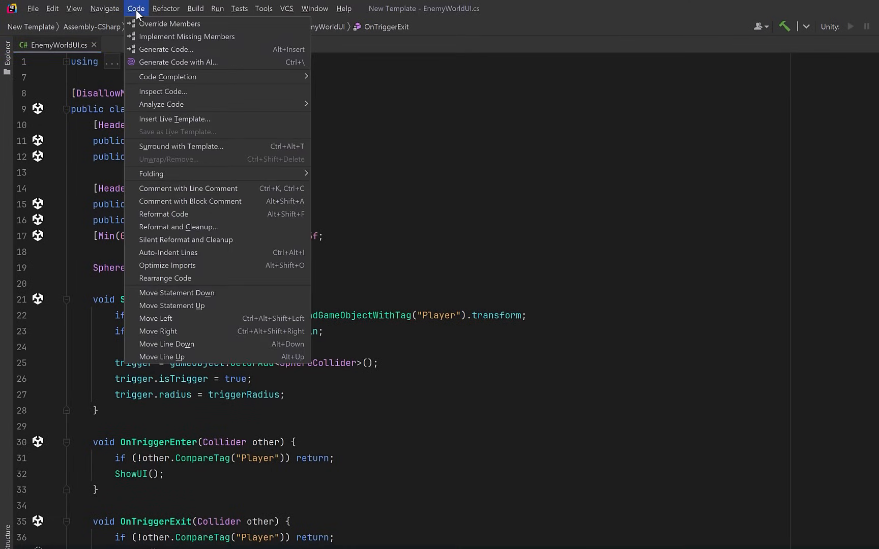
click(151, 174)
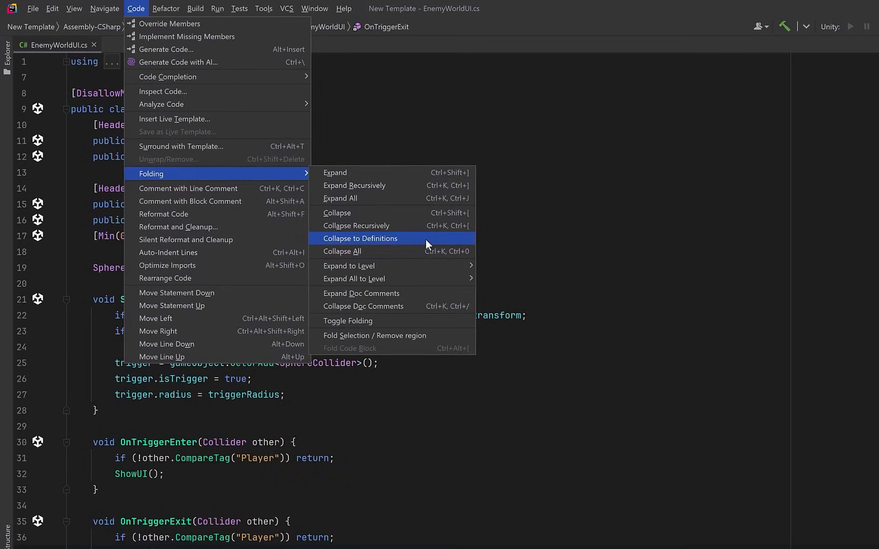
click(363, 238)
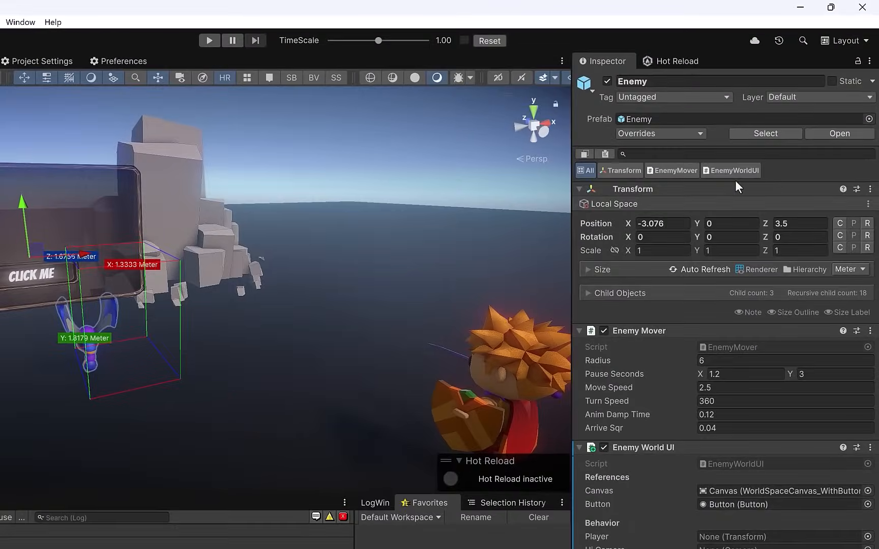
Filter the Inspector to Enemy World UI and play the scene, watching the Game view for the filled references
click(730, 170)
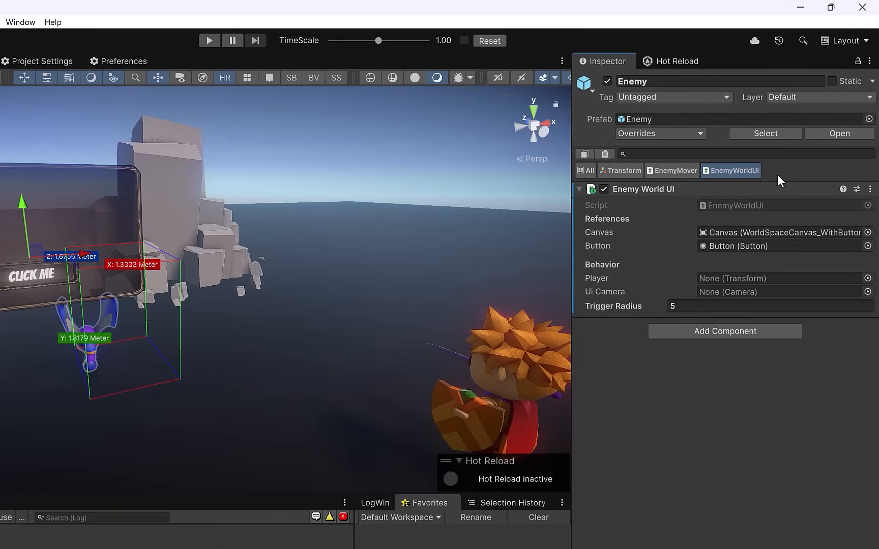
mouse_move(700, 193)
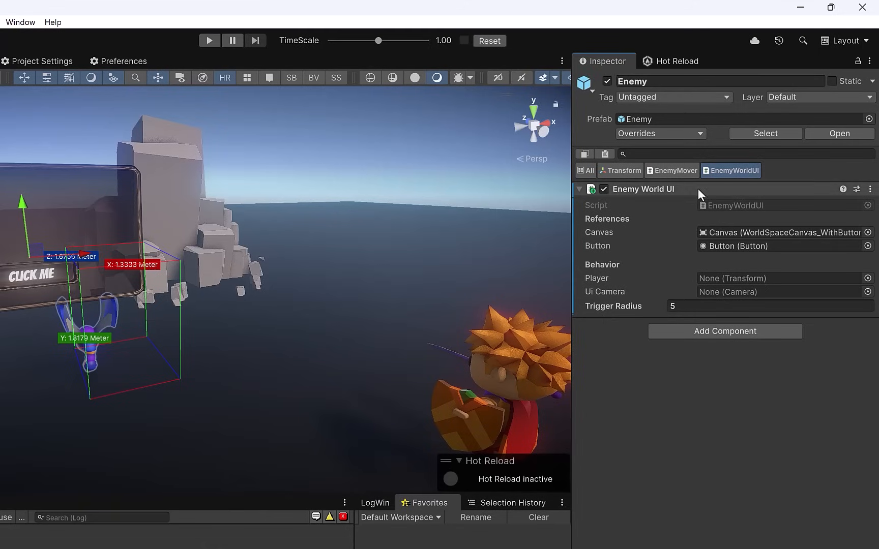
mouse_move(678, 240)
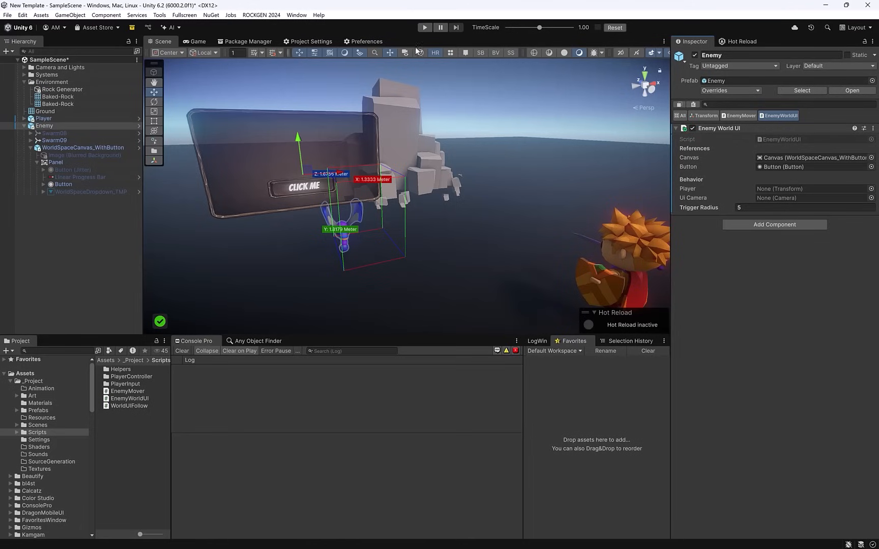
click(425, 27)
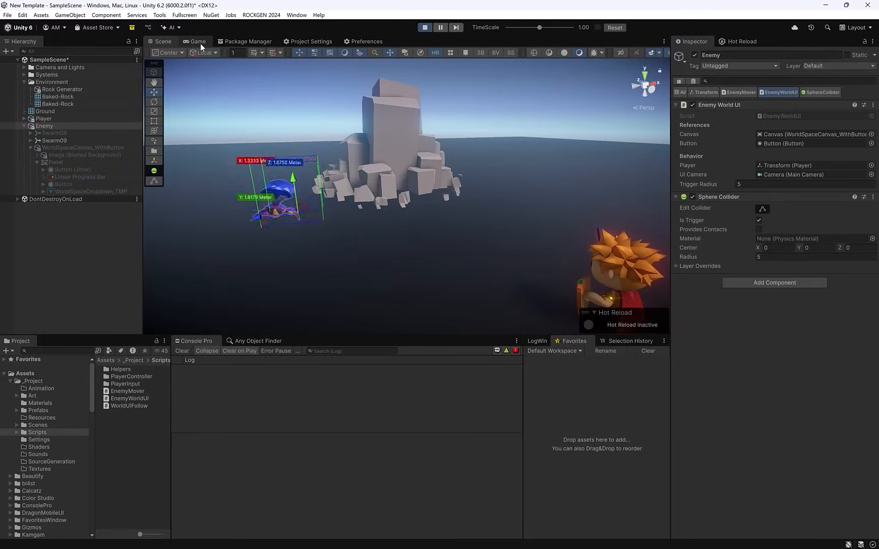
click(197, 40)
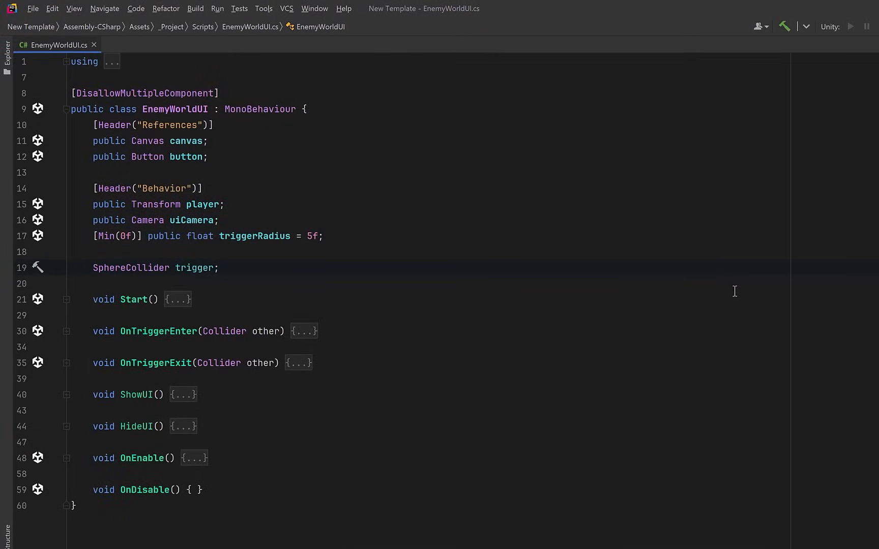
Declare an EnemyMover field and call mover.Pause() in ShowUI and mover.Resume() in HideUI
text(EnemyMover mover;)
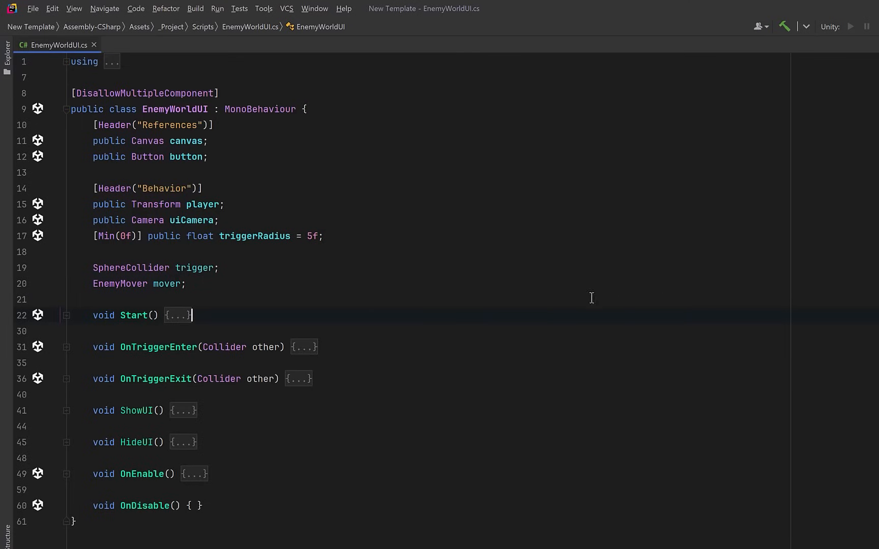
click(66, 315)
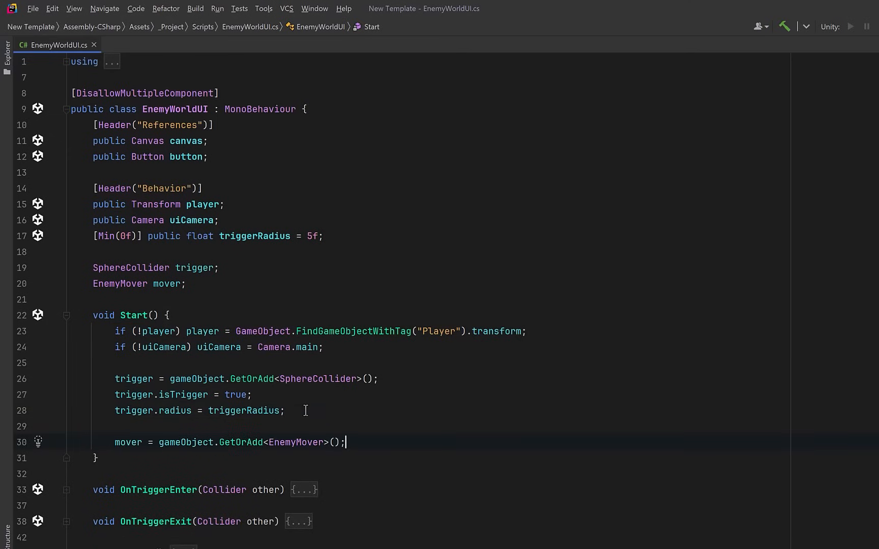
mouse_move(412, 414)
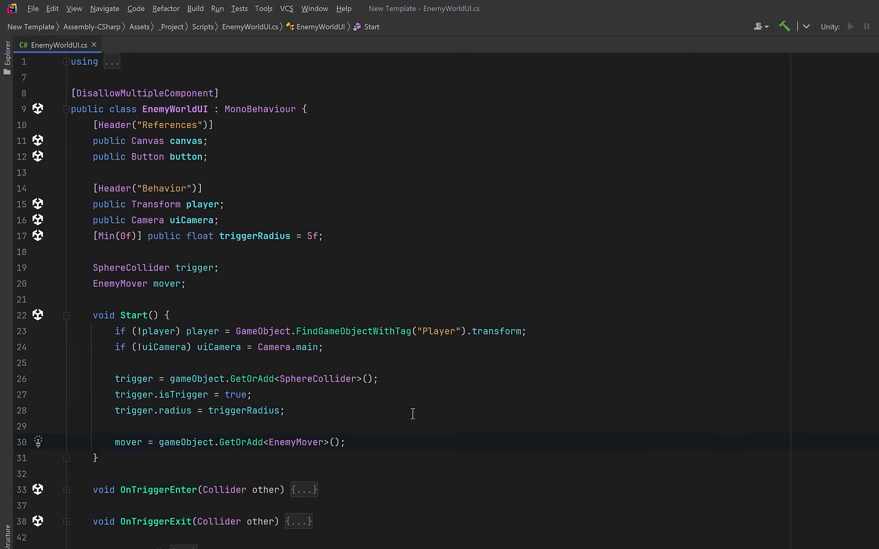
scroll(down, 3)
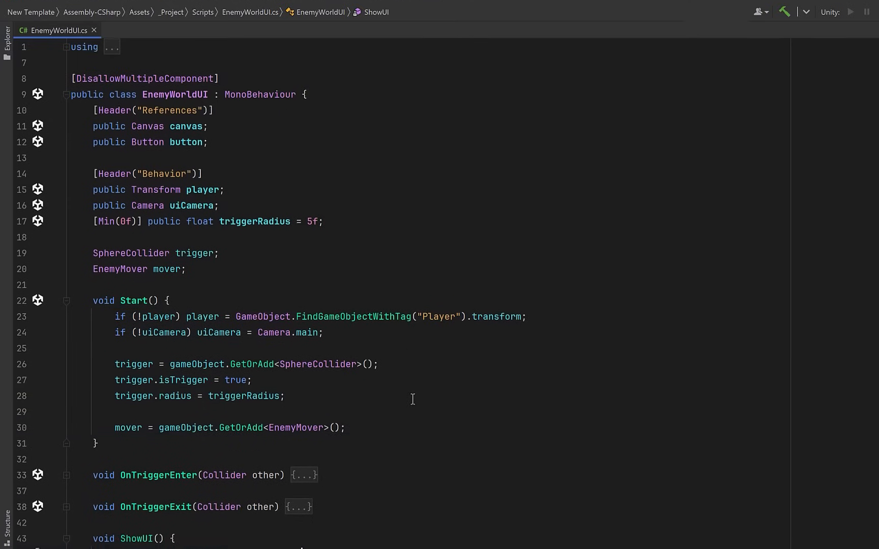
scroll(down, 3)
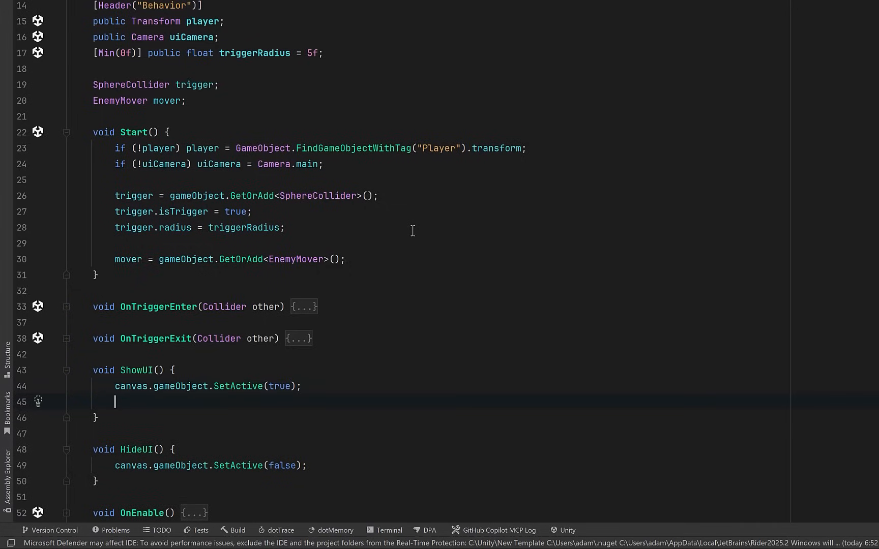
text(mover.Pause();)
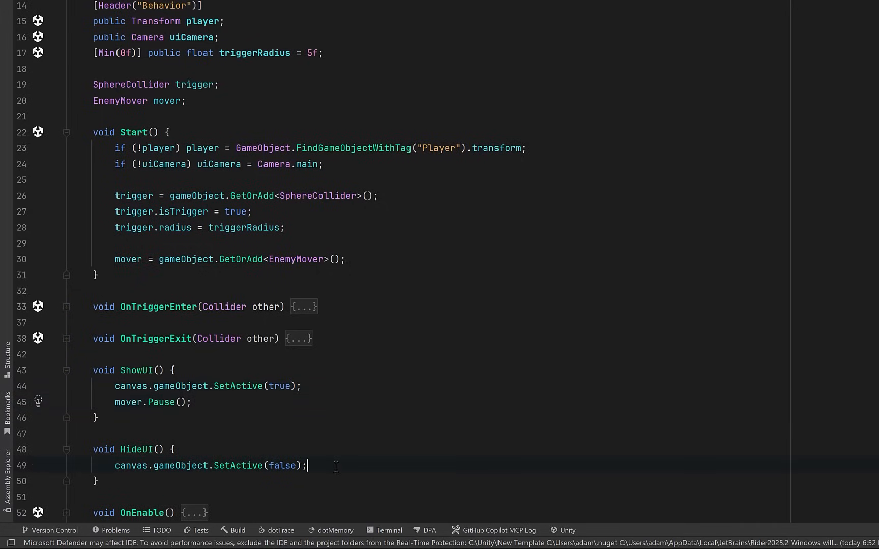
text(mover.Resume();)
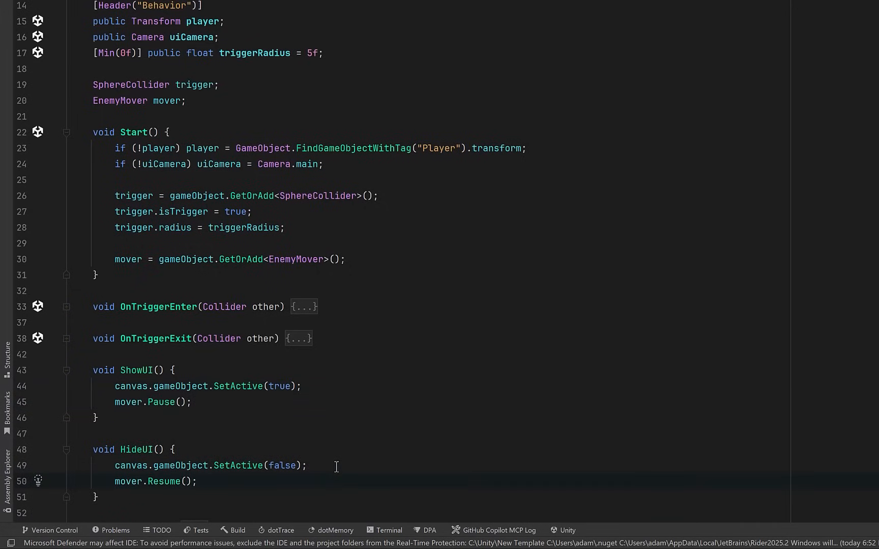
scroll(up, 3)
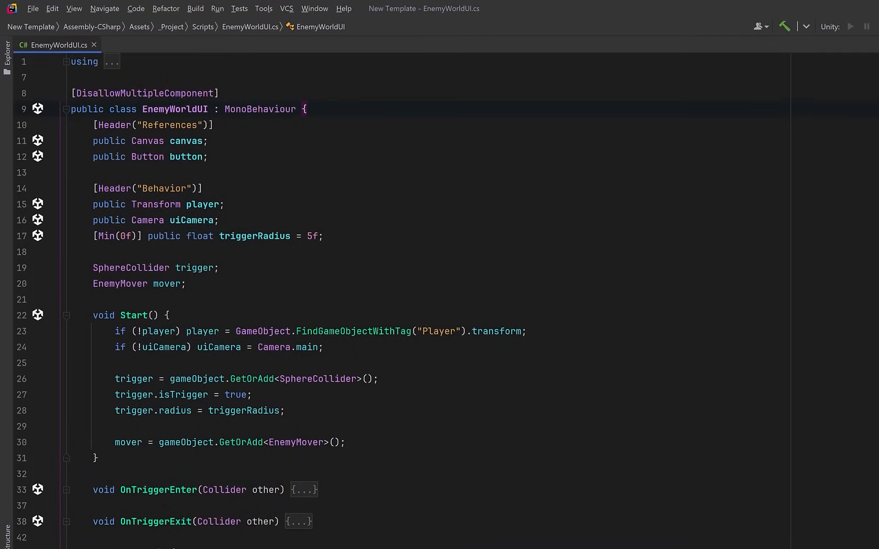
Declare the FacingTarget enum {Camera, Player, Hybrid} and a faceTarget field defaulting to Camera
text(public enum FacingTarget { Camera, Player, Hybrid })
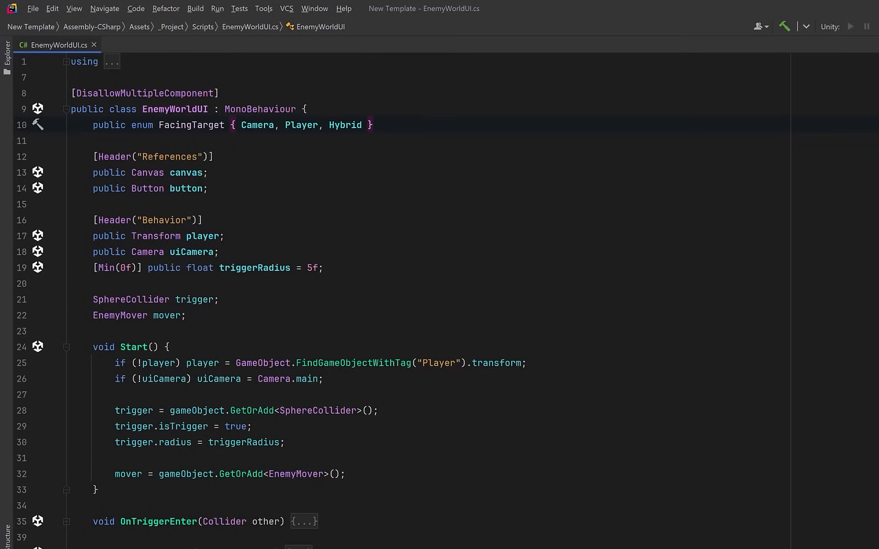
click(323, 268)
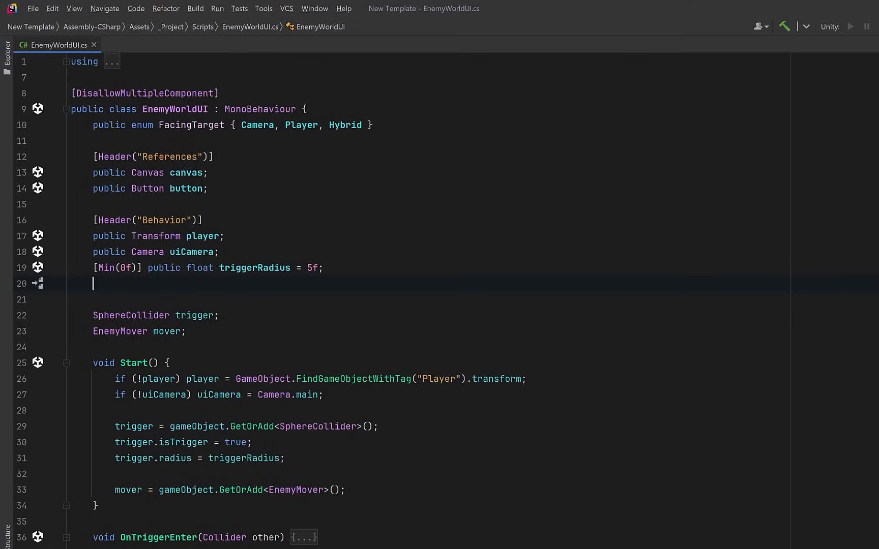
text(public FacingTarget faceTarget = FacingTarget.Camera;)
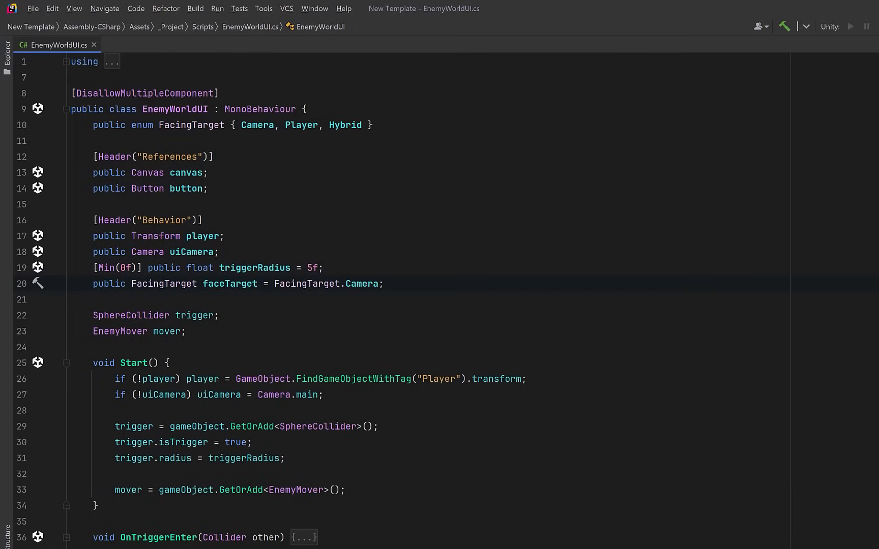
Add an Action targetAction field and a LateUpdate invoking it while the canvas is active
click(188, 331)
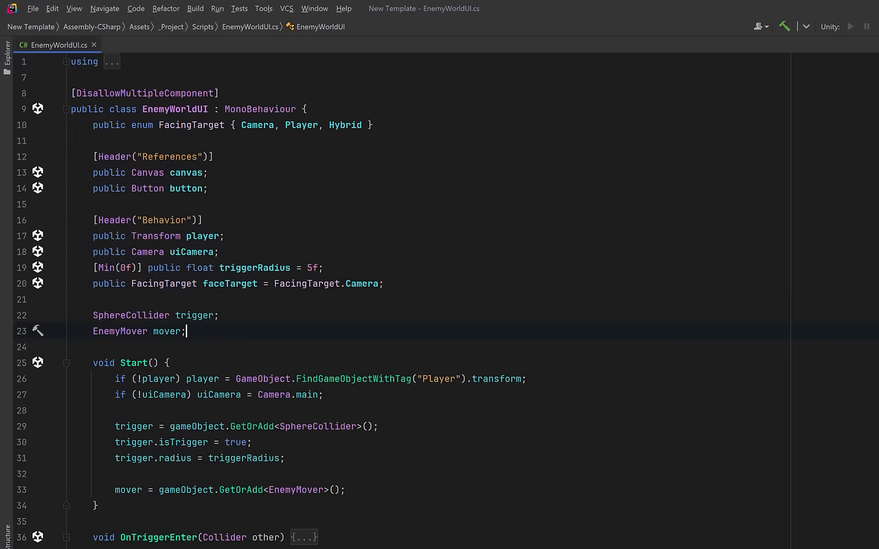
key(enter)
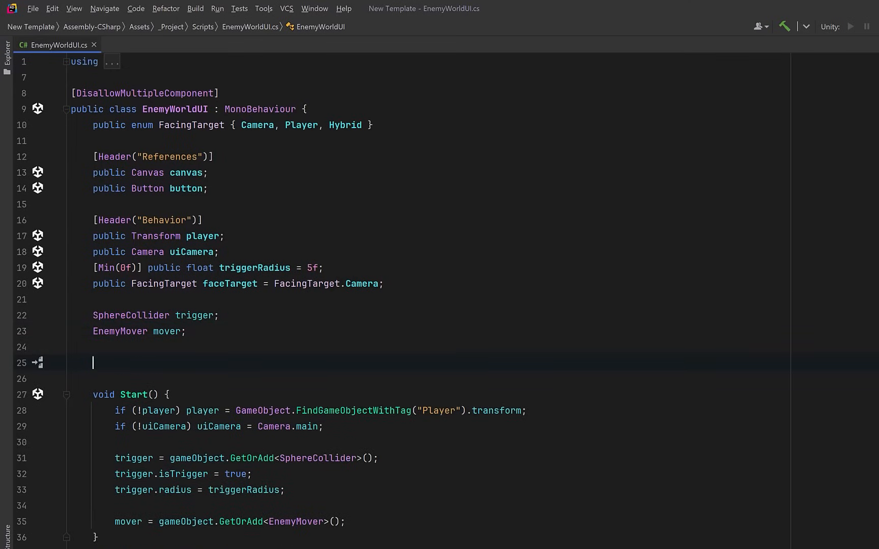
text(Action targetAction;)
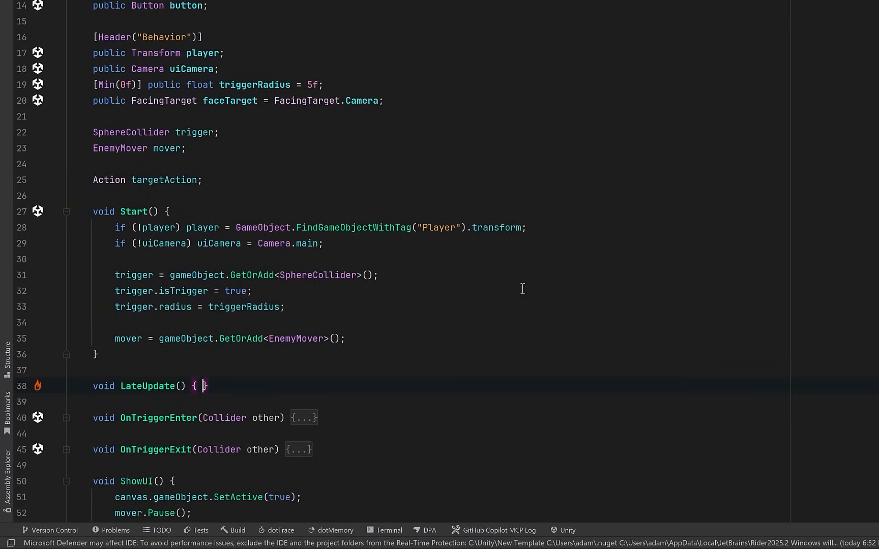
text(if (canvas.gameObject.activeSelf) targetAction?.Invoke();)
text(void FaceCamera() { })
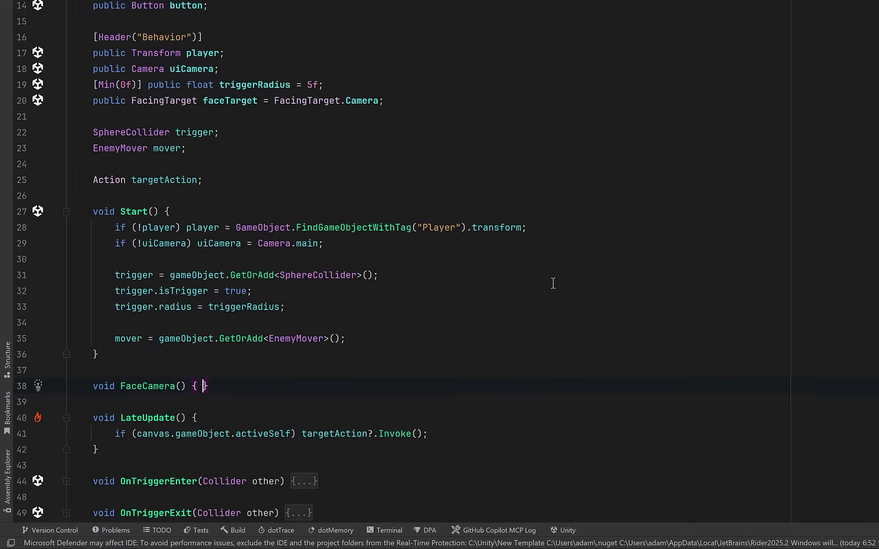
Write FaceCamera with a null guard and a LookRotation toward the canvas-to-camera vector
key(Enter)
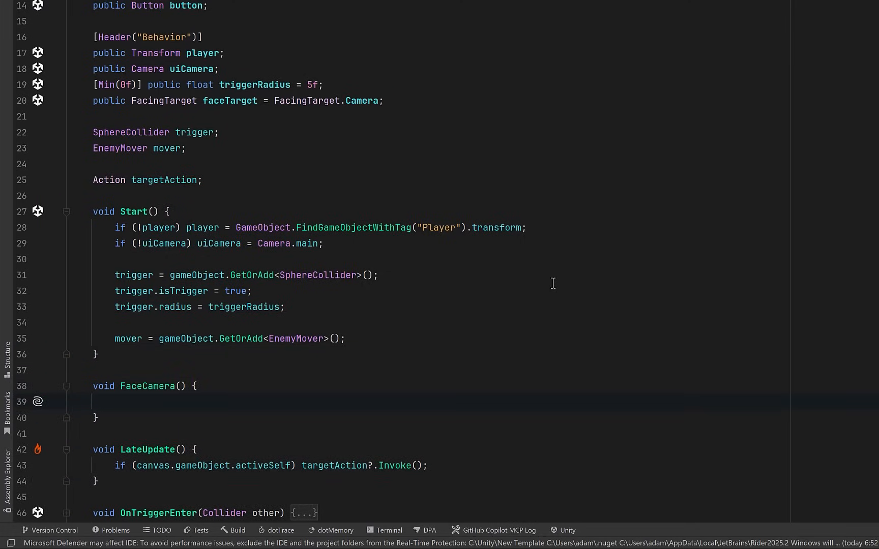
text(if (!canvas || !uiCamera) return;)
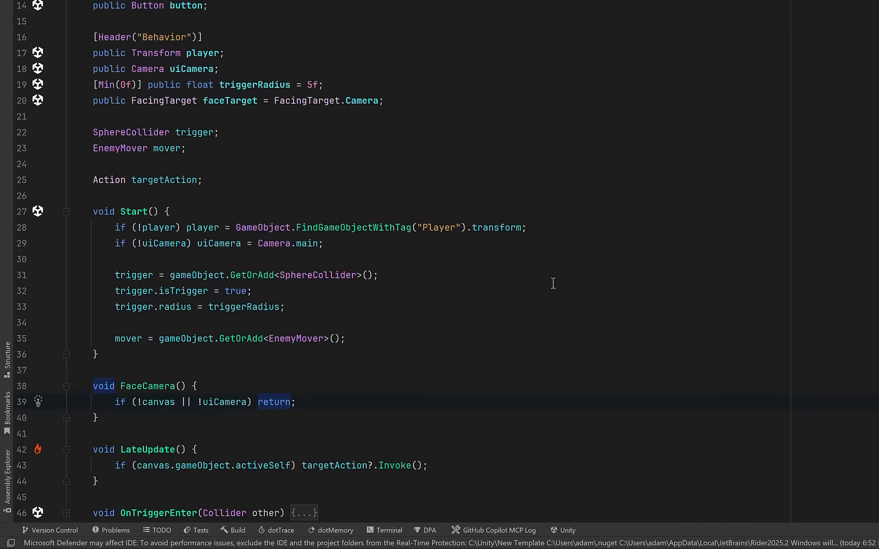
click(296, 402)
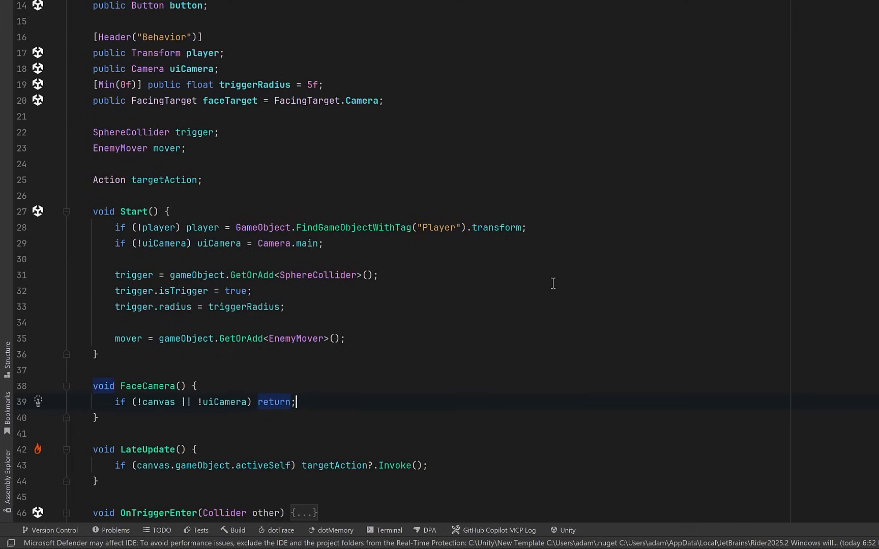
text(var toCam = canvas.transform.position - uiCamera.transform.position;)
text(canvas.transform.rotation = Quaternion.LookRotation(toCam, Vector3.up);)
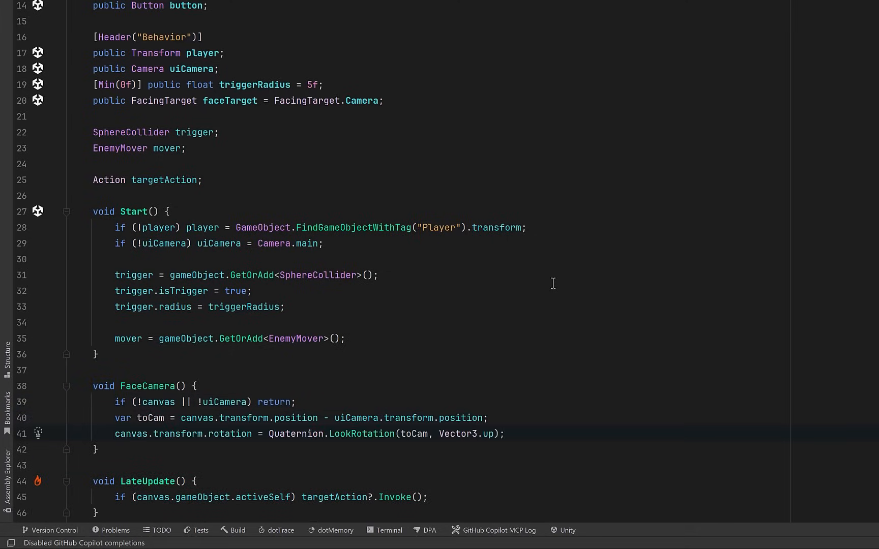
click(504, 433)
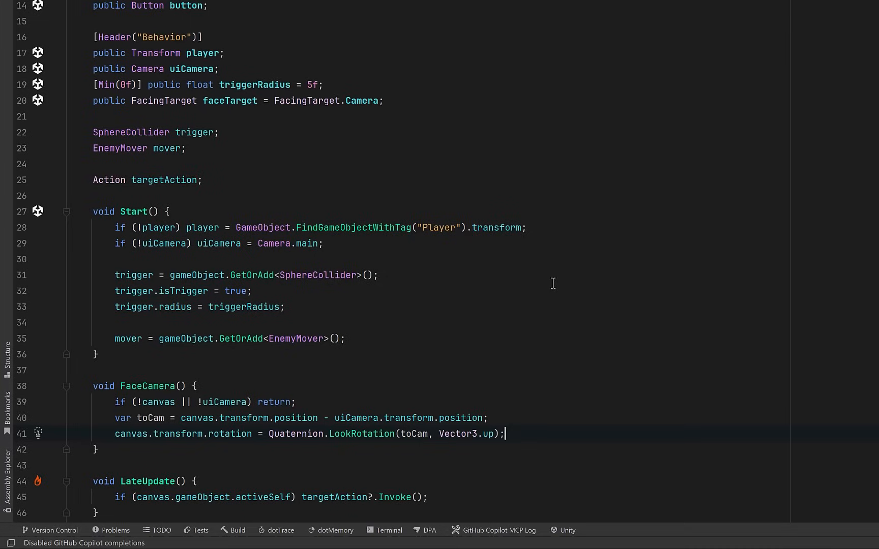
Write UpdatetargetAction assigning targetAction via a faceTarget switch mapping Camera to FaceCamera
text(void UpdatetargetAction() { })
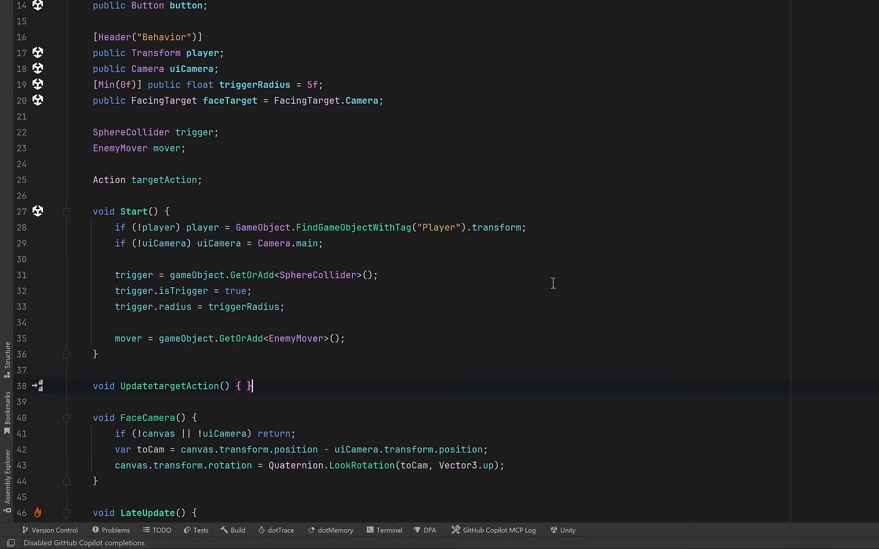
key(enter)
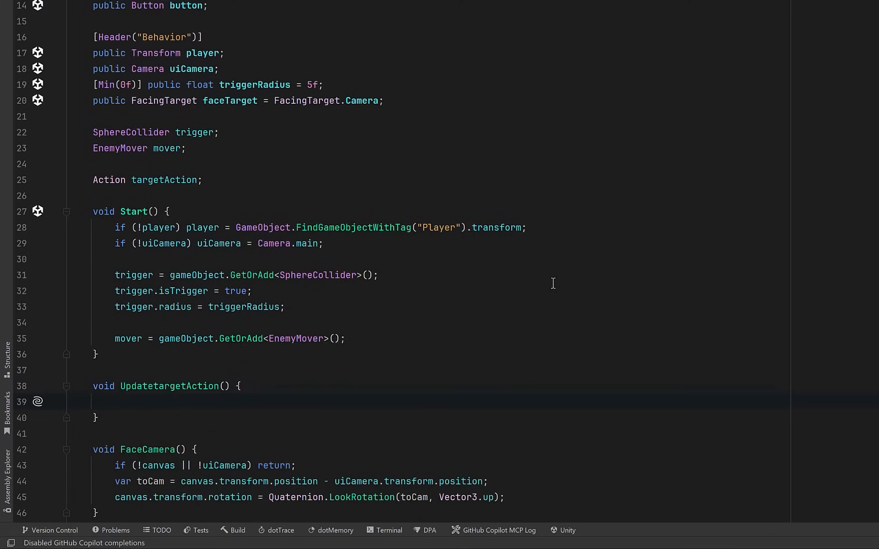
text(targetAction = faceTarget switch {)
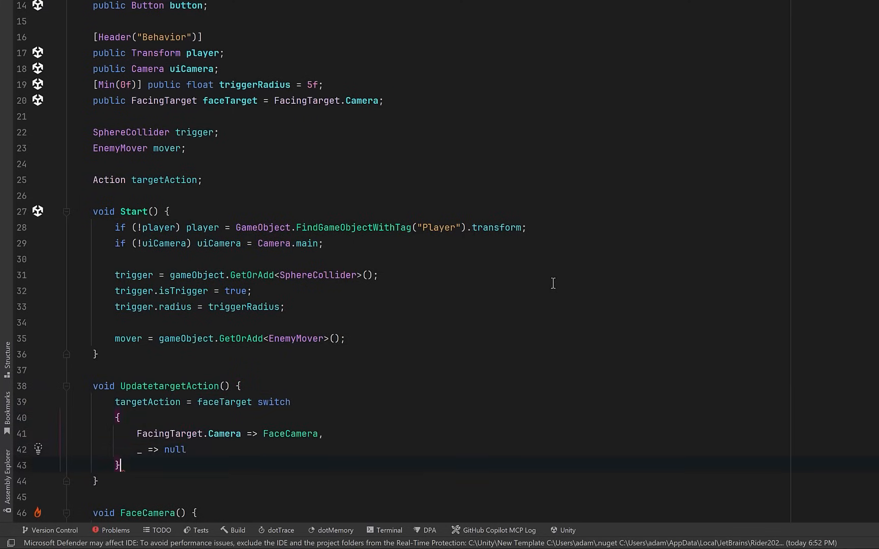
text(;)
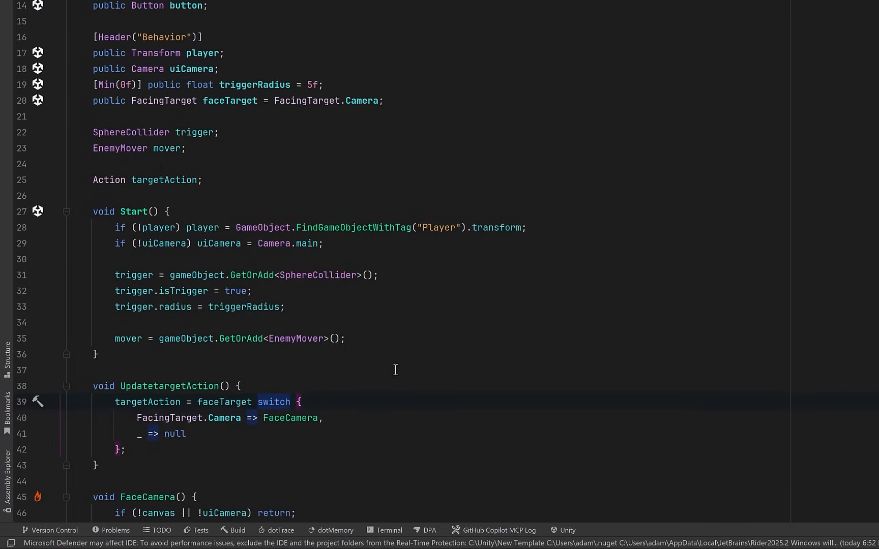
key(enter)
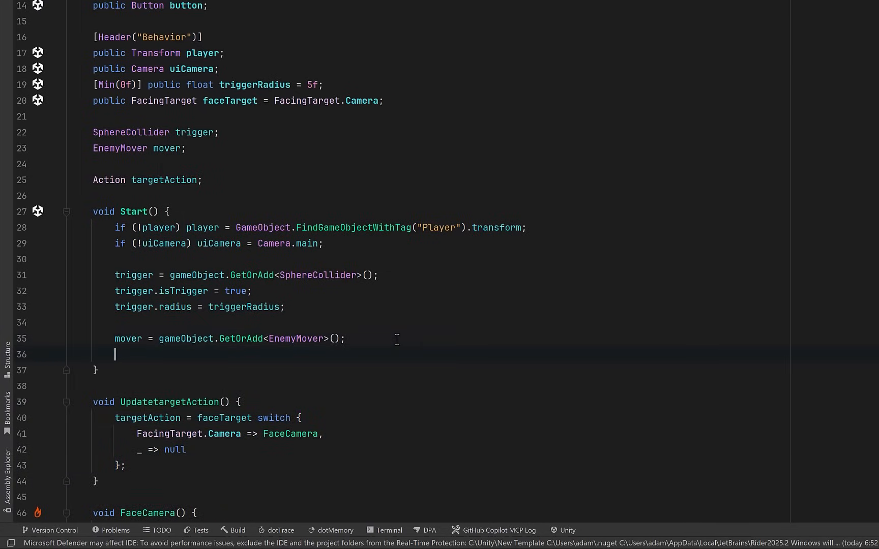
Call UpdatetargetAction() at the end of Start
text(UpdatetargetAction();)
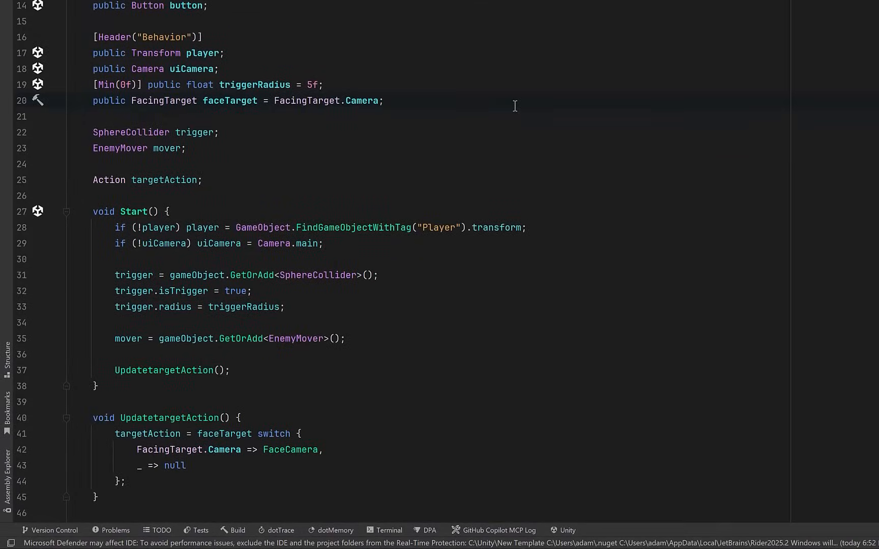
Add a Cinemachine header and fetch the CinemachineInputAxisController from the player's children in Start
key(enter)
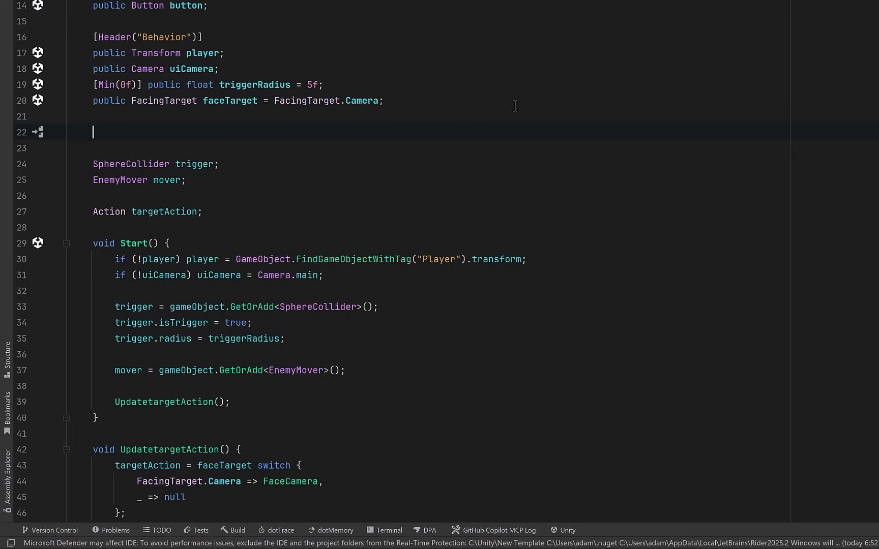
text([Header("Cinemachine")])
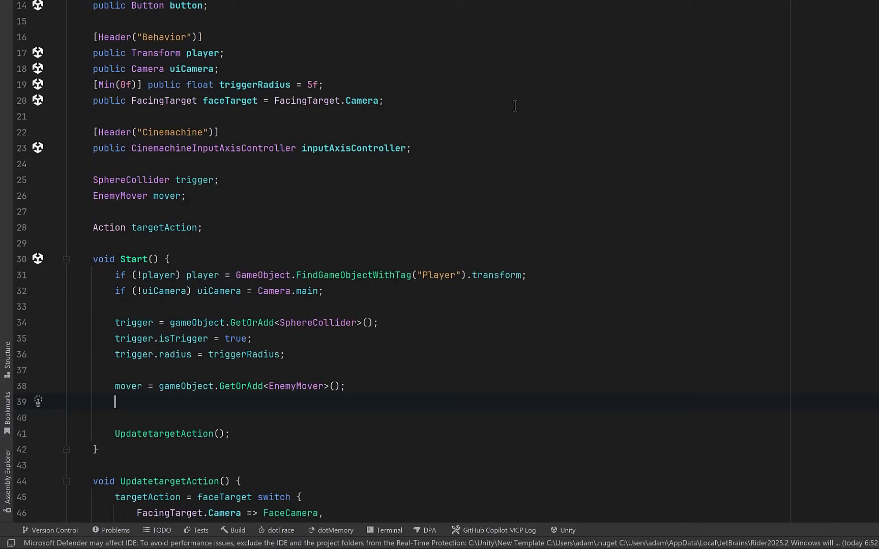
text(inputAxisController = player.GetComponentInChildren<CinemachineInputAxisController>();)
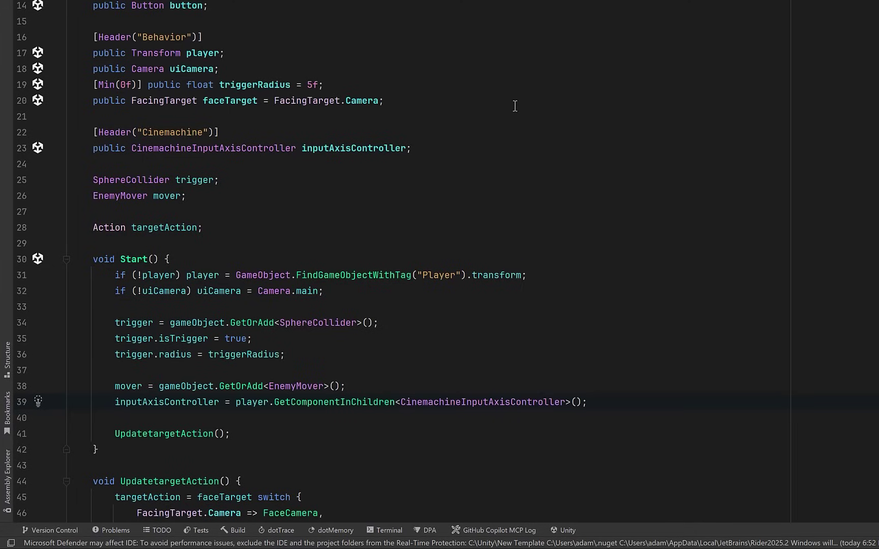
click(587, 402)
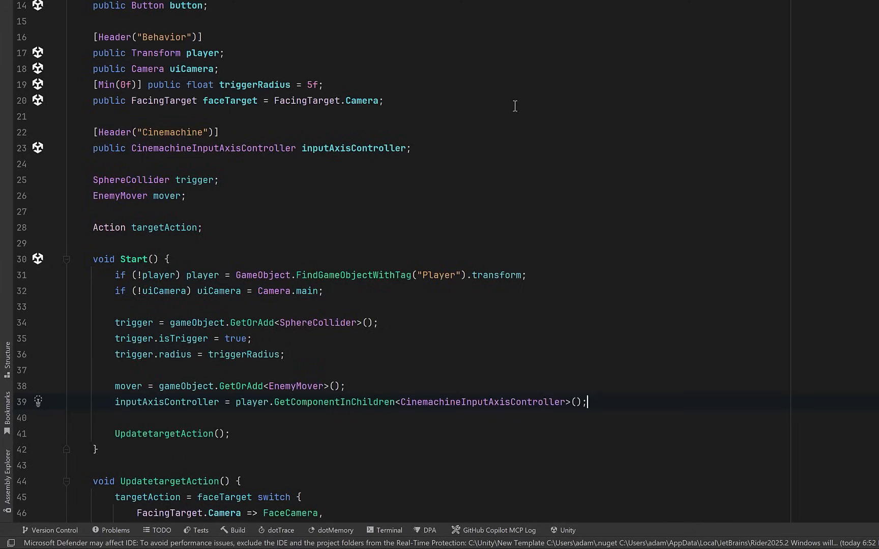
Set inputAxisController.enabled to false in ShowUI and true in HideUI
scroll(down, 3)
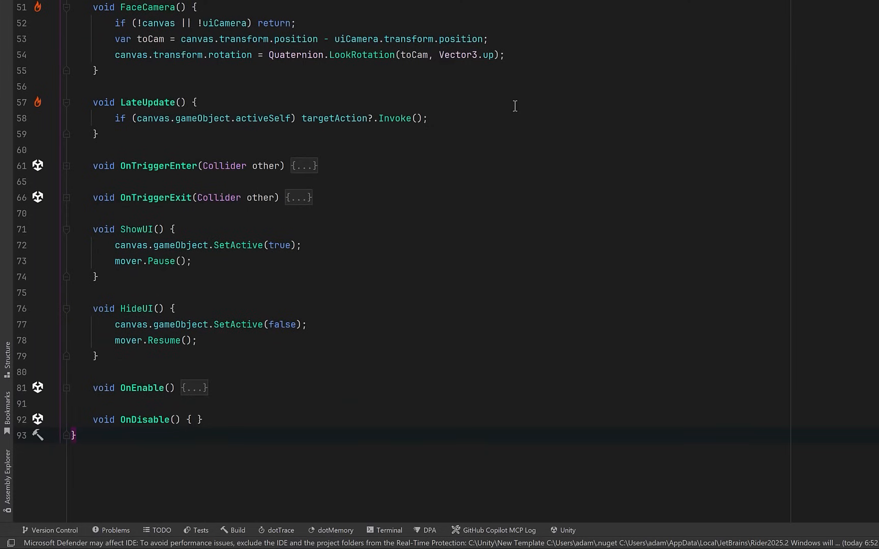
key(enter)
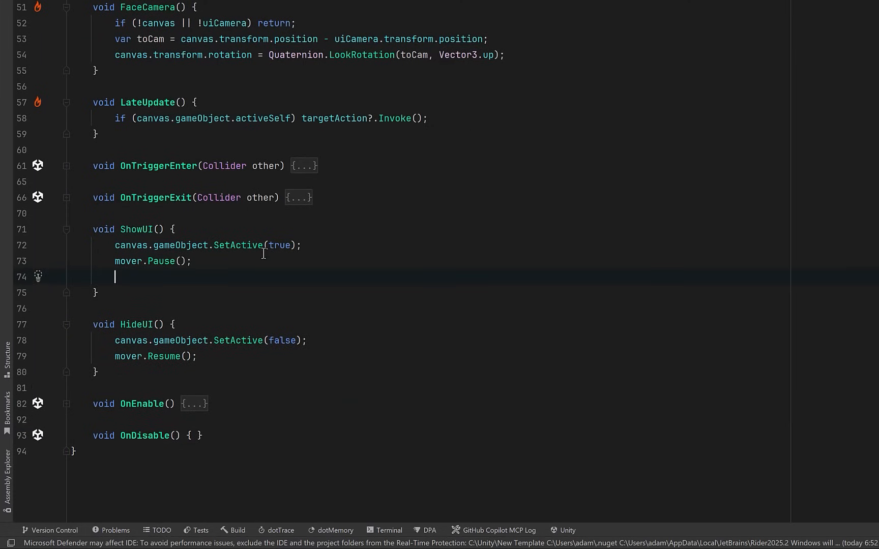
text(inputAxisController.enabled = false;)
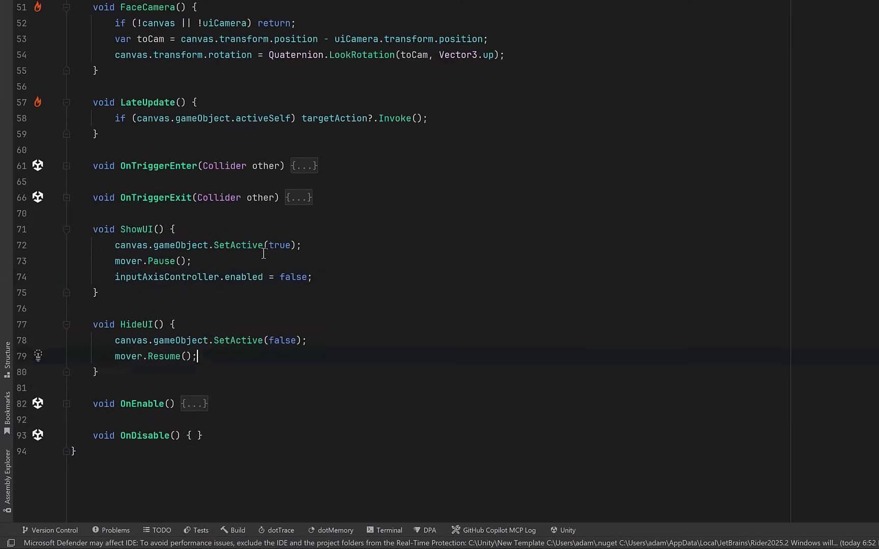
text(inputAxisController.enabled = true;)
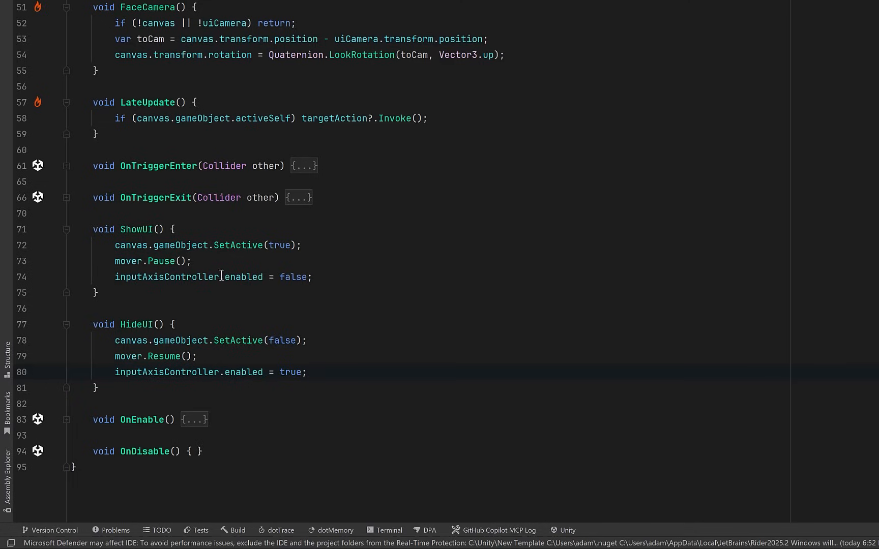
click(194, 419)
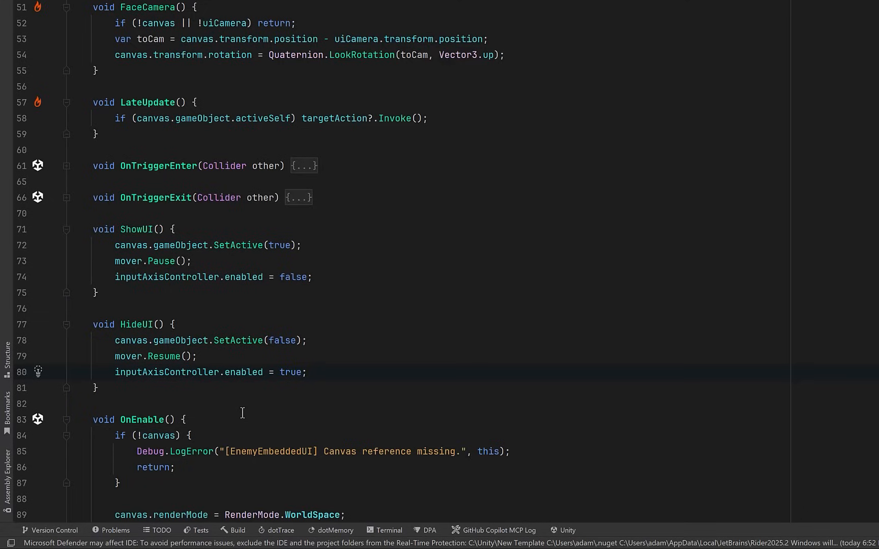
scroll(down, 3)
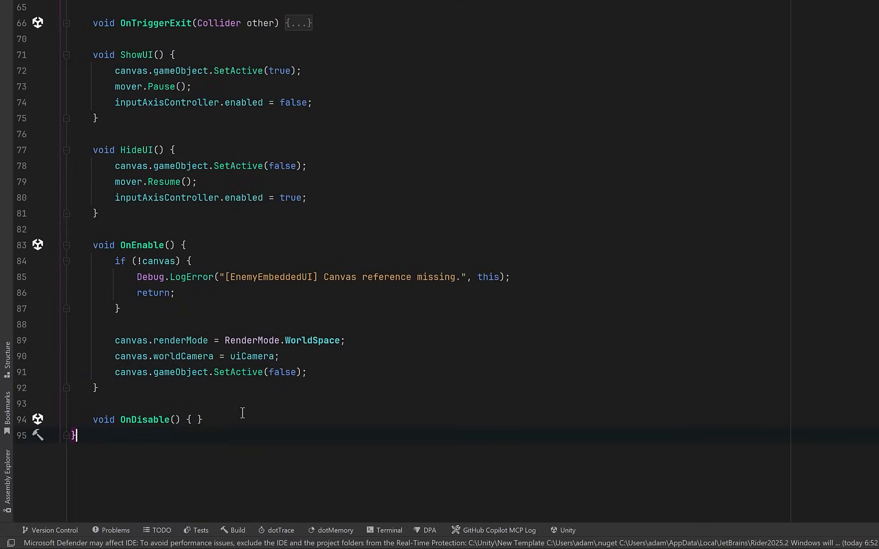
click(318, 372)
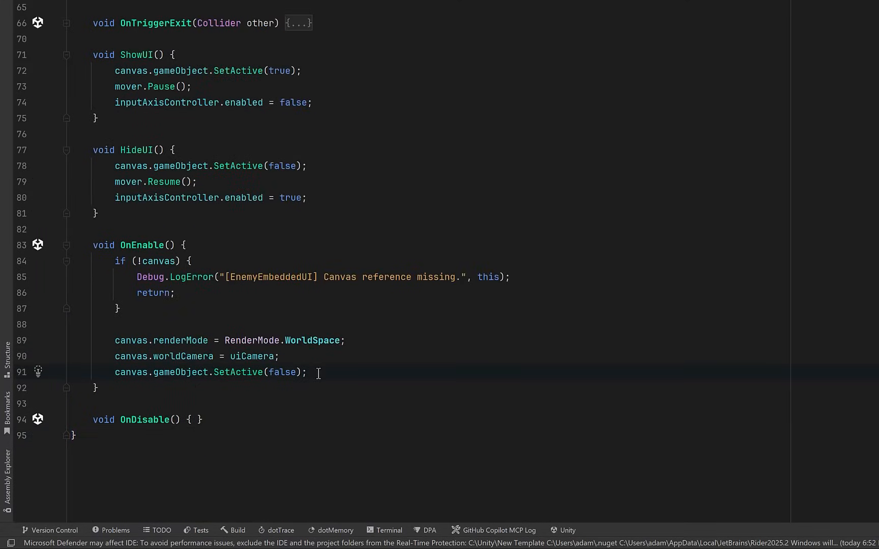
In OnEnable clear the button's onClick listeners and add one logging "[{name}] Click me"
text(if (button) { })
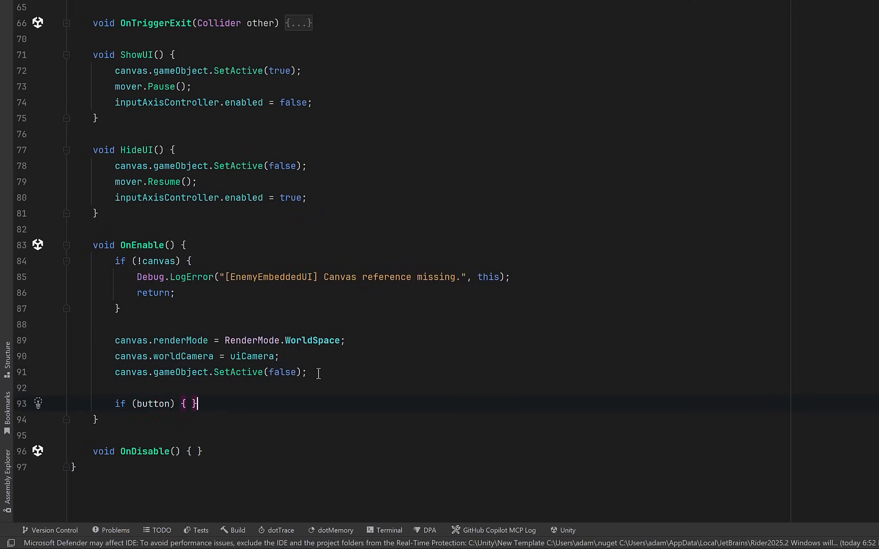
text(button.onClick.RemoveAllListeners();)
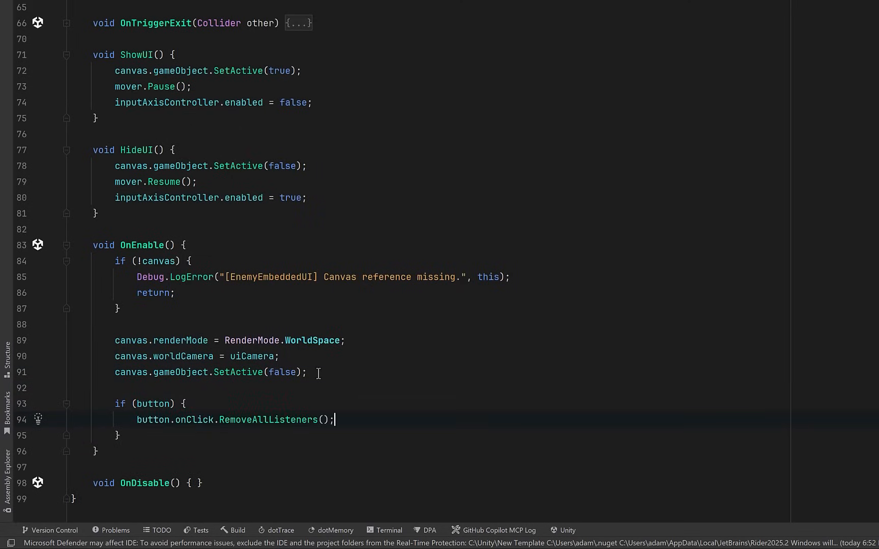
text(button.onClick.AddListener(() => Debug.Log($"[{name}] Click me"));)
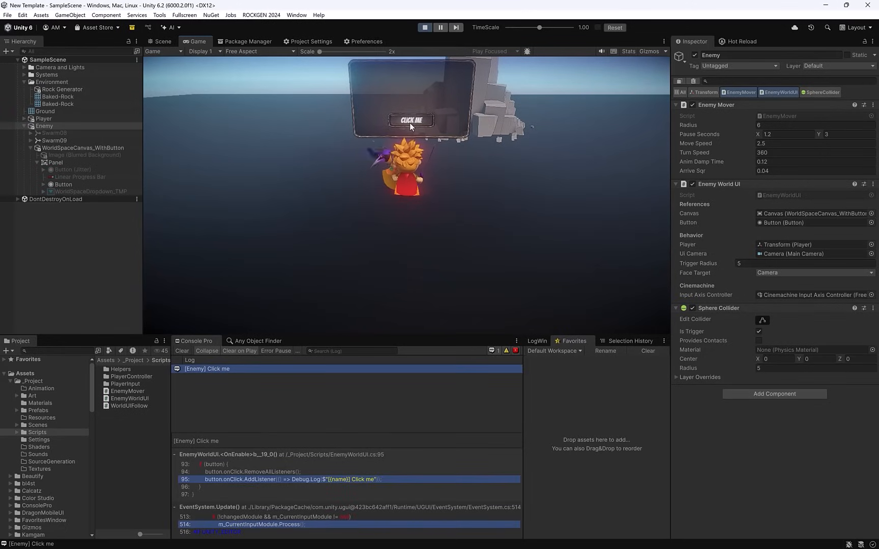
Press the enemy panel's Click Me button in Play mode to log the message
click(411, 120)
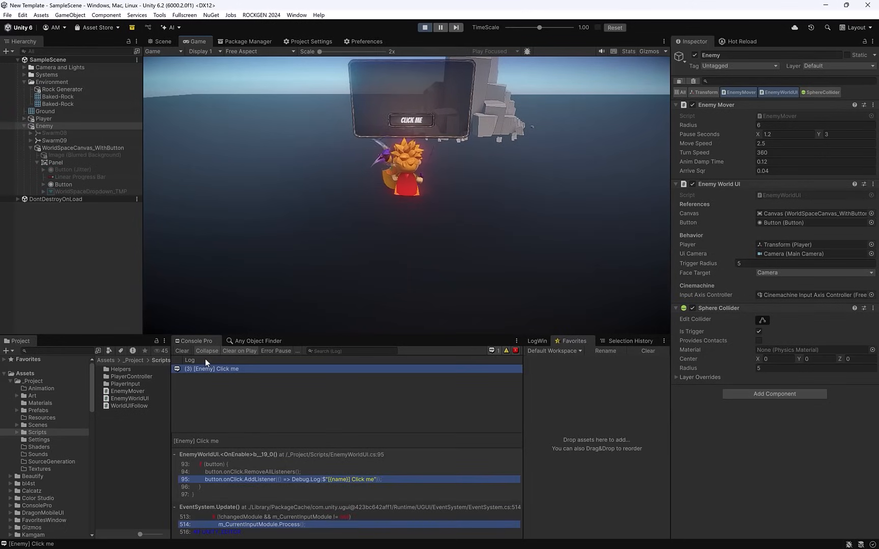
click(411, 120)
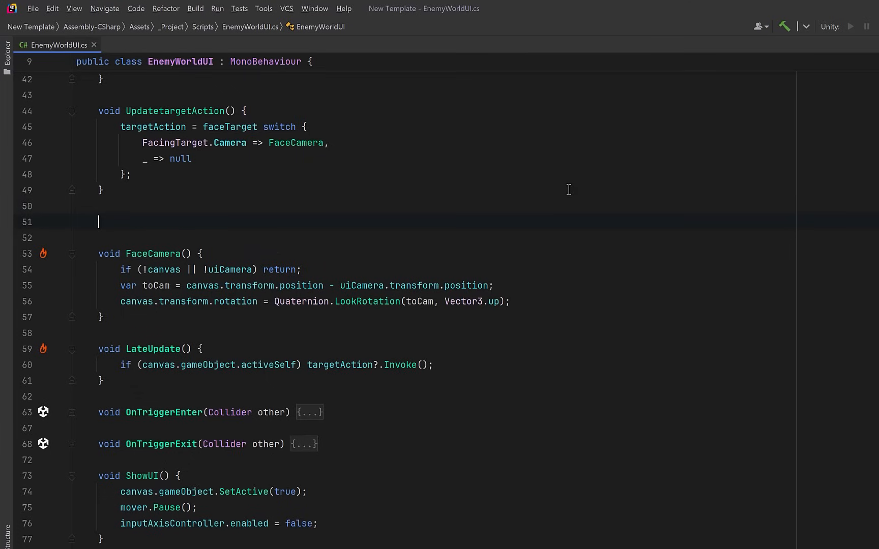
Start FacePlayer with a null guard and the canvas-to-player vector projected onto the horizontal plane
text(void FacePlayer() {)
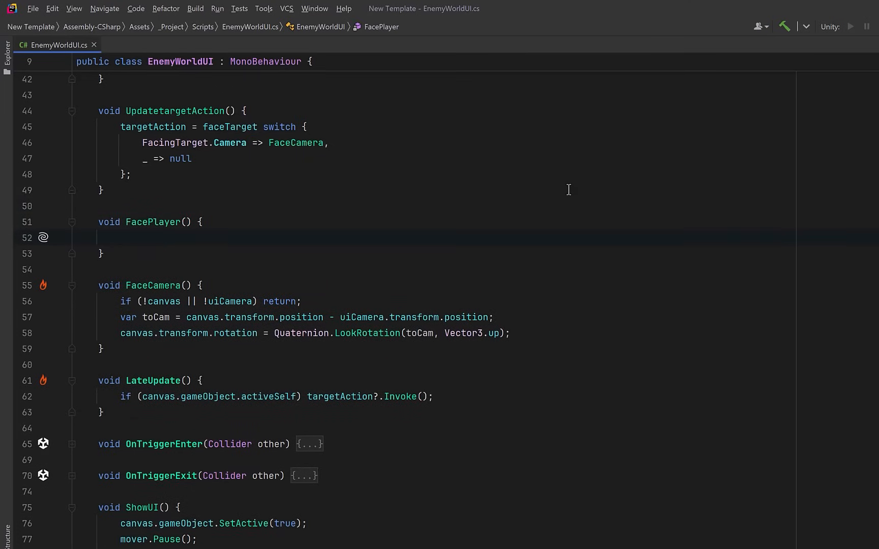
text(if (!canvas || !player) return;)
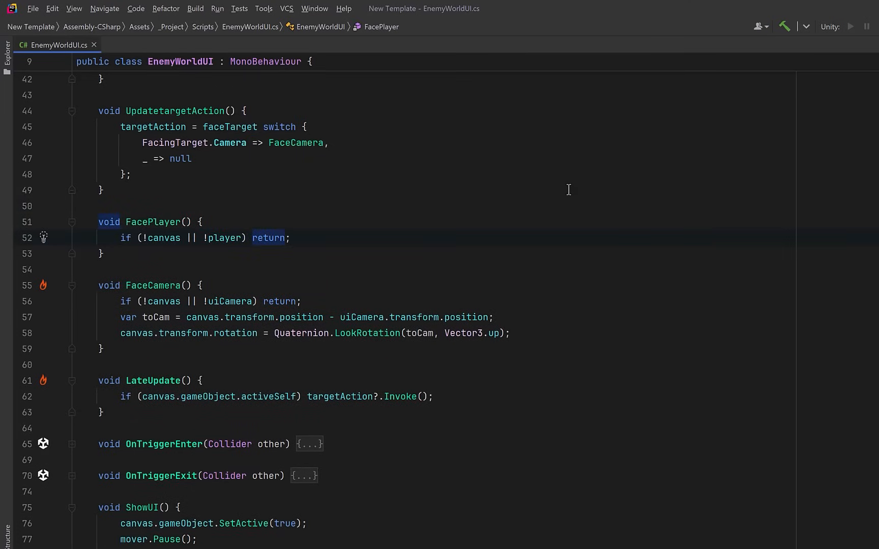
click(289, 237)
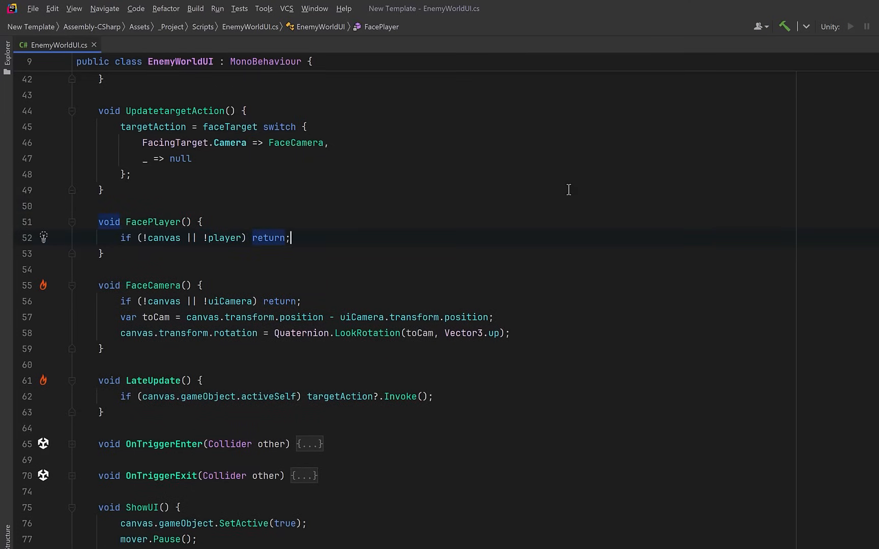
text(var toPlayer = canvas.transform.position - player.position;)
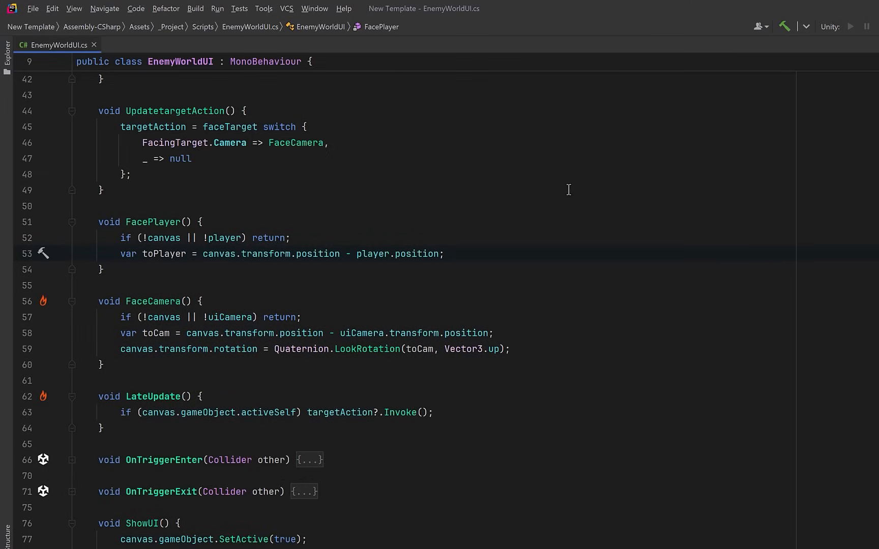
text(var flat = Vector3.ProjectOnPlane(toPlayer, Vector3.up);)
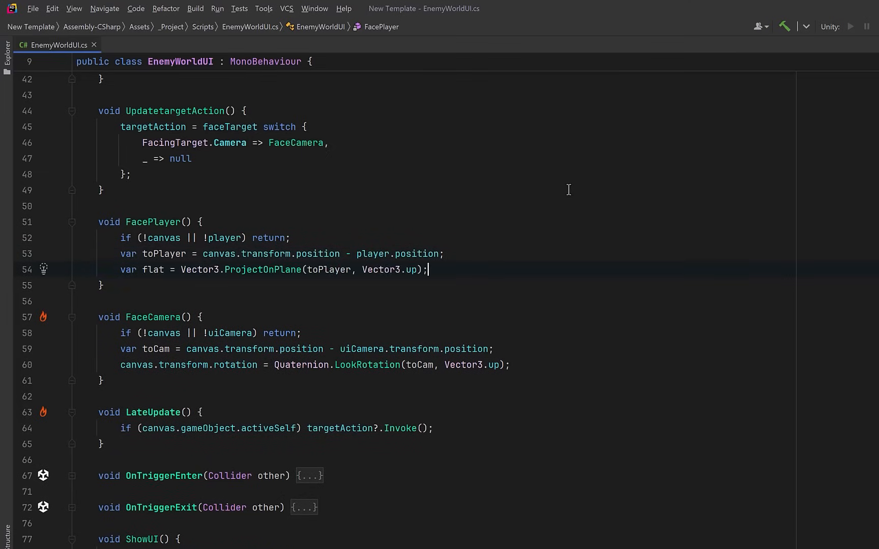
text(// pitch=0, roll=0)
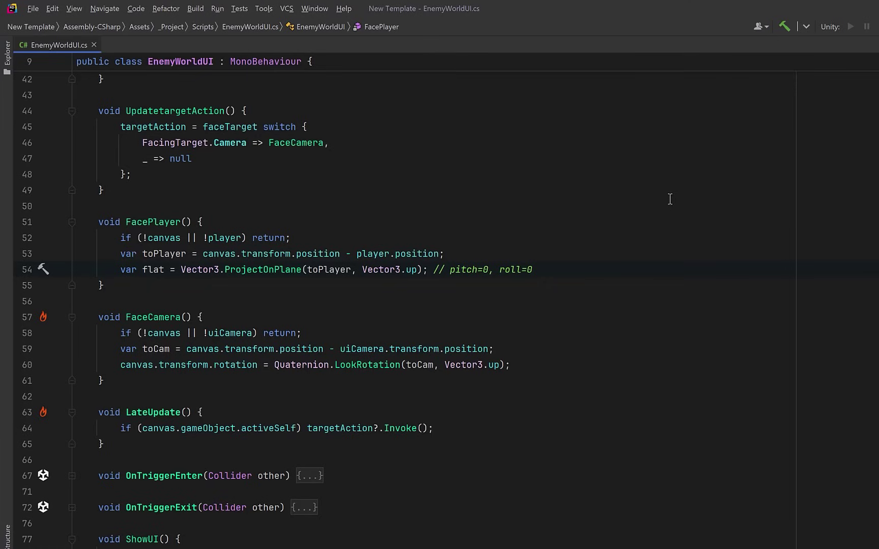
Add the kEpsilon magnitude check and rotate the canvas with LookRotation(flat, Vector3.up)
click(532, 269)
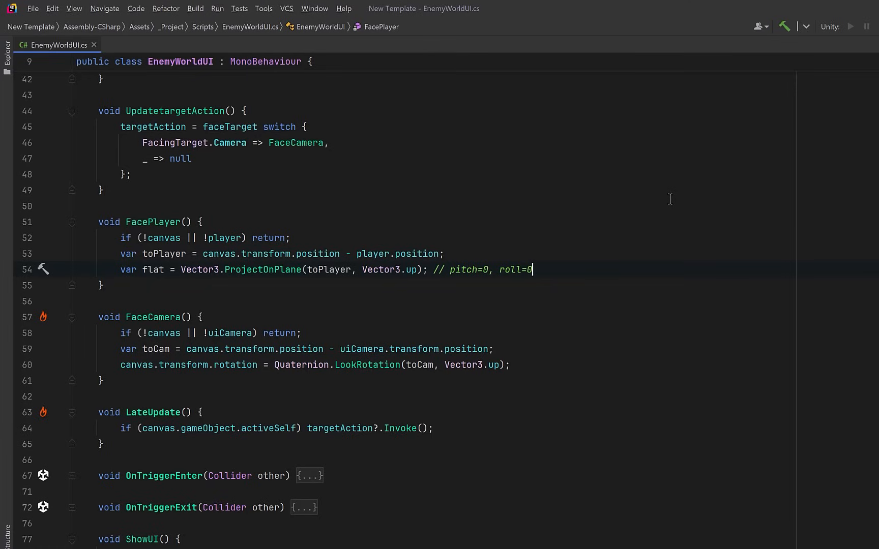
text(if (flat.sqrMagnitude <= Vector3.kEpsilon) return;)
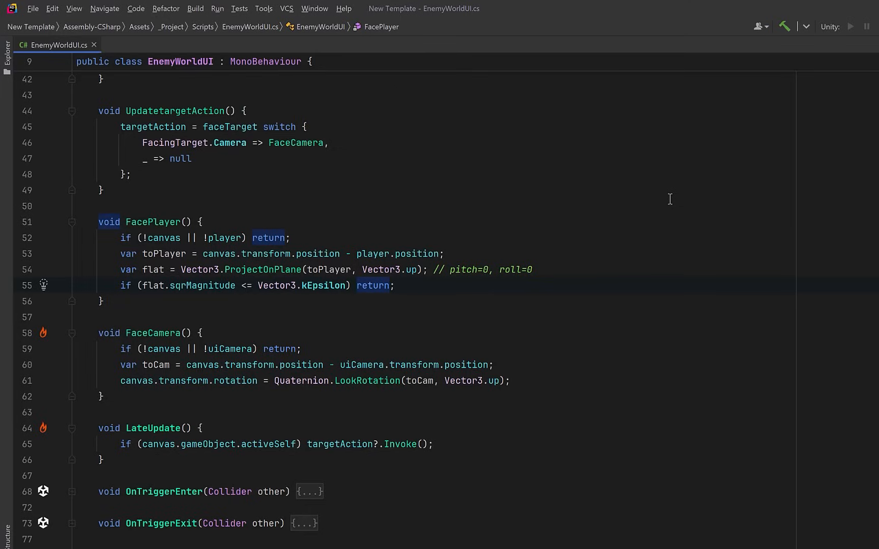
click(395, 285)
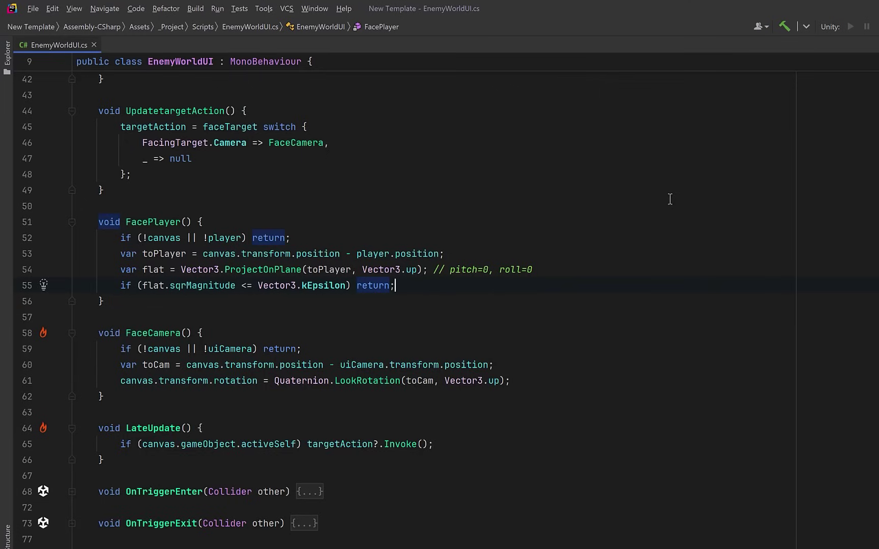
text(canvas.transform.rotation = Quaternion.LookRotation(flat, Vector3.up);)
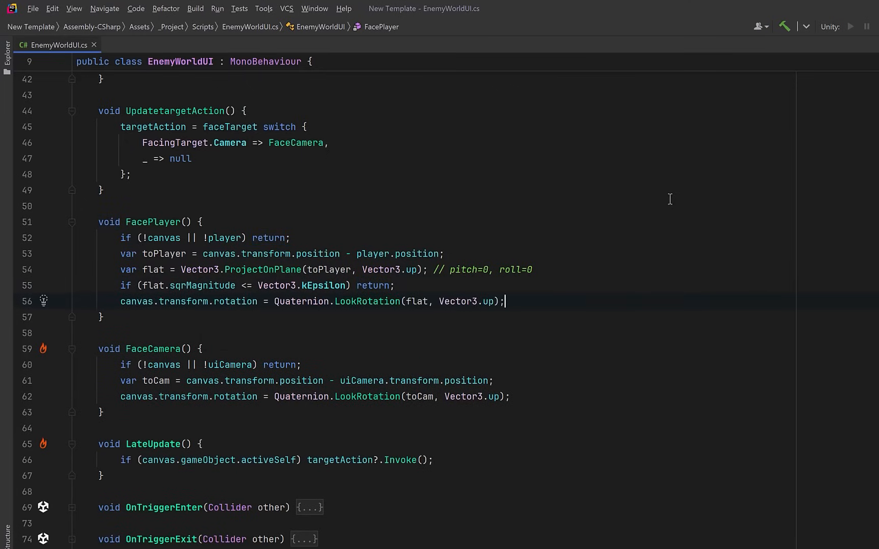
click(103, 317)
text(void FaceHybrid() { })
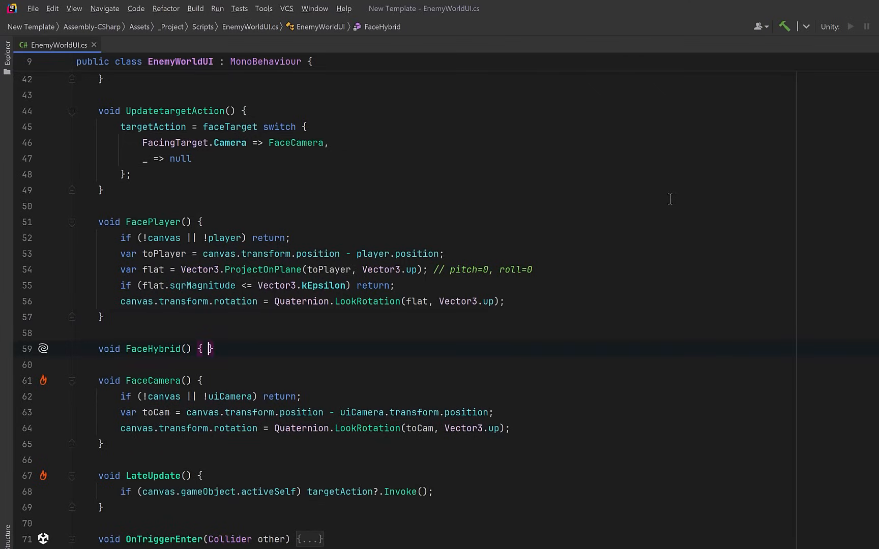
Write FaceHybrid aligning the canvas with the camera's forward projected onto the horizontal plane
key(Return)
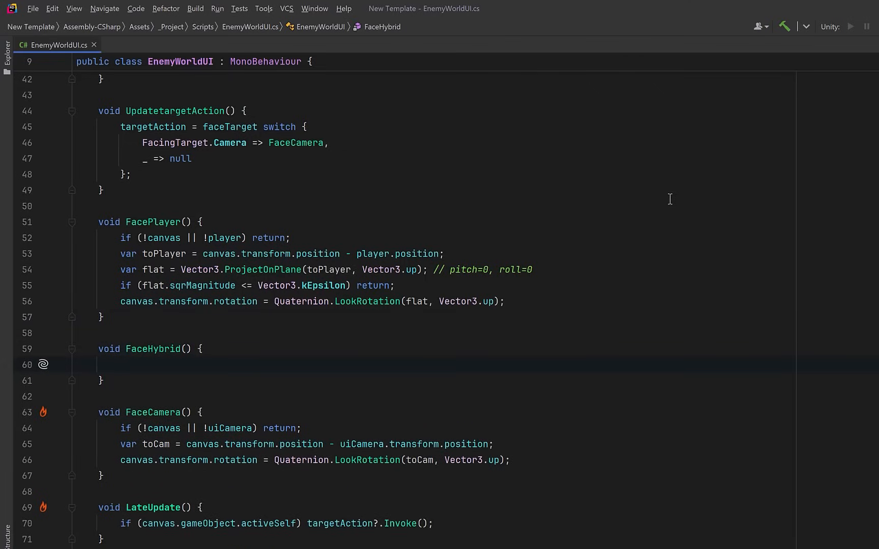
text(if (!canvas || !uiCamera) return;)
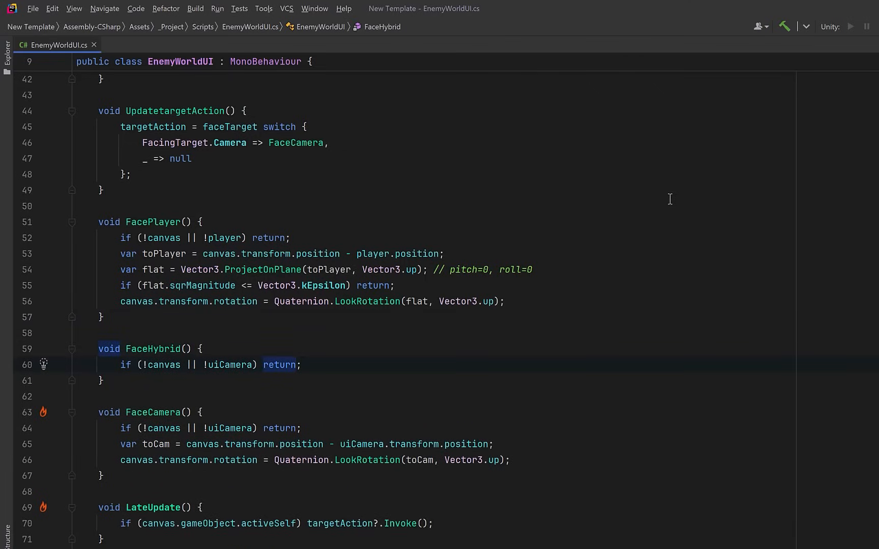
key(enter)
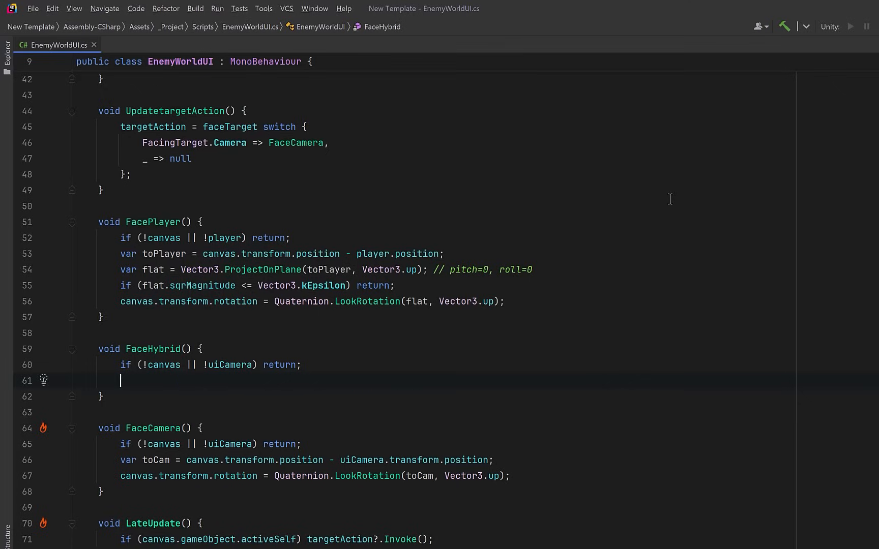
text(var camFwdFlat = Vector3.ProjectOnPlane(uiCamera.transform.forward, Vector3.up);)
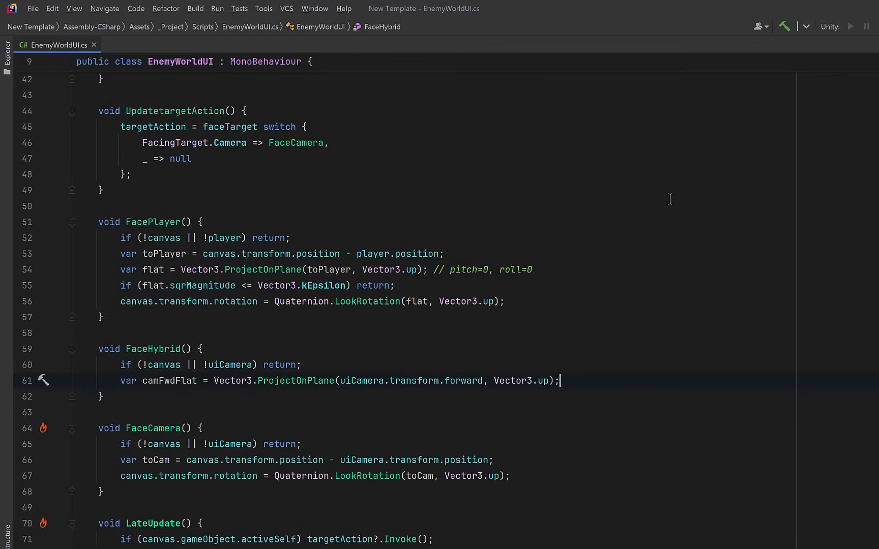
text(if (camFwdFlat.sqrMagnitude <= Vector3.kEpsilon) return;)
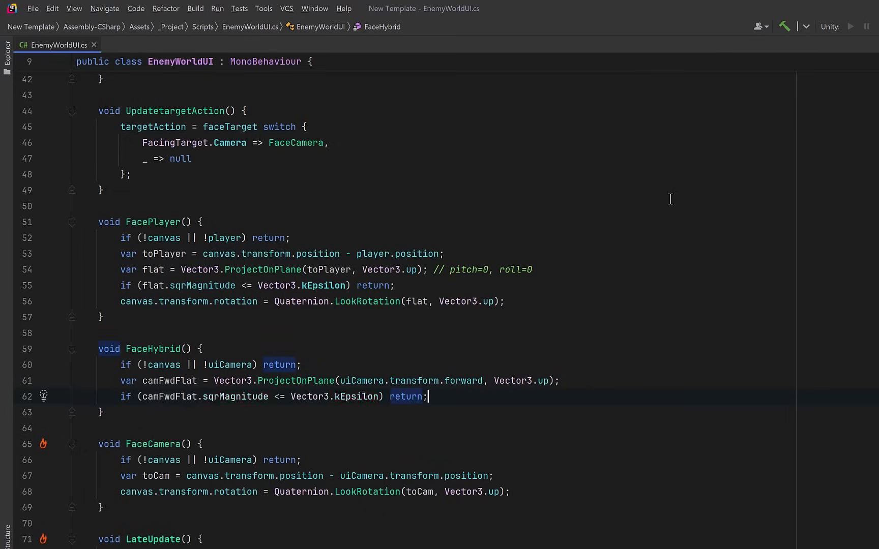
text(canvas.transform.rotation = Quaternion.LookRotation(camFwdFlat, Vector3.up);)
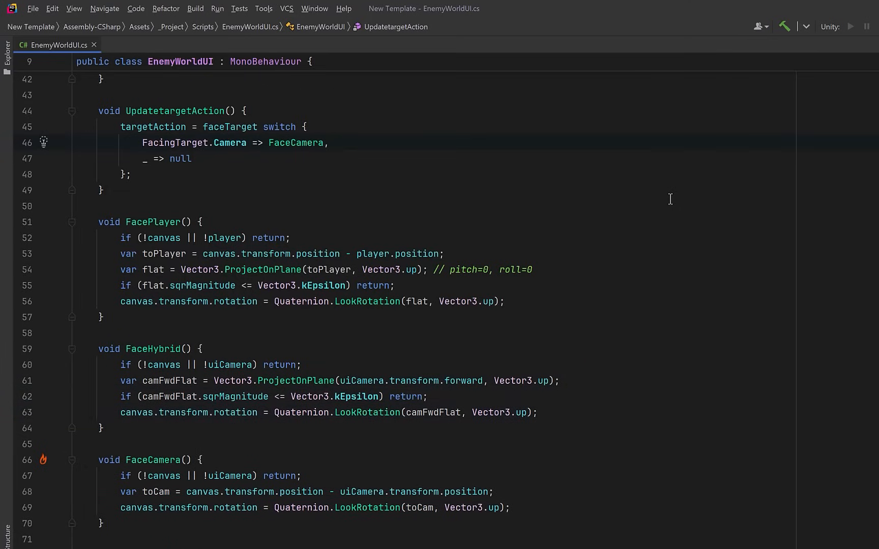
Map Player to FacePlayer in the switch and add Update() calling UpdatetargetAction
text(FacingTarget.Player => FacePlayer,)
text(FacingTarget.Hybrid => FaceHybrid,)
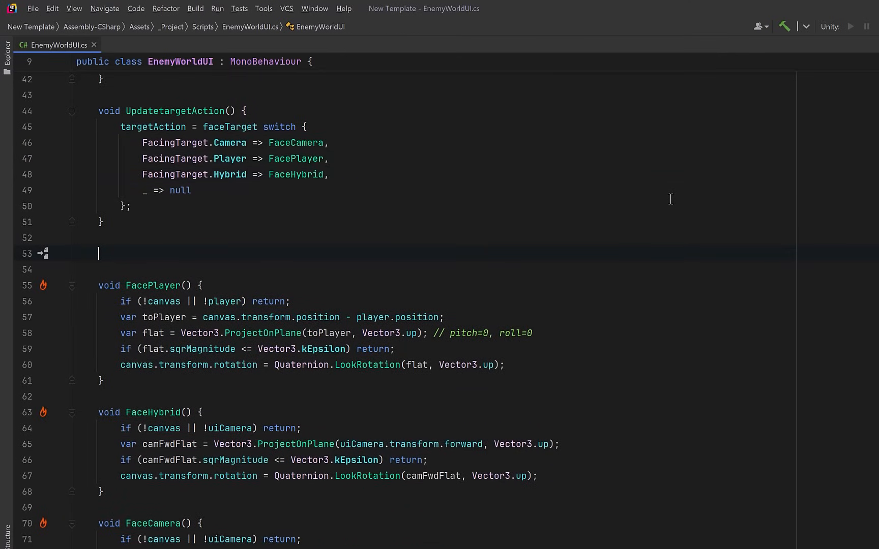
text(void Update() => UpdatetargetAction();)
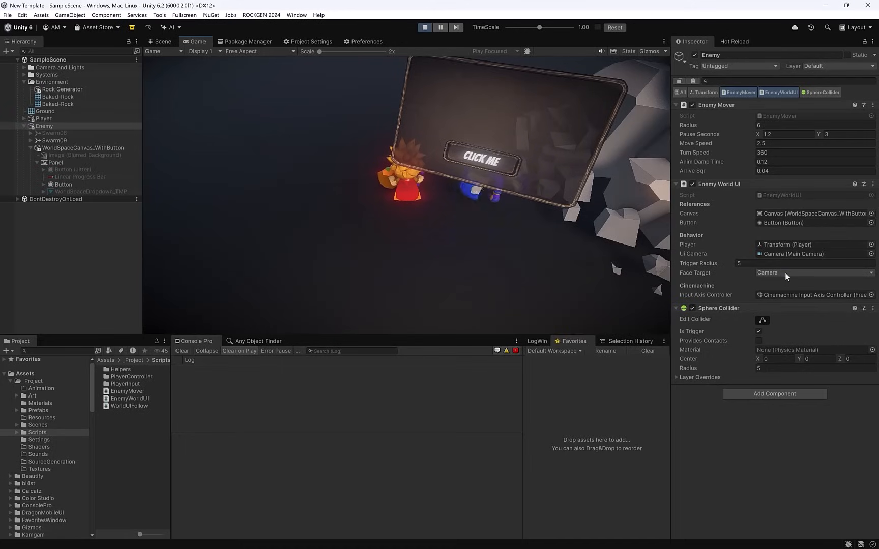
Switch Face Target to Player in the Inspector and press the enemy's CLICK ME button in Play mode
click(813, 273)
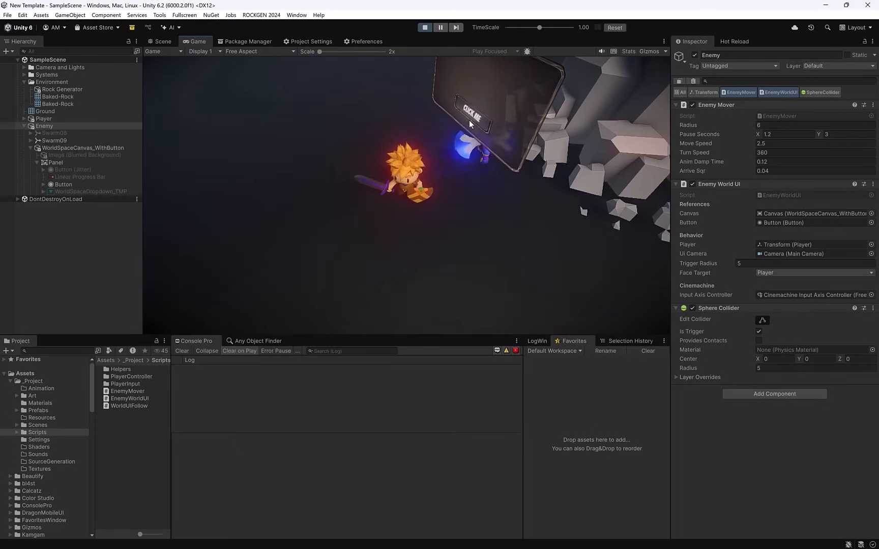
click(471, 108)
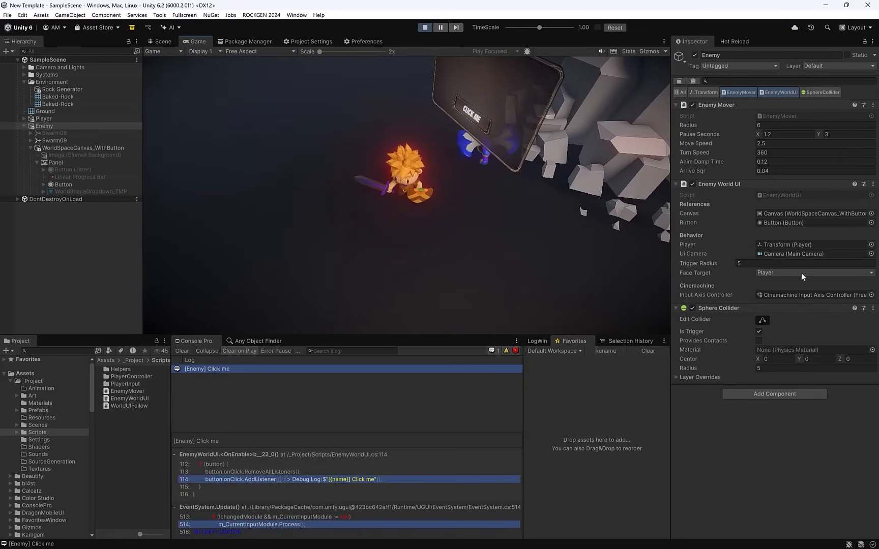
click(813, 272)
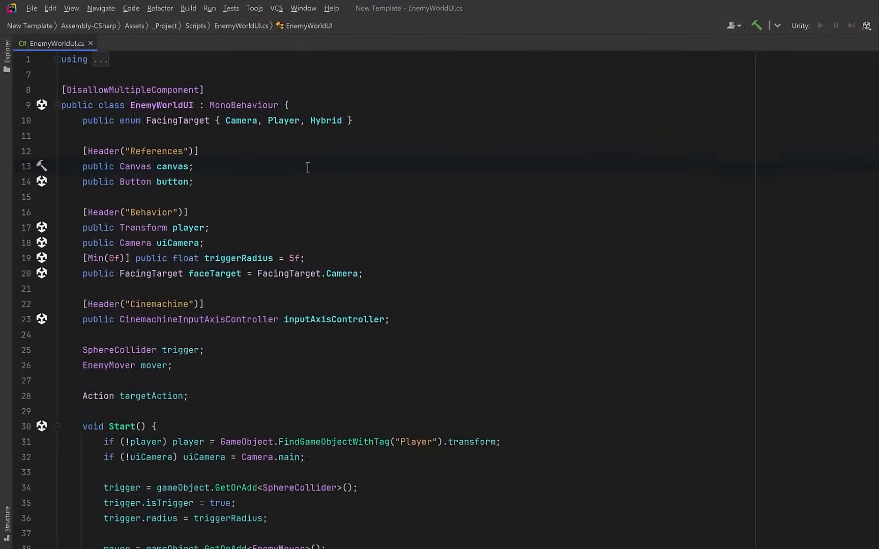
Declare 'public TMP_Dropdown dropdown;' and a dropdownOptions string array of "Talk", "Trade", "Inspect"
text(public TMP_Dropdown dropdown;)
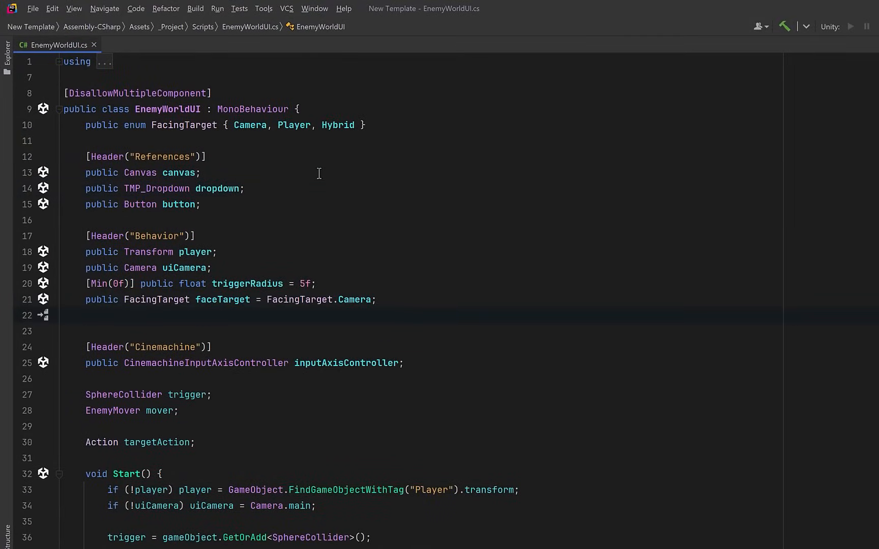
text(public string[] dropdownOptions = { "Talk", "Trade", "Inspect" };)
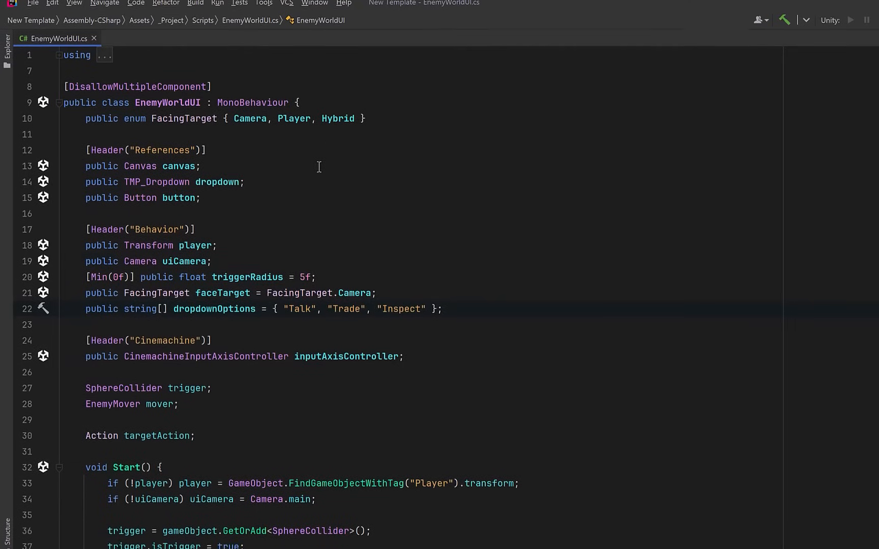
scroll(down, 3)
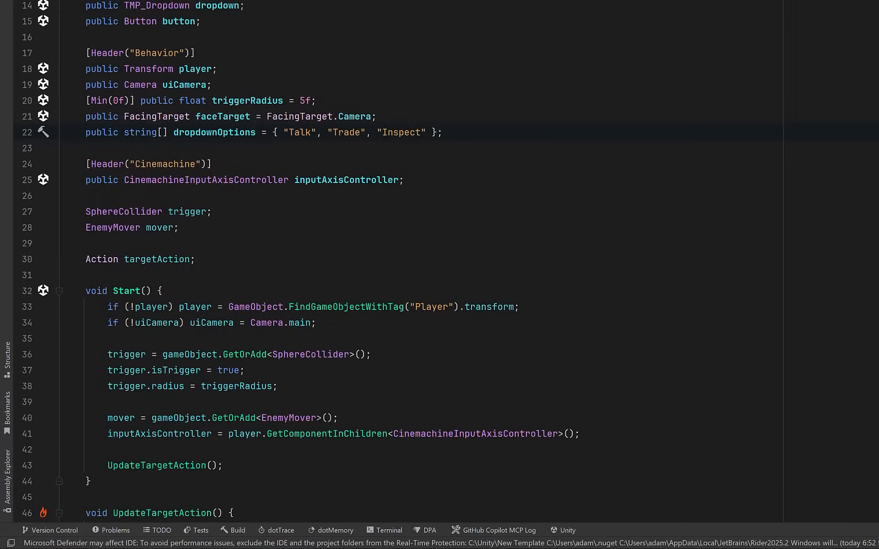
scroll(down, 3)
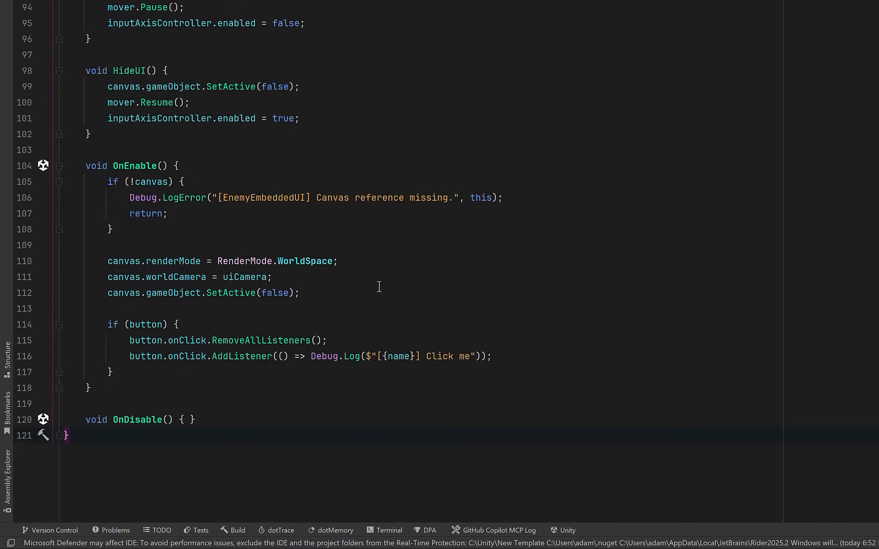
In OnEnable, find the dropdown's "Template" child as RectTransform if missing and deactivate it when active
key(enter)
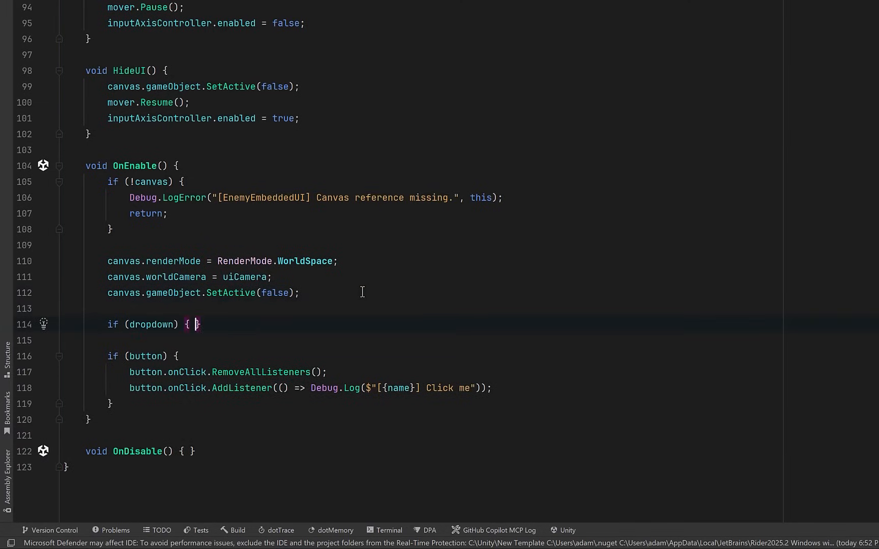
text(if (!dropdown.template) { })
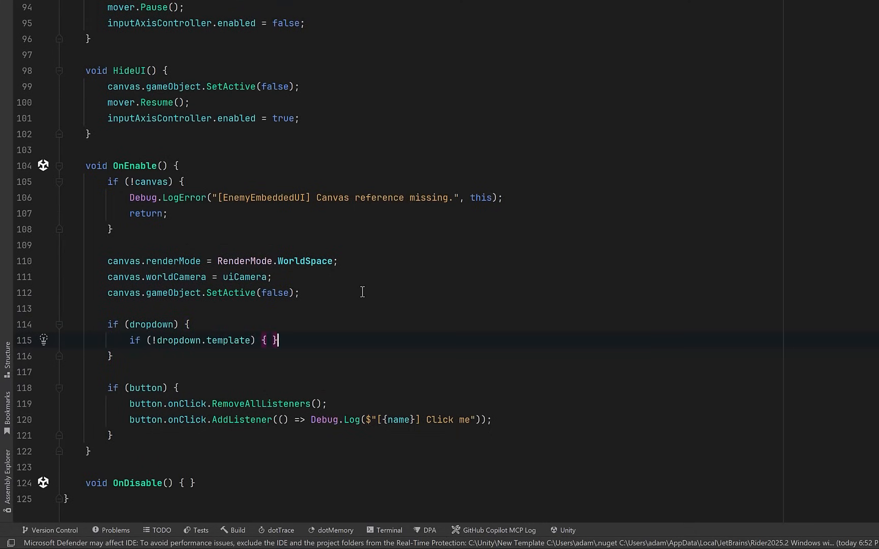
key(enter)
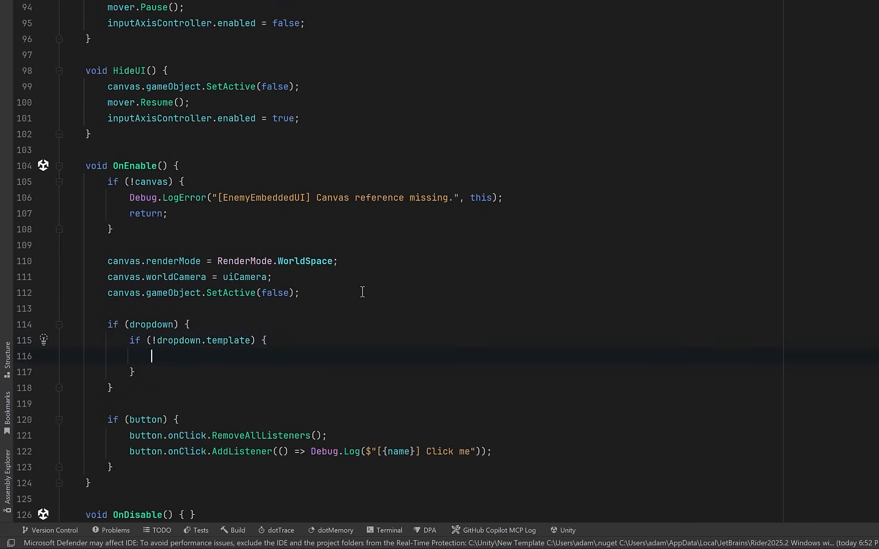
text(dropdown.template = dropdown.transform.Find("Template") as RectTransform;)
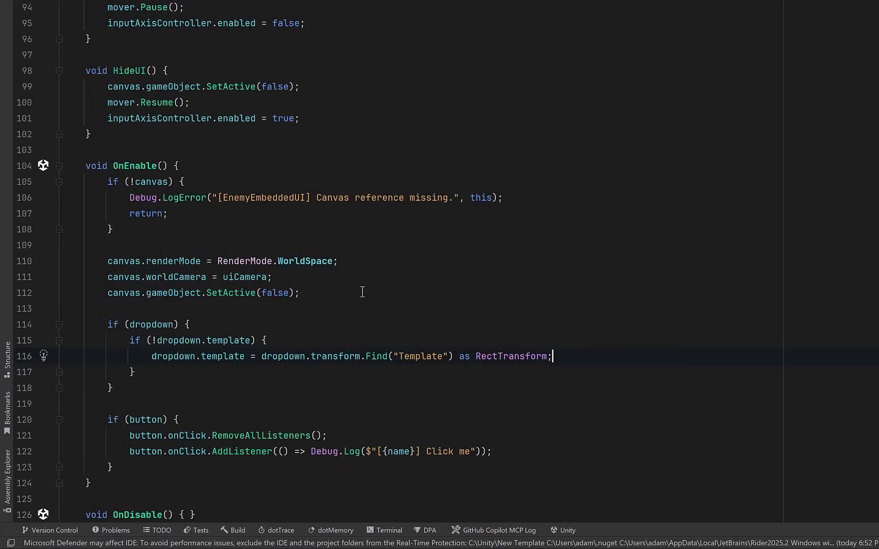
click(134, 372)
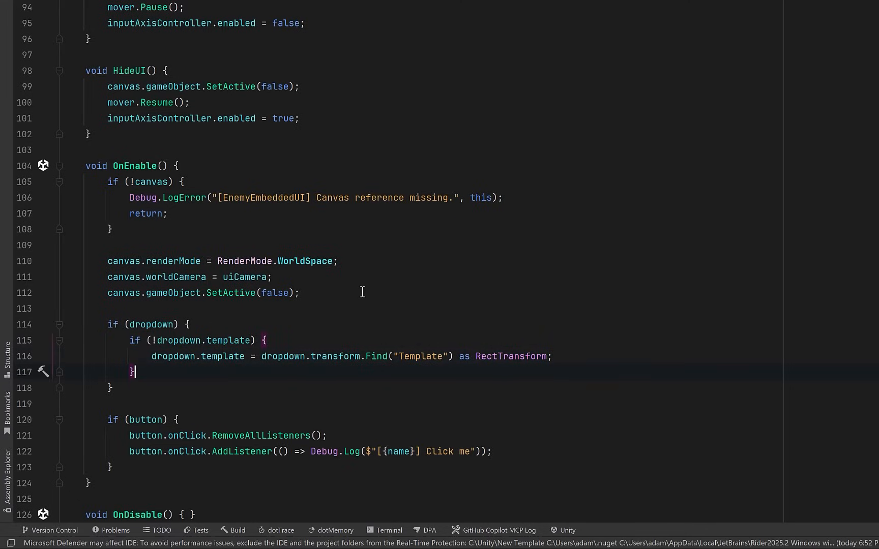
text(if (dropdown.template.gameObject.activeSelf) dropdown.template.gameObject.SetActive(false);)
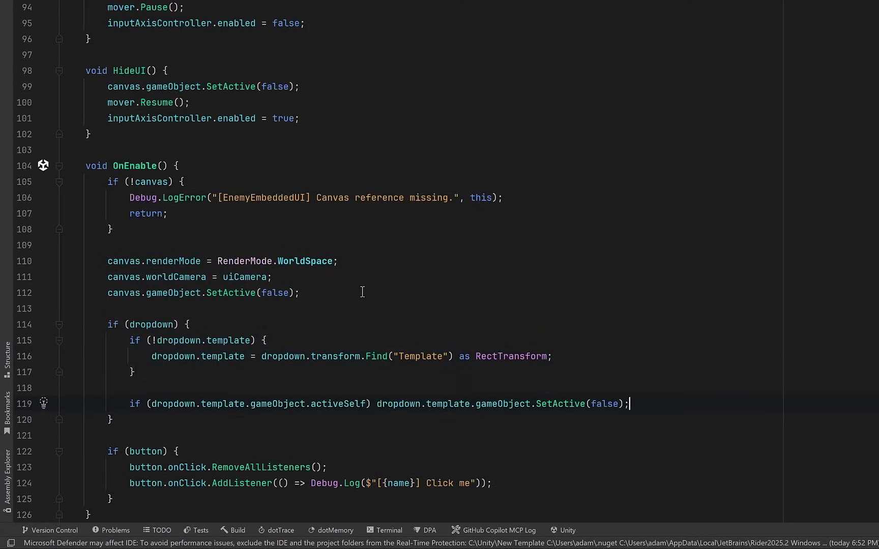
Clear listeners and options, add an OptionData per dropdownOptions entry, log selections with Debug.Log, and RefreshShownValue
text(dropdown.onValueChanged.RemoveAllListeners();)
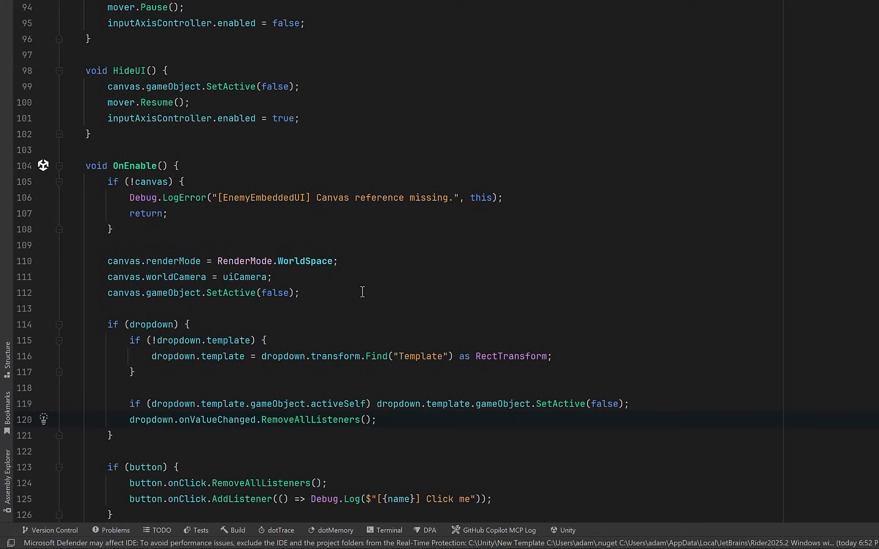
text(dropdown.options.Clear();)
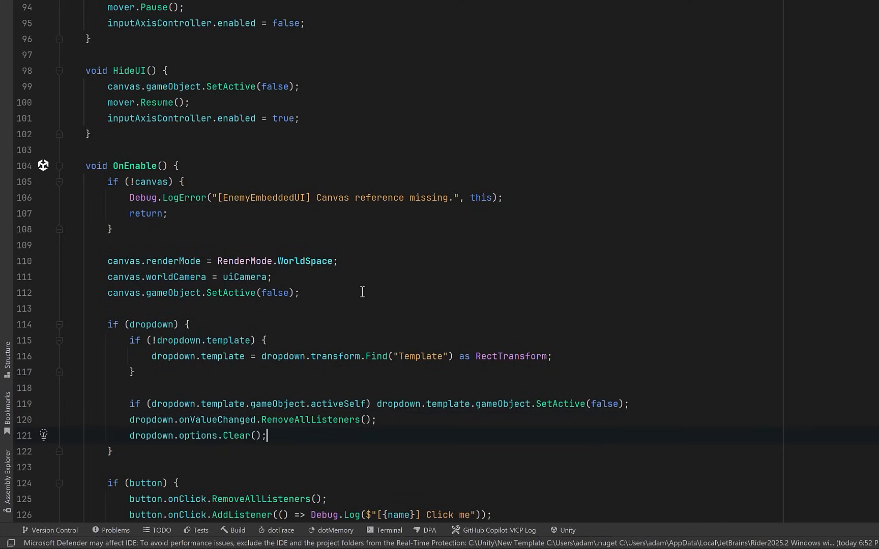
text(foreach (var o in dropdownOptions) dropdown.options.Add(new TMP_Dropdown.OptionData(o));)
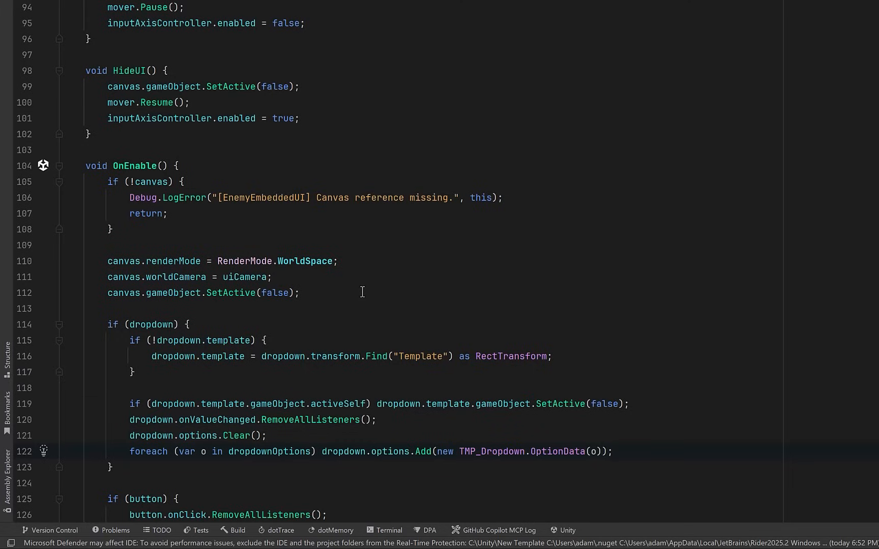
key(enter)
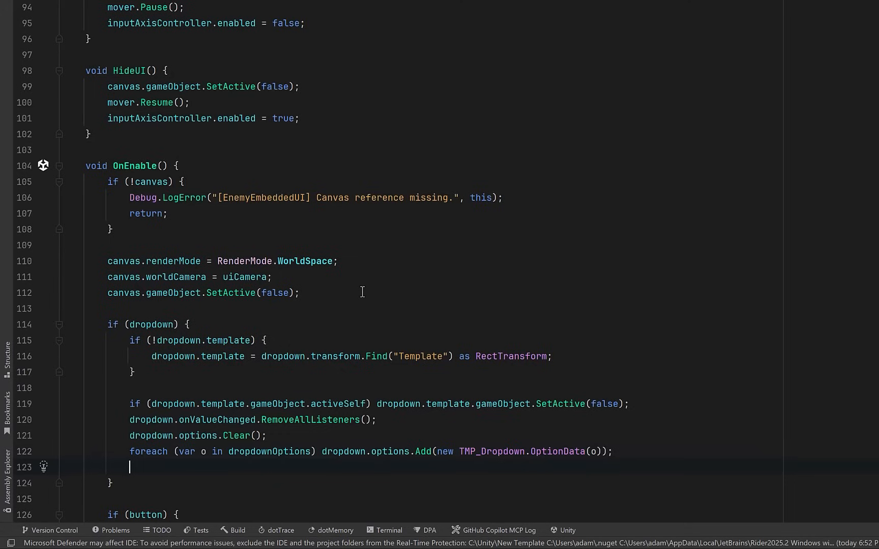
text(dropdown.onValueChanged.AddListener(i => Debug.Log($"[{name}] {dropdown.options[i].text}"));)
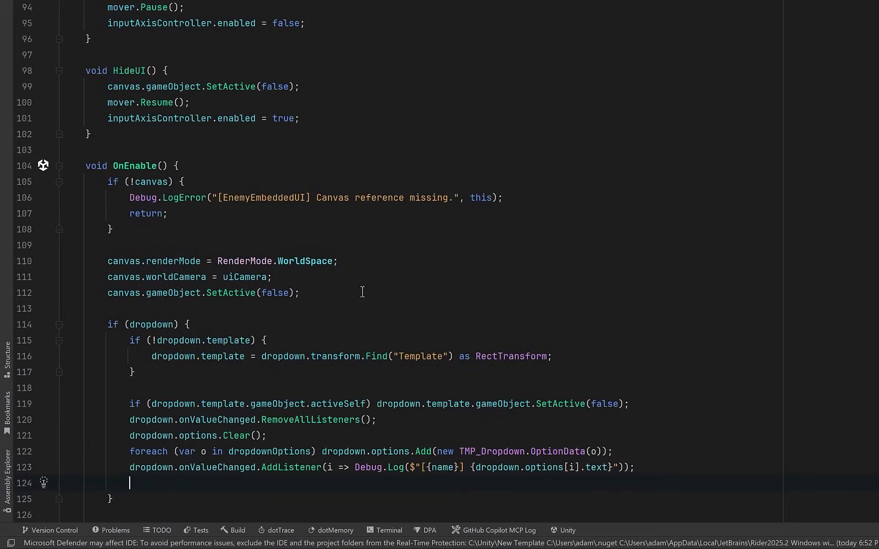
text(dropdown.RefreshShownValue();)
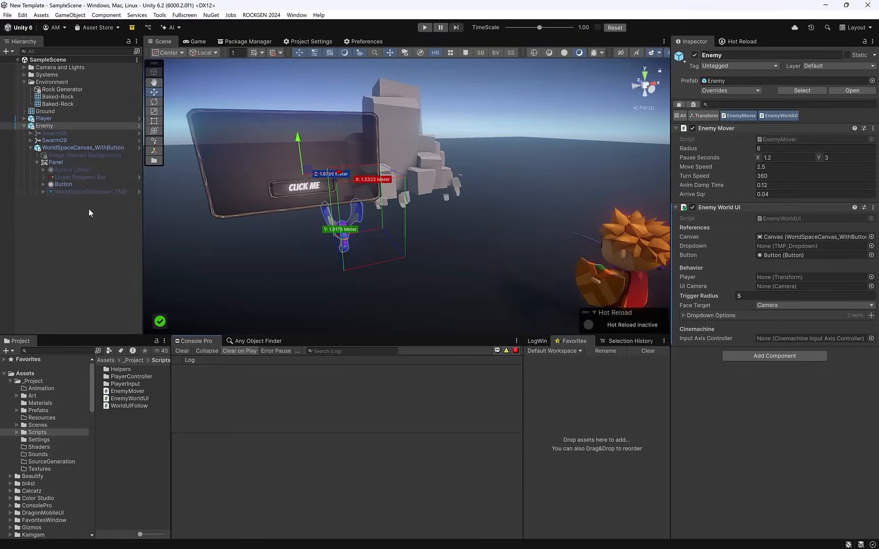
mouse_move(50, 203)
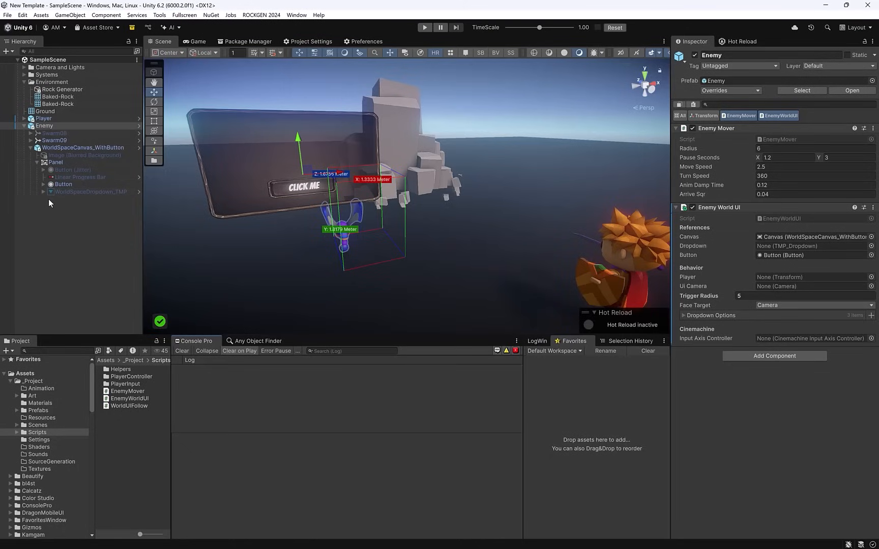
Select WorldSpaceDropdown_TMP, expand it and inspect the Content object inside its Template
click(91, 192)
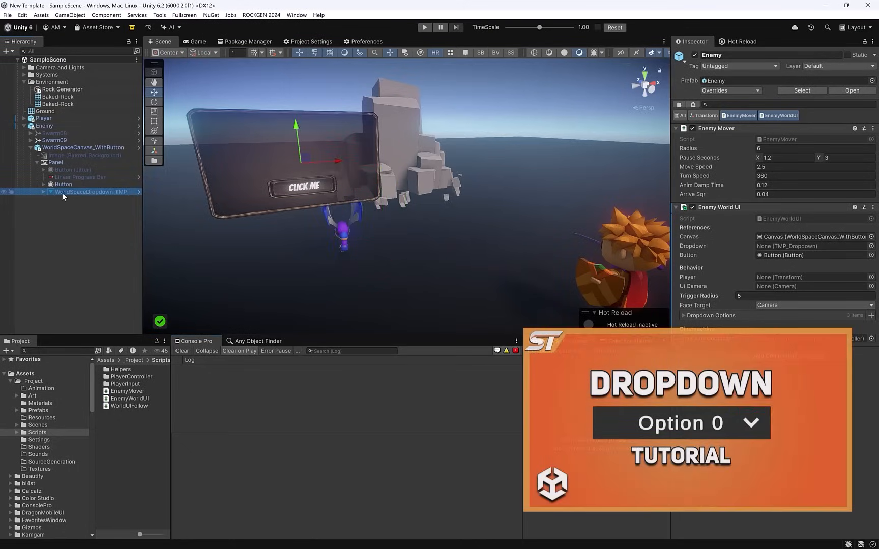
click(92, 191)
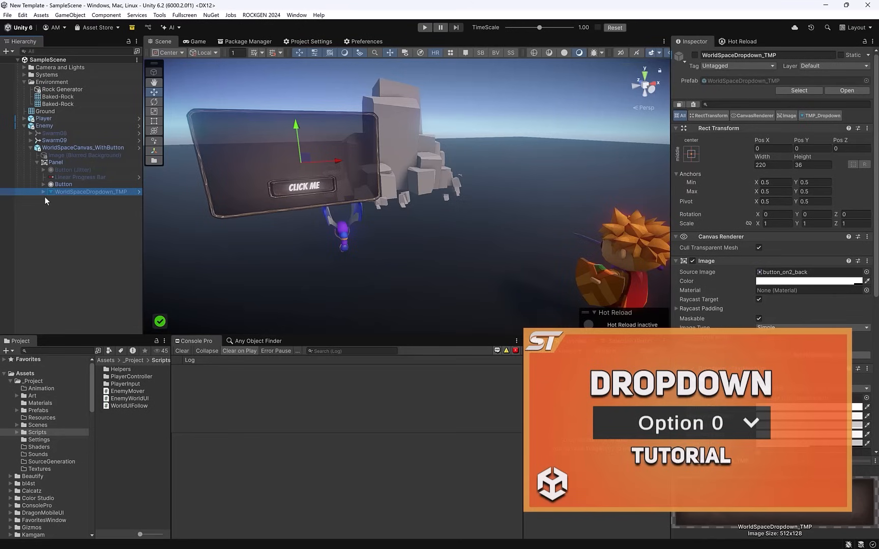
click(43, 192)
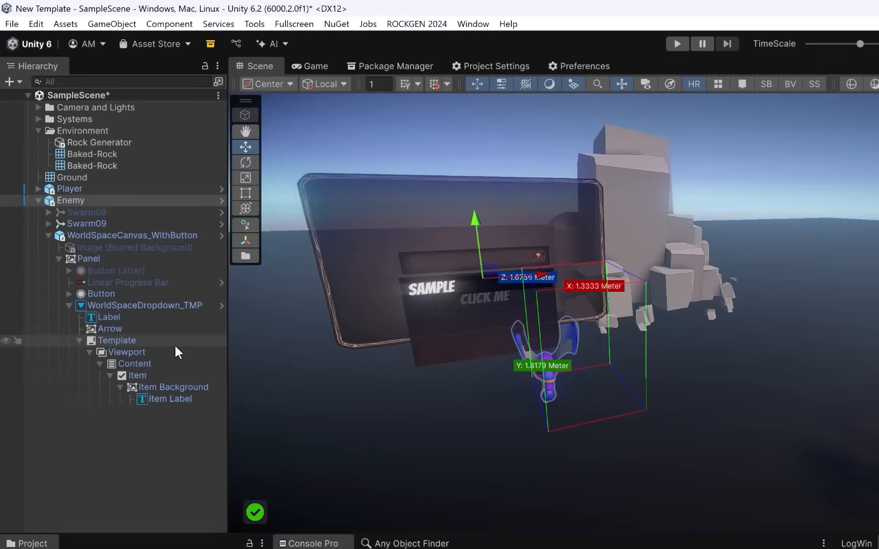
mouse_move(179, 353)
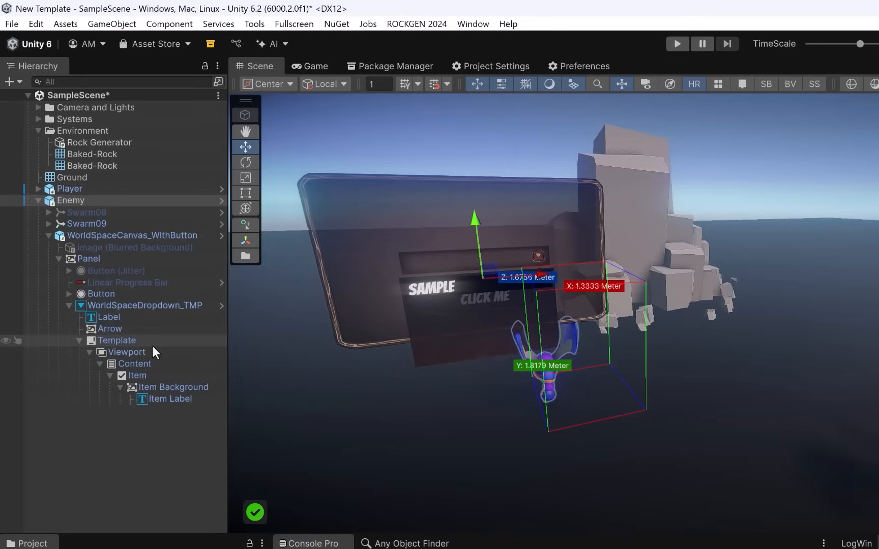
mouse_move(161, 353)
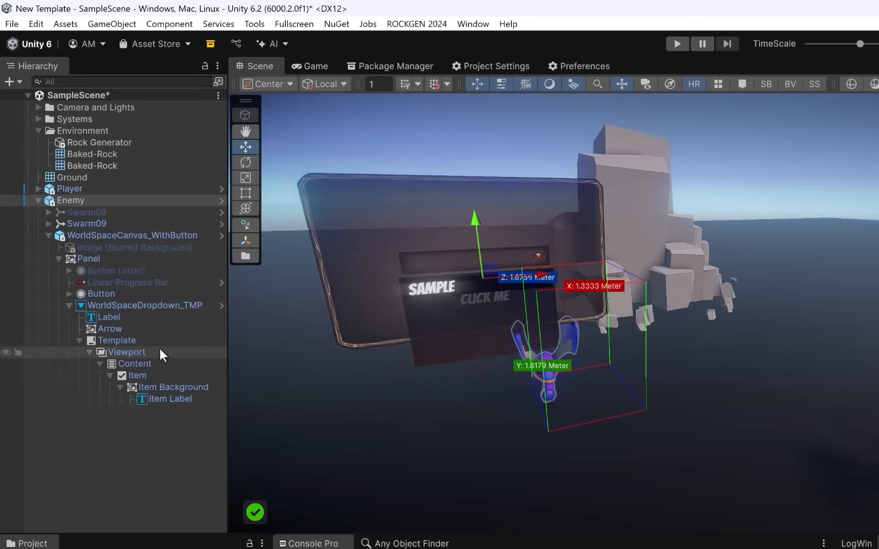
click(136, 363)
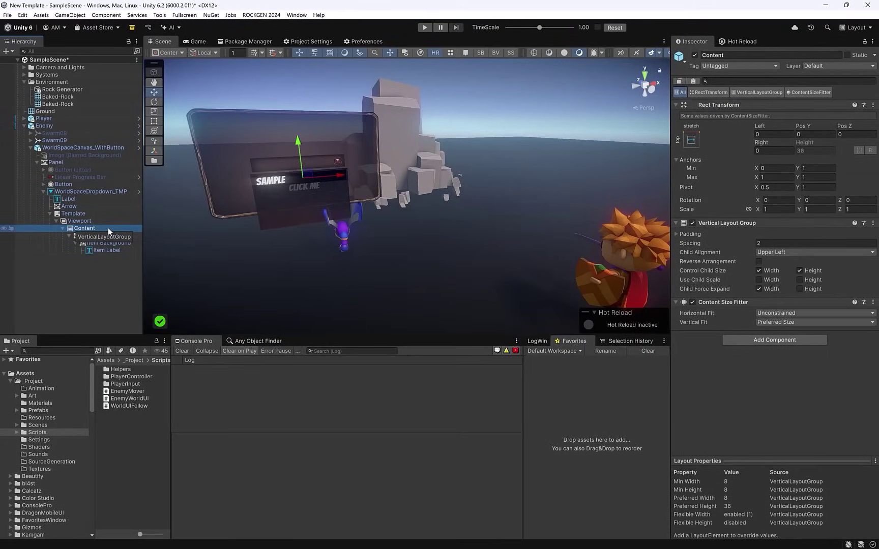
Check the Item entry under Content, then return to the Enemy to assign the dropdown reference
click(76, 236)
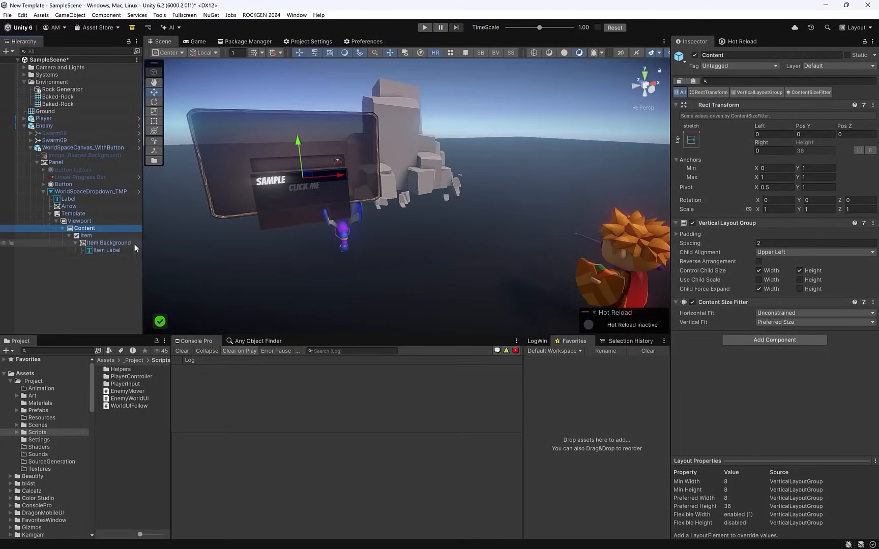
click(86, 236)
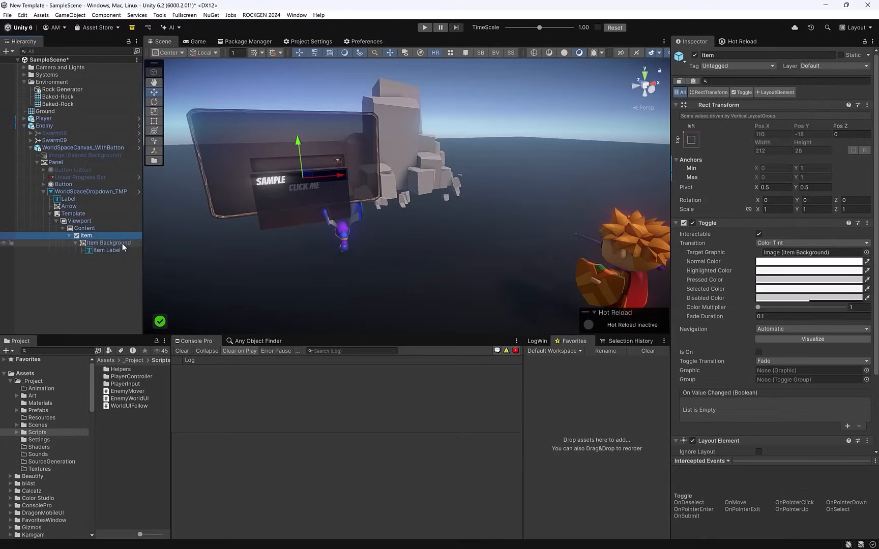
click(107, 251)
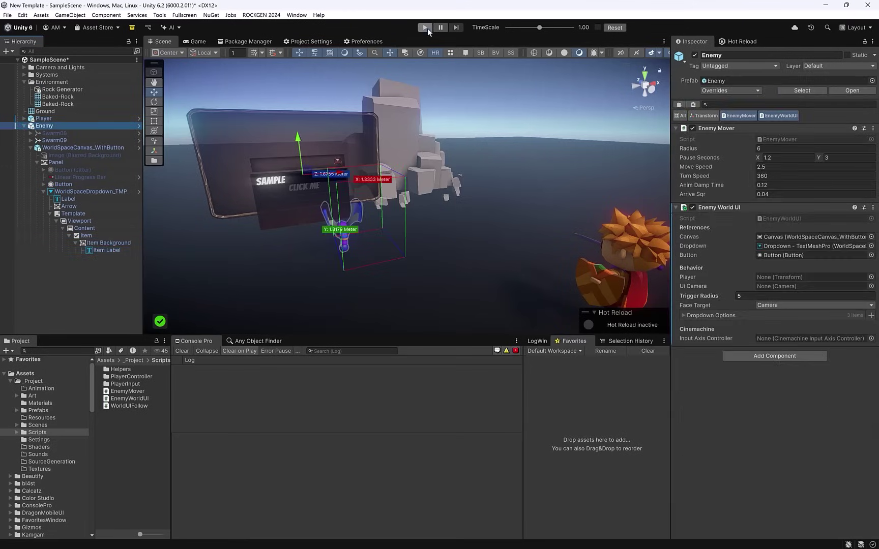
Enter Play mode and choose Trade, Talk and Inspect from the enemy's dropdown, logging each pick to the console
click(424, 27)
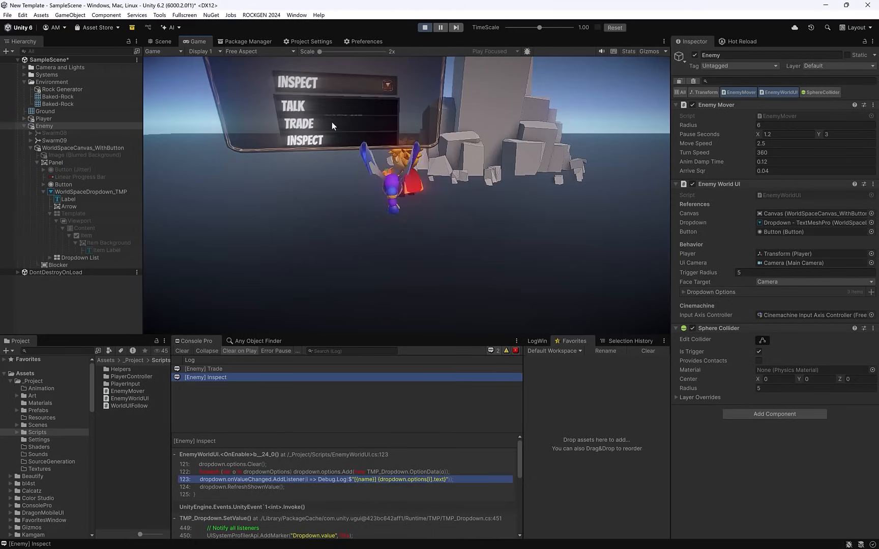
mouse_move(403, 139)
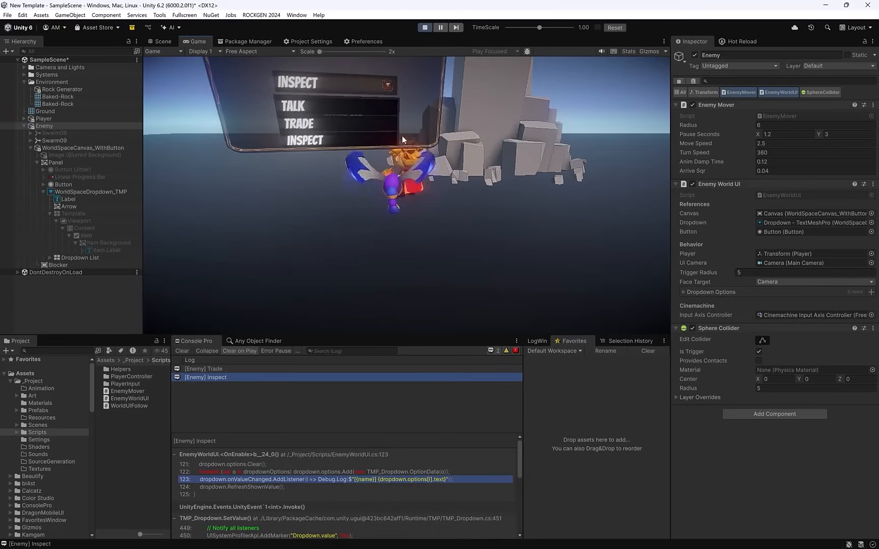
click(291, 105)
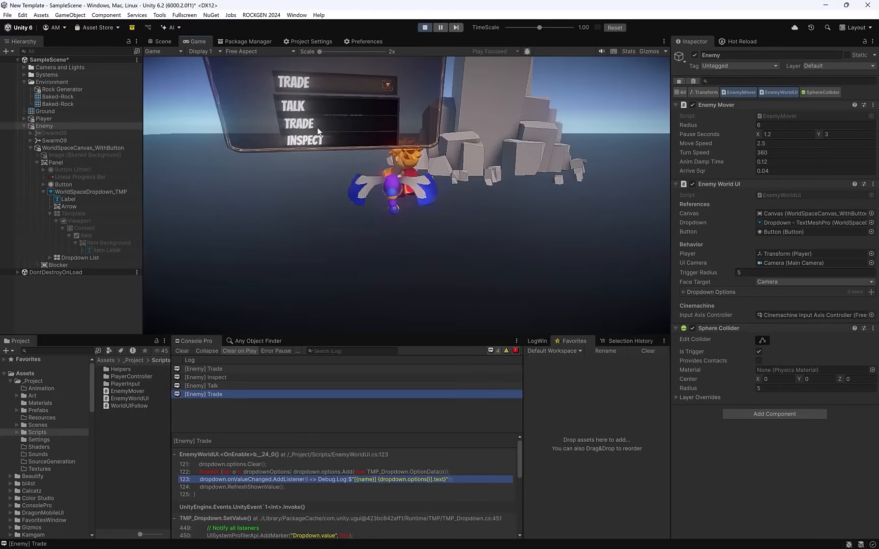
click(303, 140)
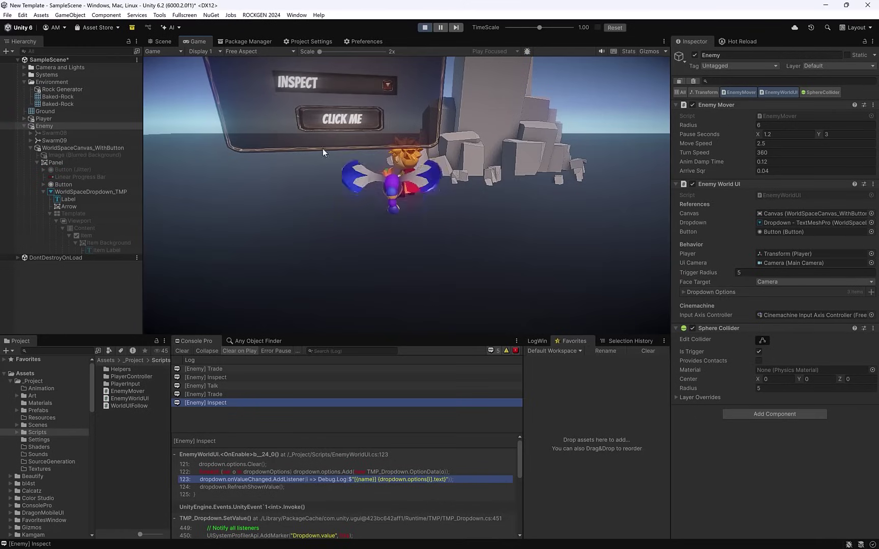
click(342, 119)
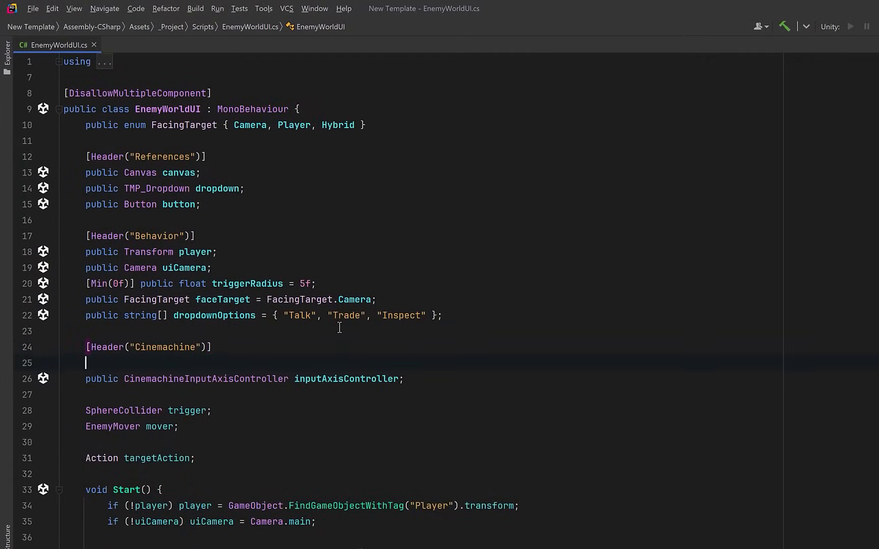
Declare a CinemachineTargetGroup field plus [Min(0f)] groupWeight = 0.25f and groupRadius = 0.5f
text(public CinemachineTargetGroup targetGroup;)
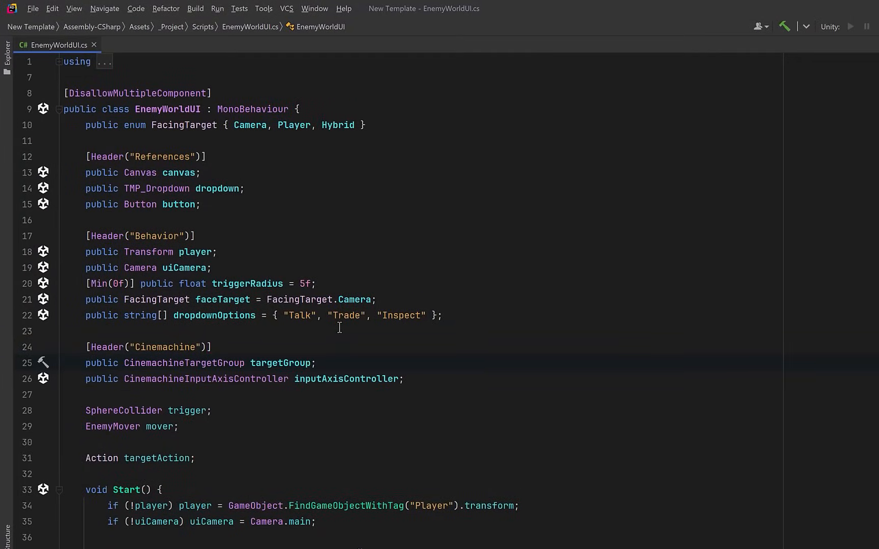
mouse_move(463, 328)
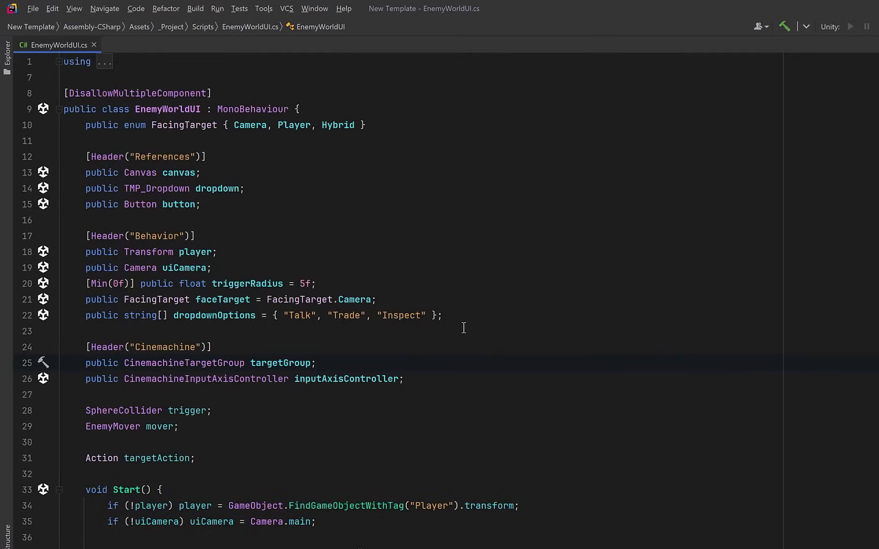
key(enter)
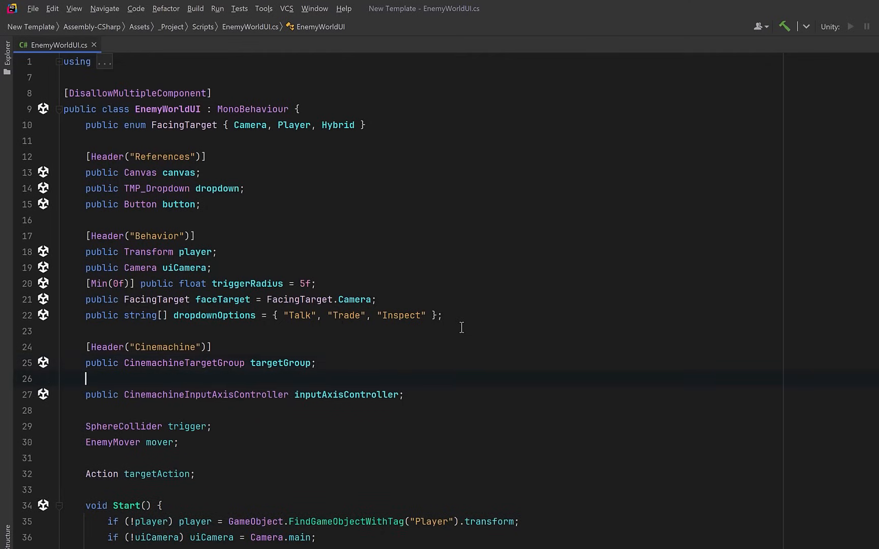
text([Min(0f)] public float groupWeight = 0.25f;)
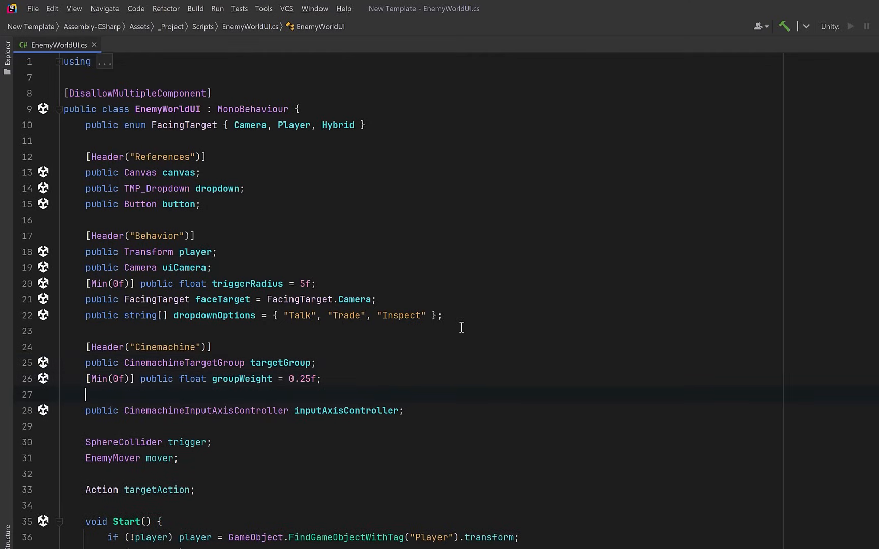
text([Min(0f)] public float groupRadius = 0.5f;)
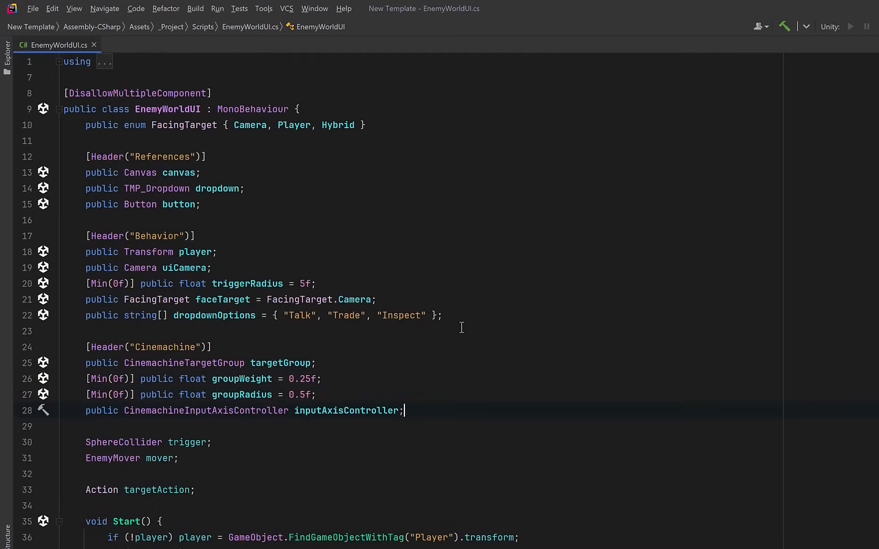
Add private floats targetWeight, currentWeight, weightVelocity and targetRadius, currentRadius, radiusVelocity
text(float targetWeight, currentWeight, weightVelocity;)
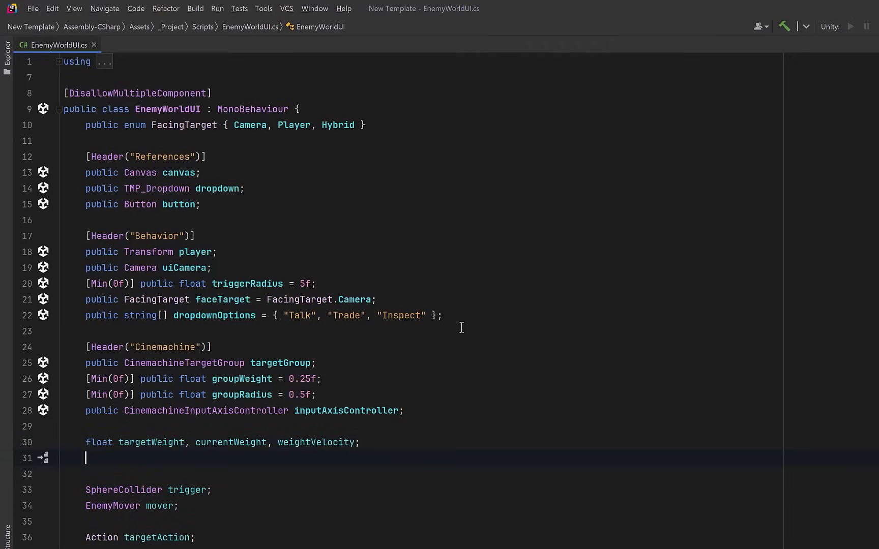
text(float targetRadius, currentRadius, radiusVelocity;)
text(int targetGroupIndex = -1;)
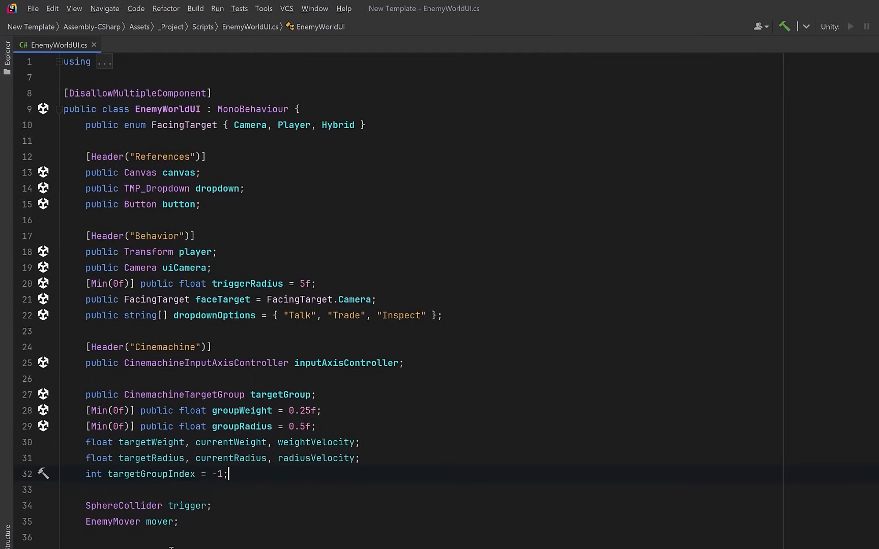
mouse_move(494, 528)
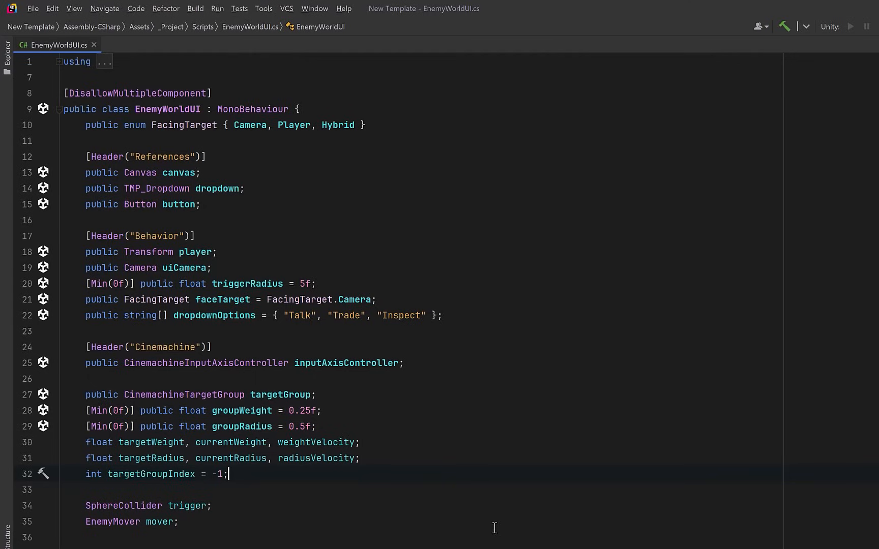
scroll(down, 3)
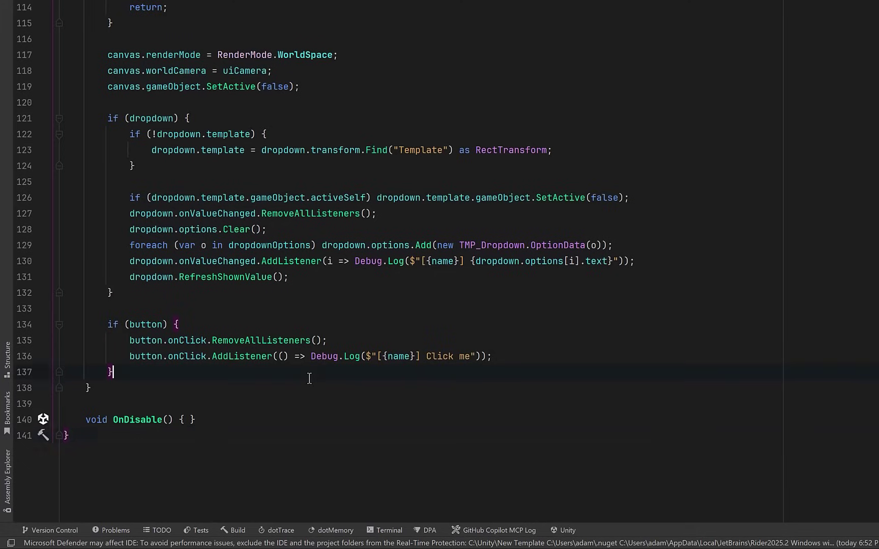
In OnEnable, AddMember the canvas transform with 0f weights, zero currentWeight/targetWeight and store FindMember's index
key(enter)
text(if (targetGroup && canvas) { )
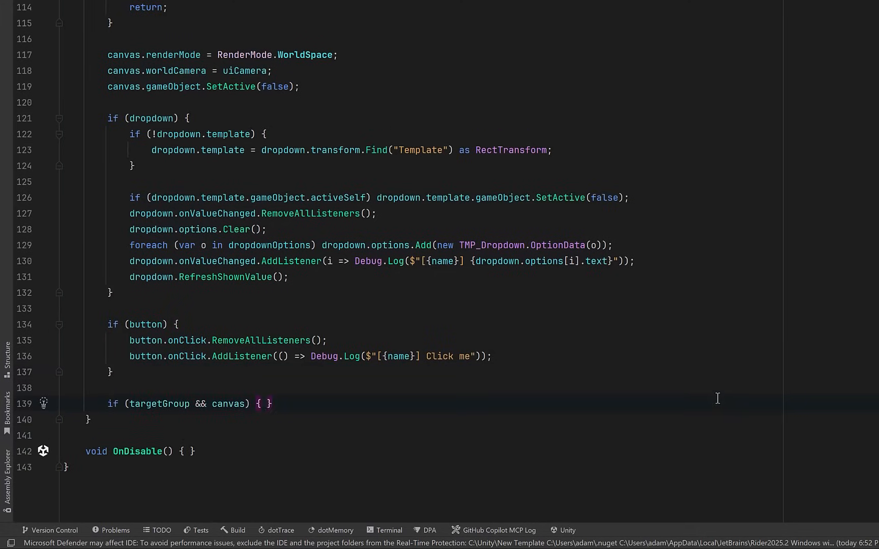
text(targetGroup.AddMember(canvas.transform, 0f, 0f);)
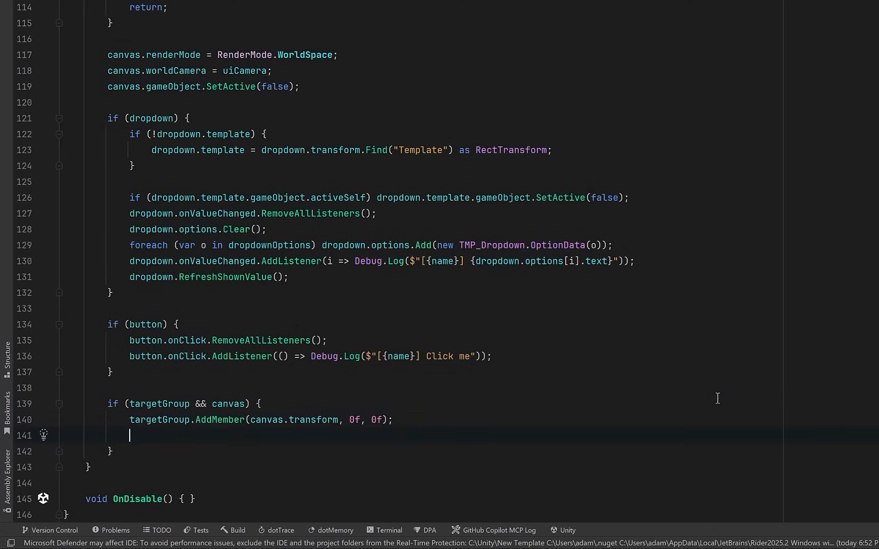
text(currentWeight = targetWeight = 0f;)
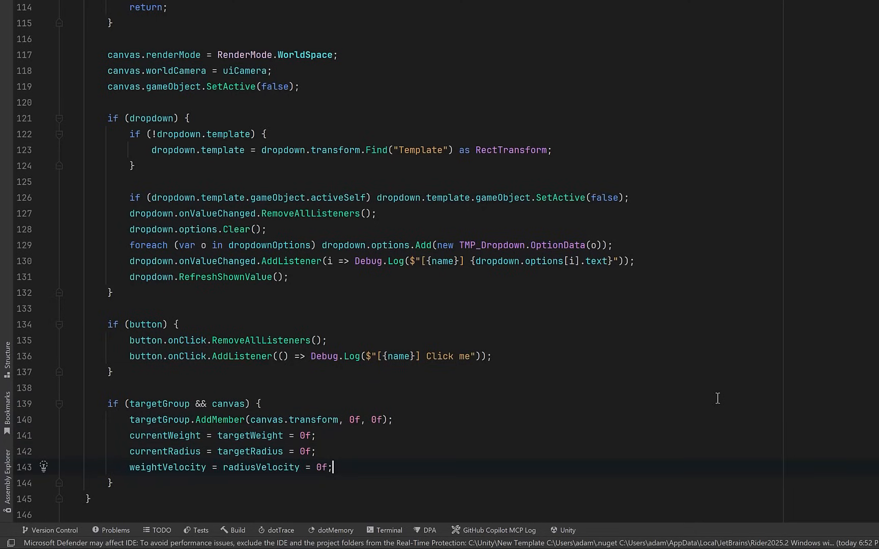
text(targetGroupIndex = targetGroup.FindMember(canvas.transform);)
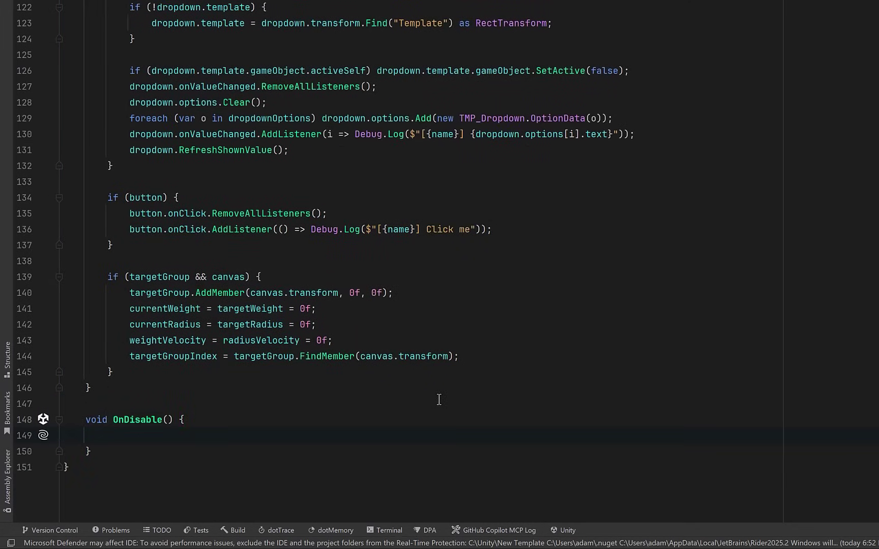
In OnDisable, call HideUI(), RemoveMember the canvas transform and reset targetGroupIndex to -1
text(HideUI();)
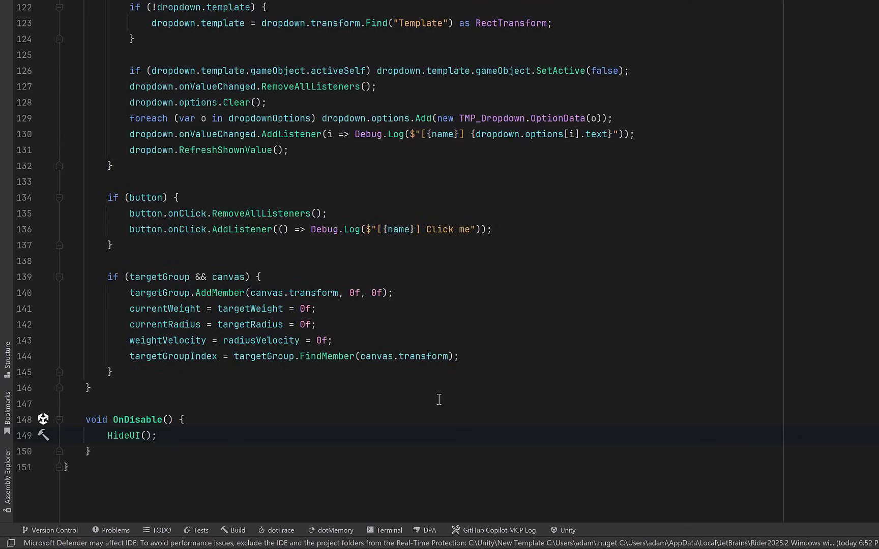
key(enter)
text(if (targetGroup && canvas) {)
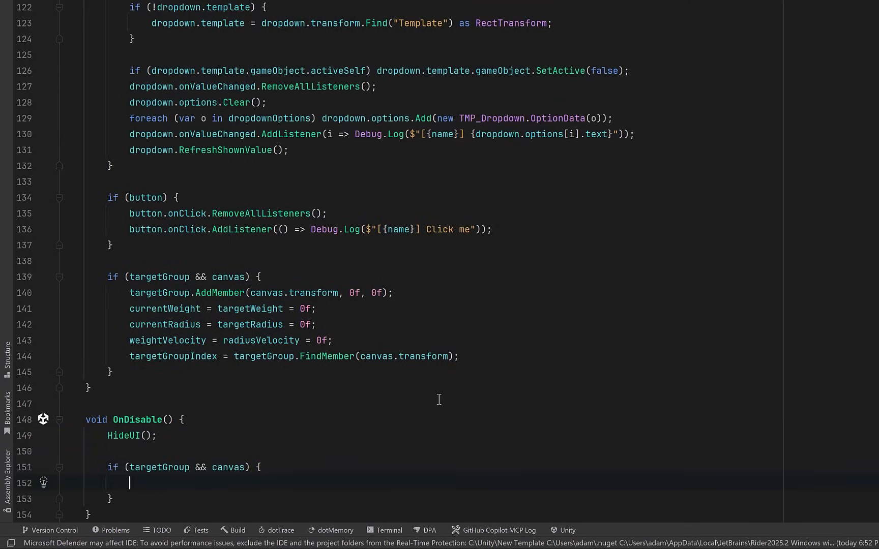
text(targetGroup.RemoveMember(canvas.transform);)
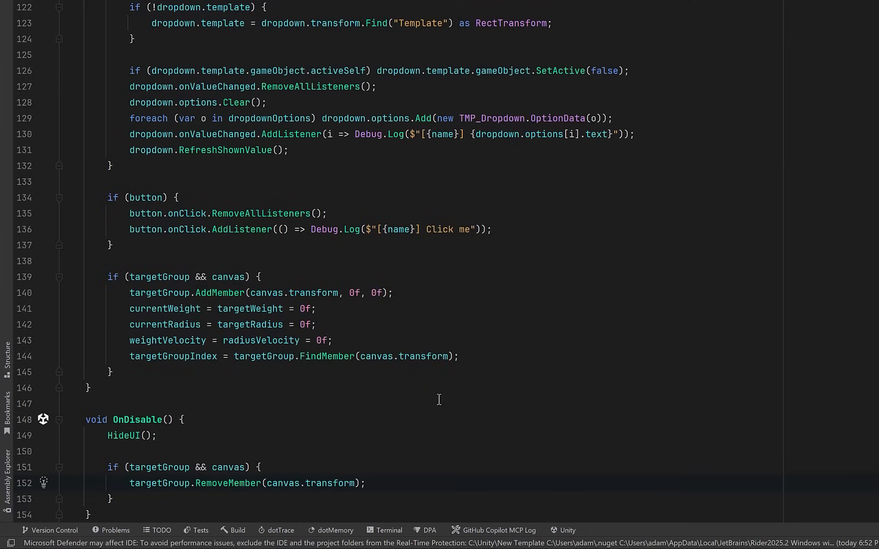
text(targetGroupIndex = -1;)
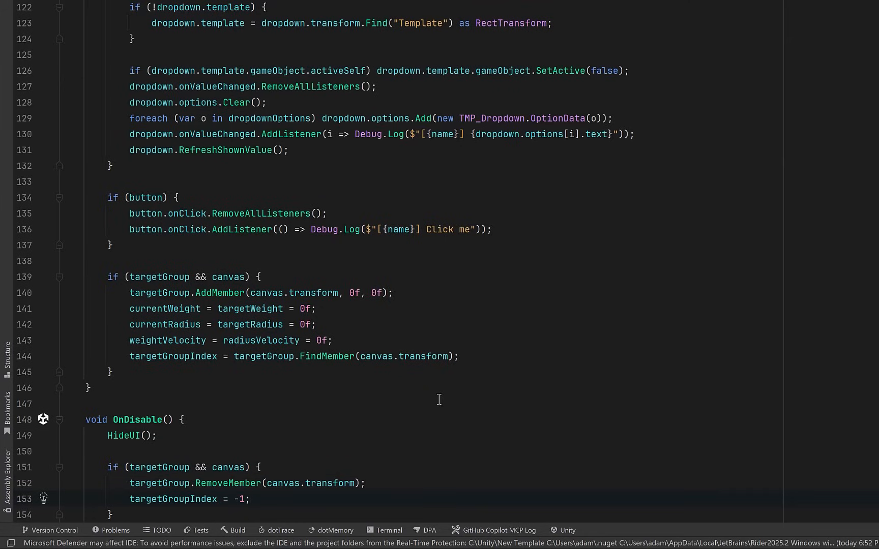
scroll(down, 3)
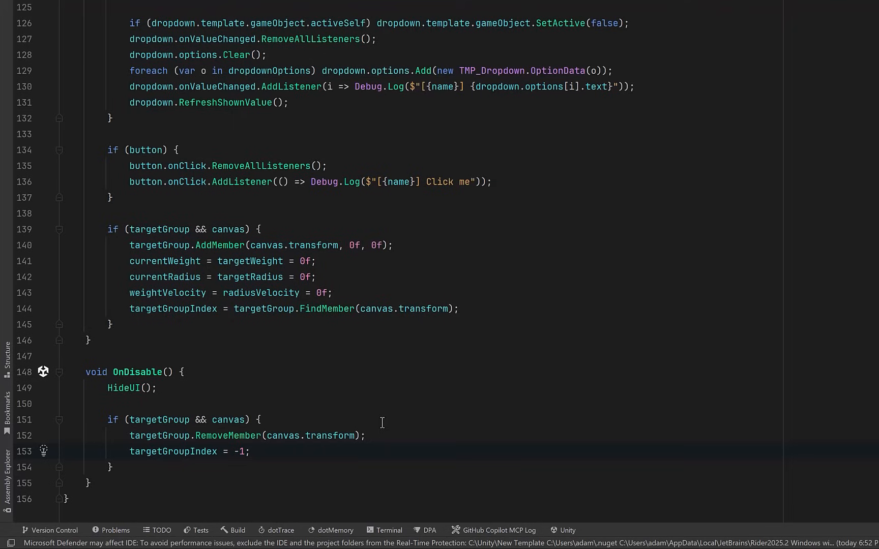
click(251, 451)
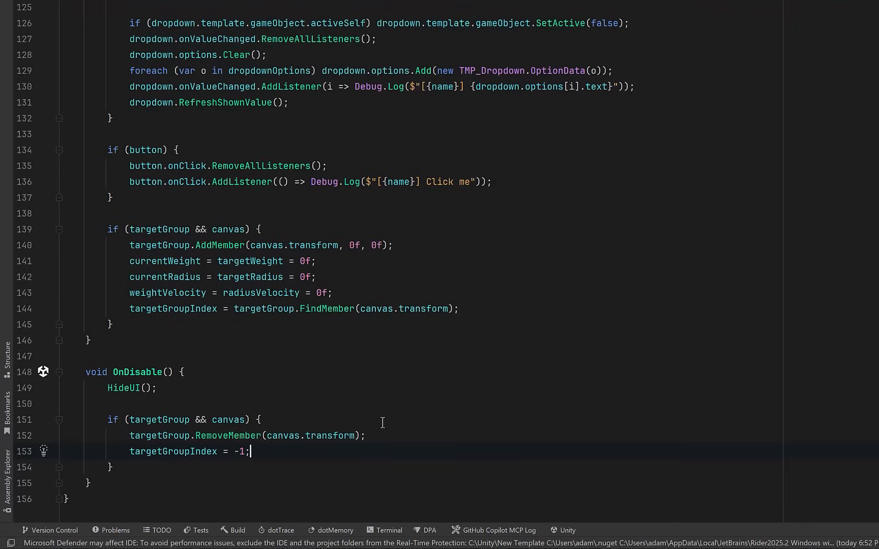
Assign targetWeight = groupWeight and targetRadius = groupRadius, then guard ApplyGroupInfluence with null-group and idx < 0 returns
scroll(up, 3)
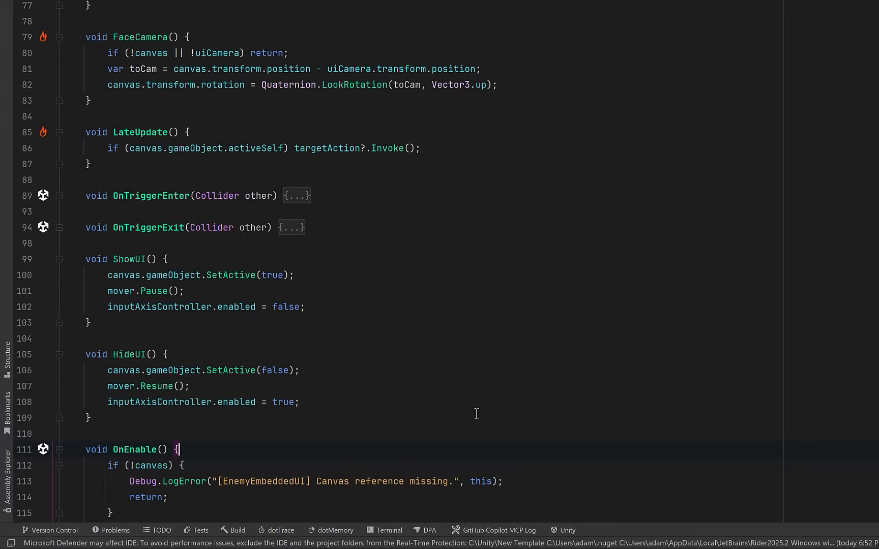
text(targetWeight = groupWeight;)
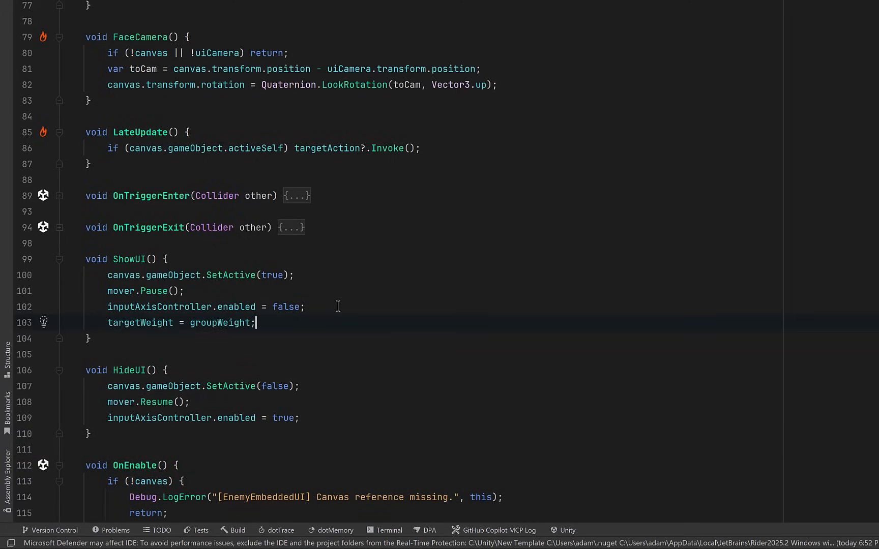
text(targetRadius = groupRadius;)
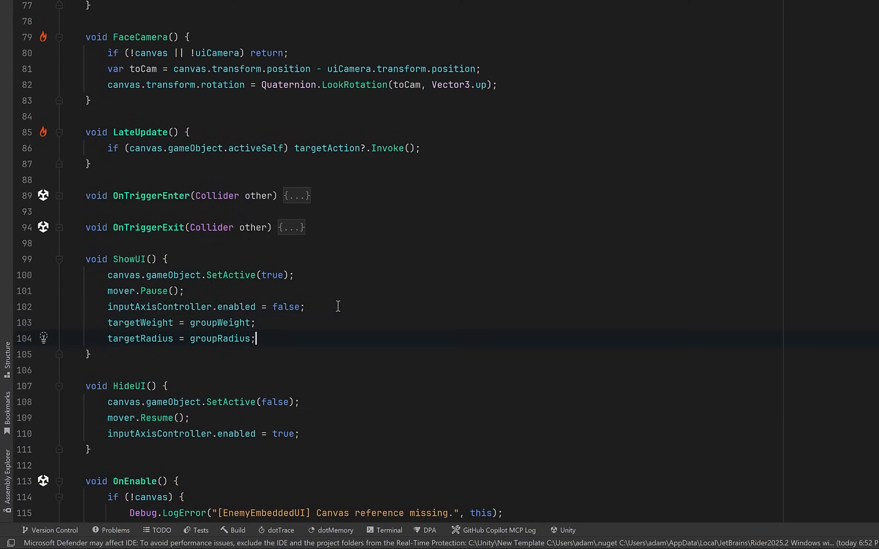
key(enter)
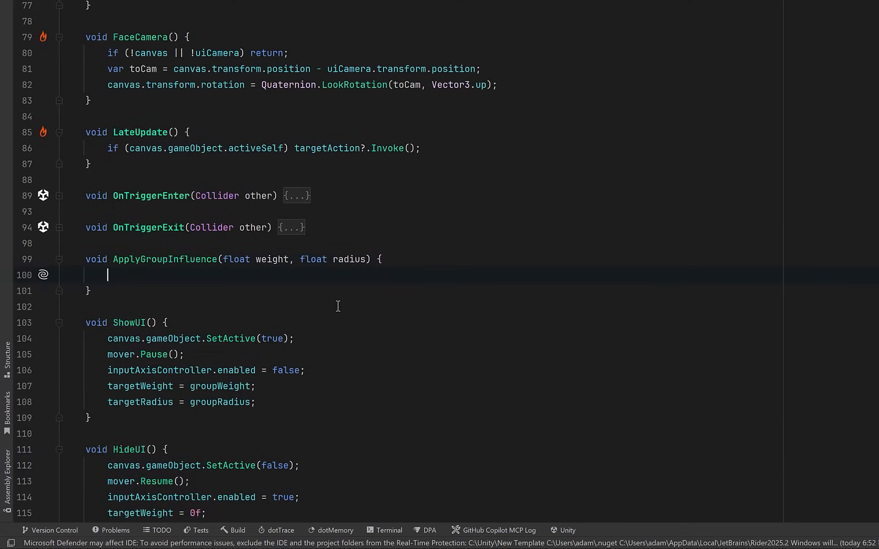
text(if (!targetGroup) return;)
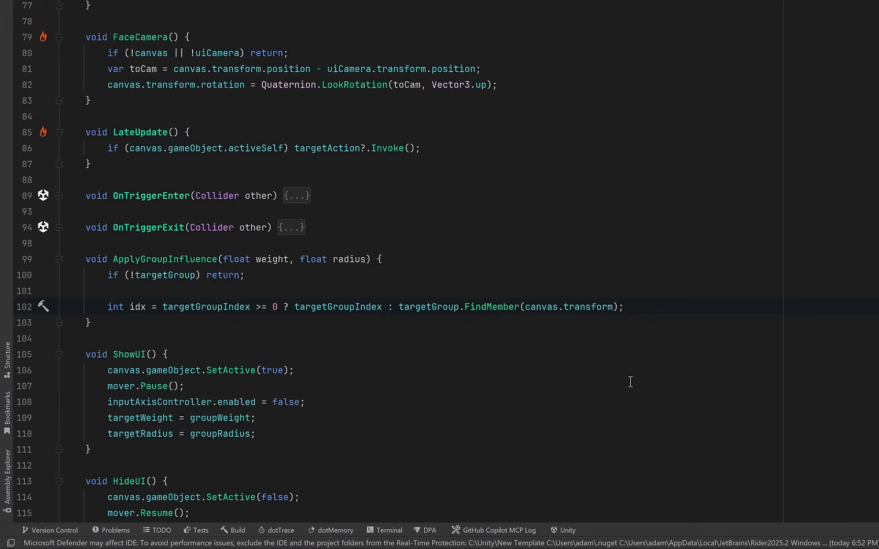
text(if (idx < 0) return;)
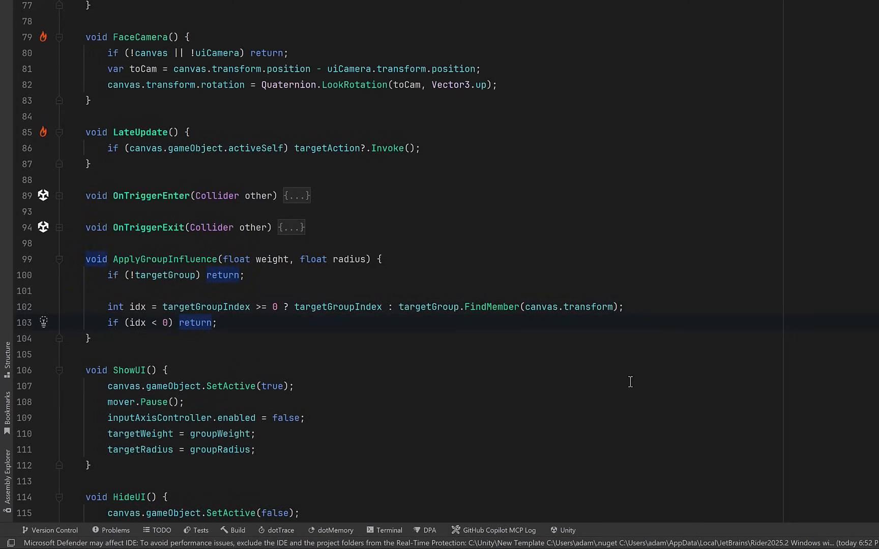
Read targetGroup.Targets, update targets[idx], write the array back to the group and set targetGroupIndex = idx
text(var targets = targetGroup.Targets;)
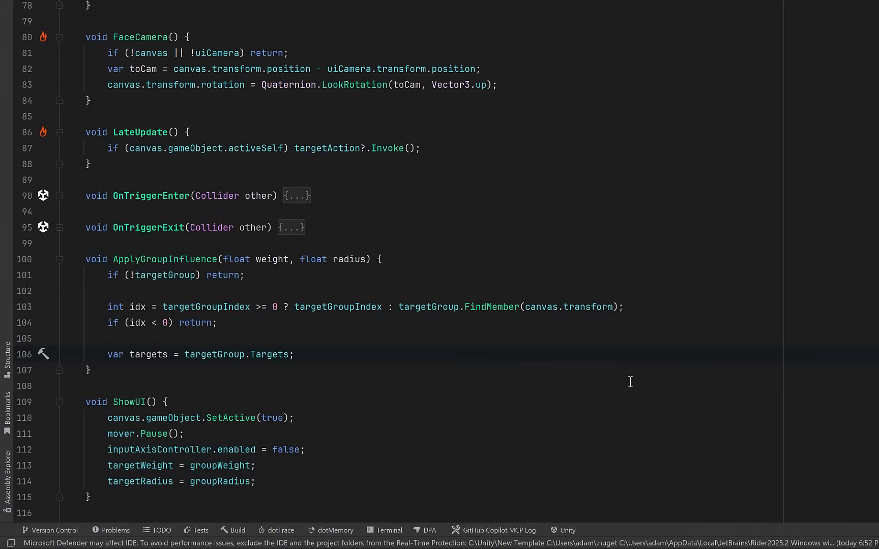
text(var t = targets[idx];)
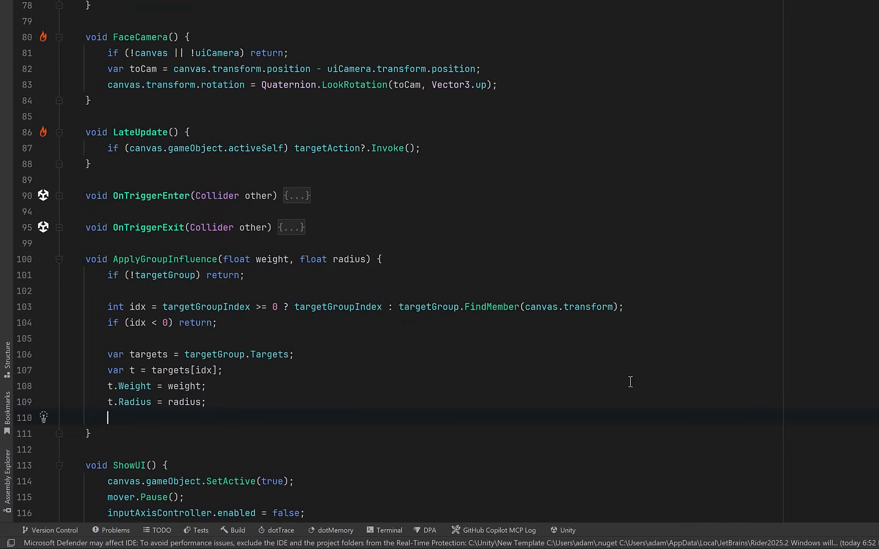
text(targets[idx] = t;)
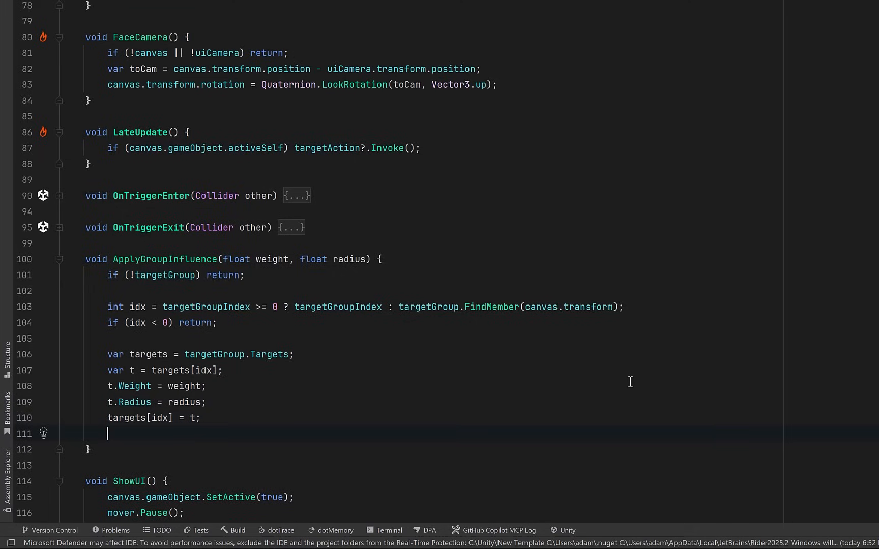
text(targetGroup.Targets = targets;)
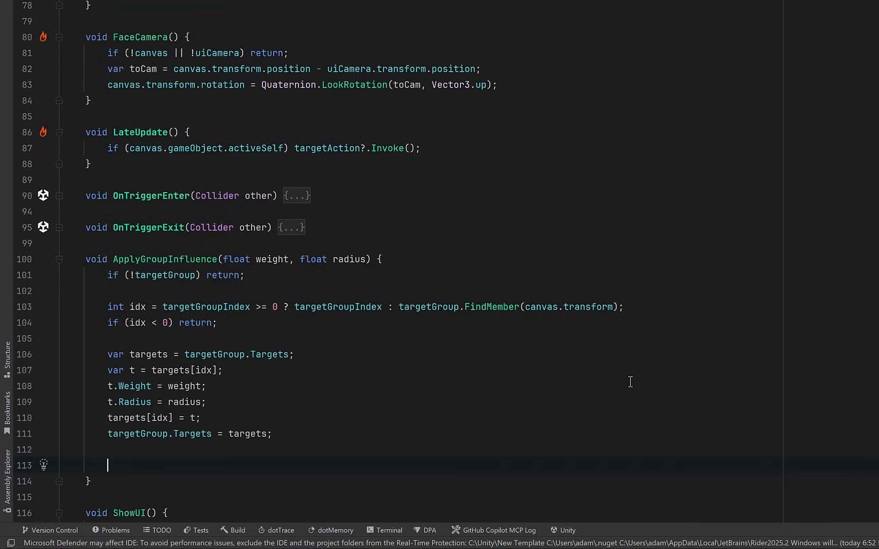
text(targetGroupIndex = idx;)
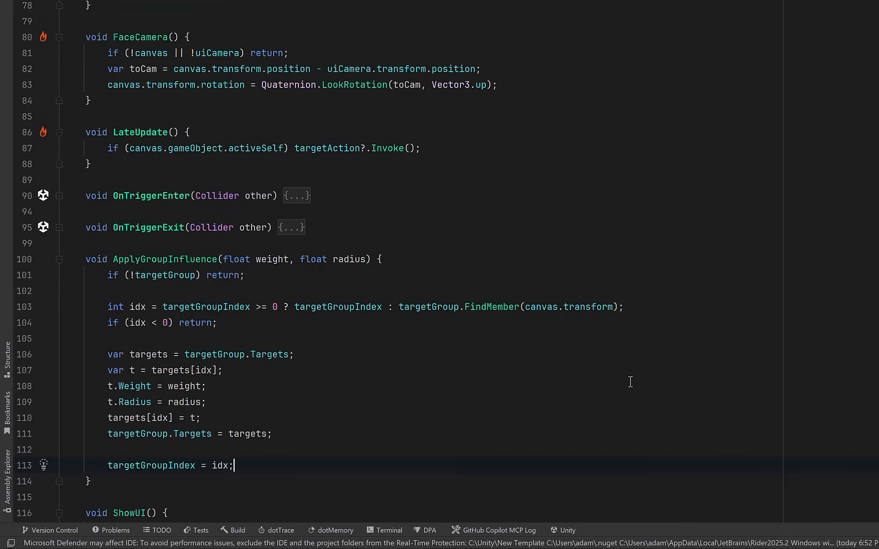
scroll(up, 3)
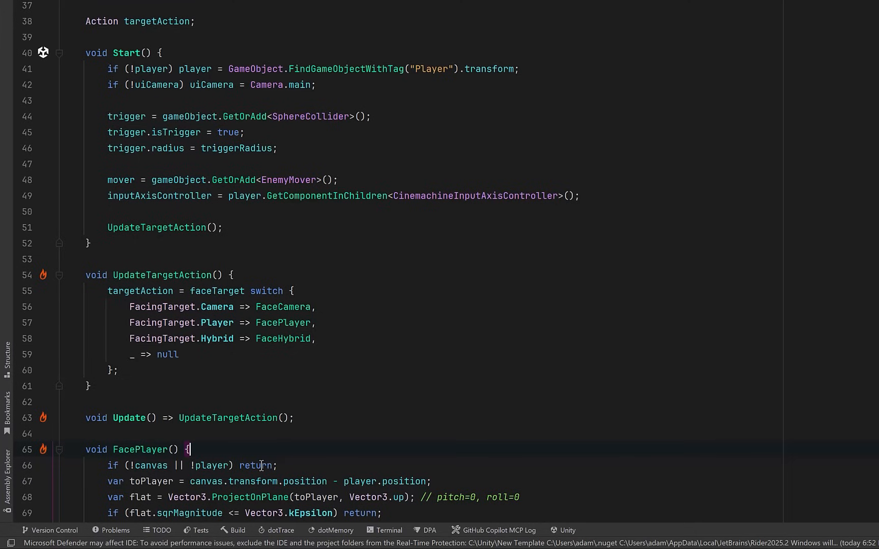
In Update, SmoothDamp currentWeight and currentRadius toward their targets over 0.2 and call ApplyGroupInfluence with them
click(44, 275)
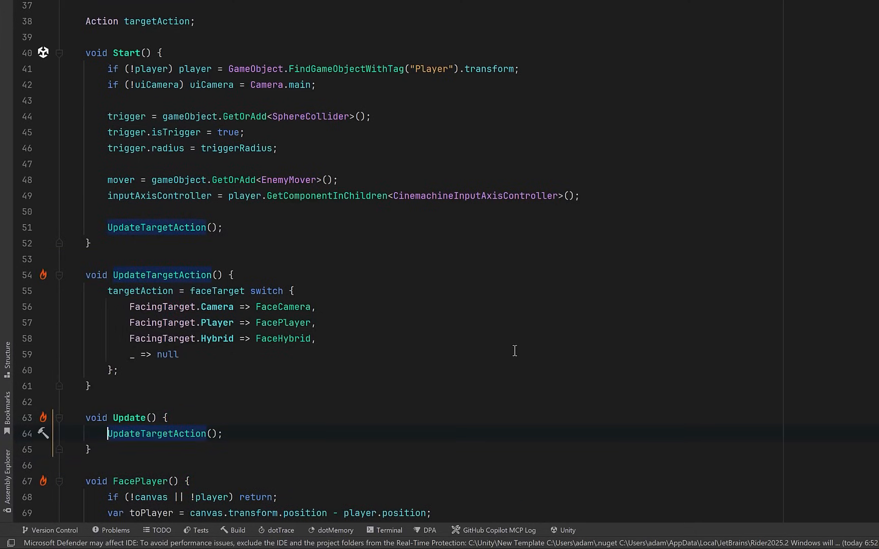
scroll(down, 3)
text(if (targetGroup && canvas) { })
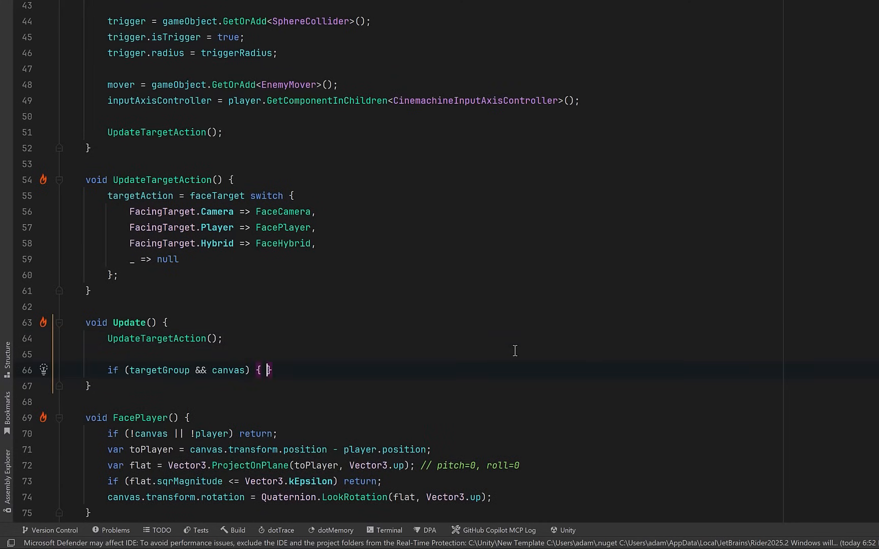
key(enter)
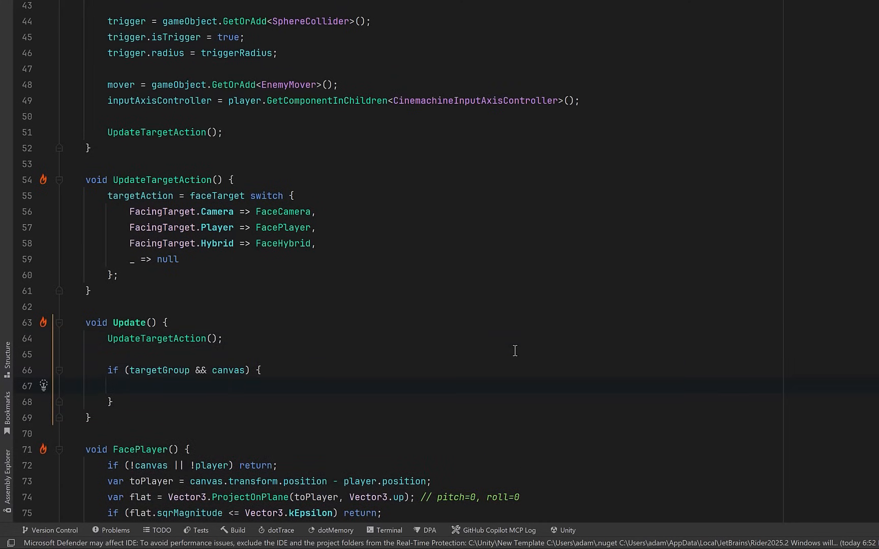
text(currentWeight = Mathf.SmoothDamp(currentWeight, targetWeight, ref weightVelocity, 0.25f);)
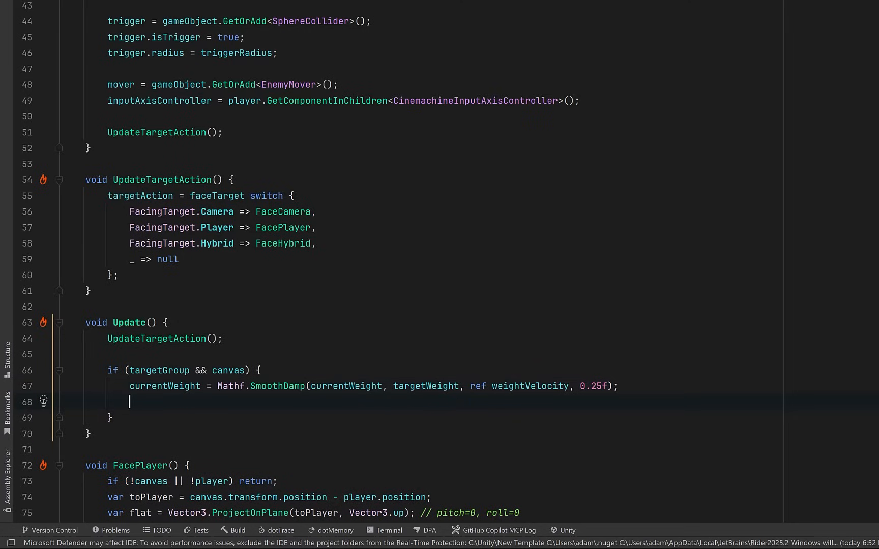
text(currentRadius = Mathf.SmoothDamp(currentRadius, targetRadius, ref radiusVelocity, 0.25f);)
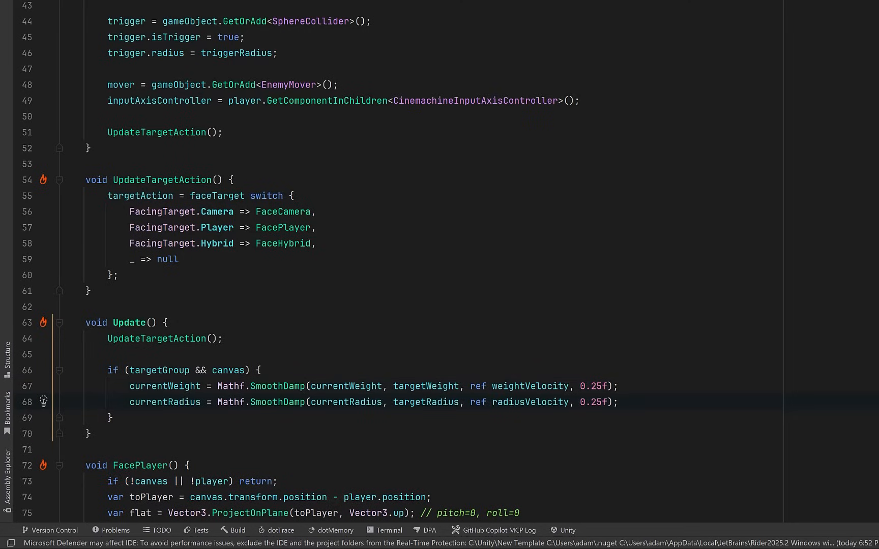
text(ApplyGroupInfluence(currentWeight, currentRadius);)
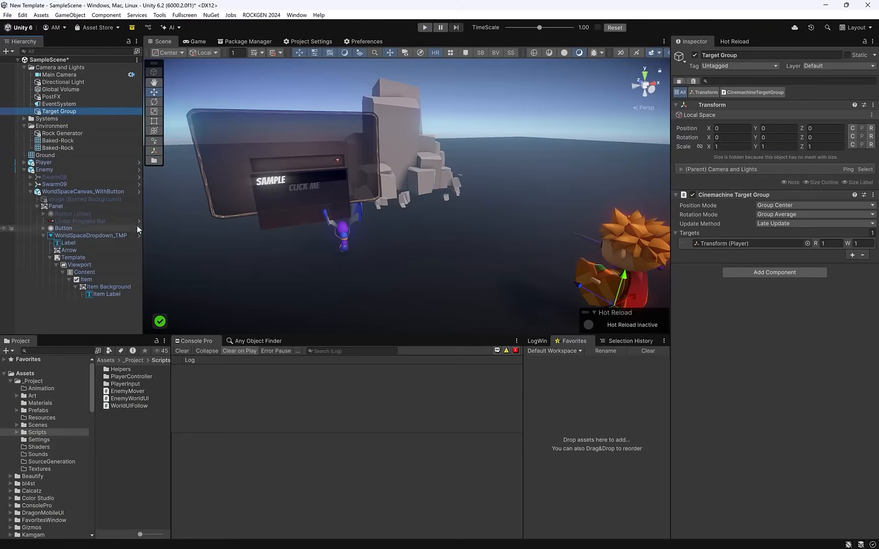
Save with Ctrl+S, set the Enemy's Group Weight and Group Radius to 1, and preview the Game view
key(ctrl+s)
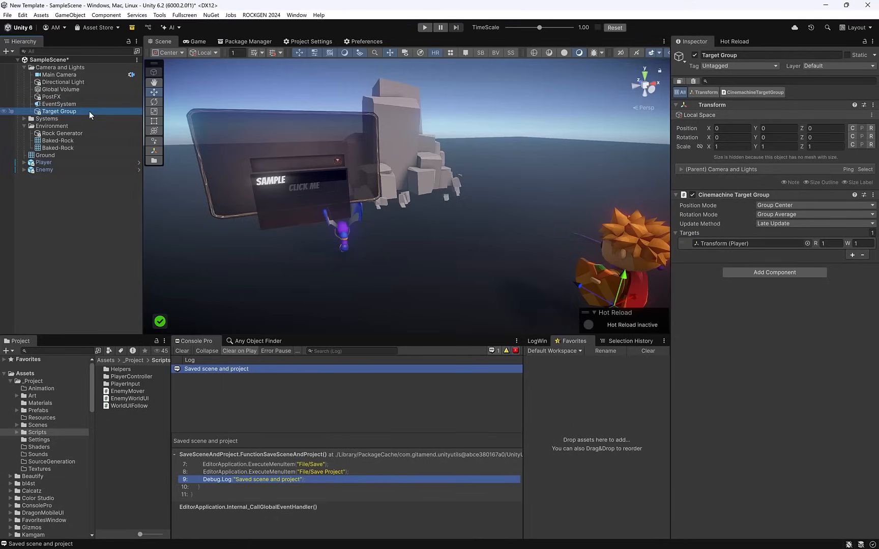
mouse_move(725, 200)
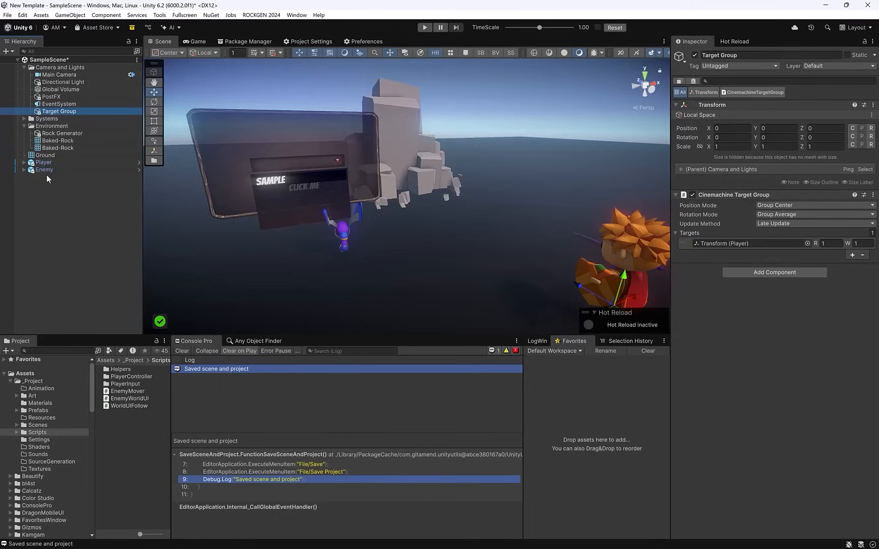
click(44, 169)
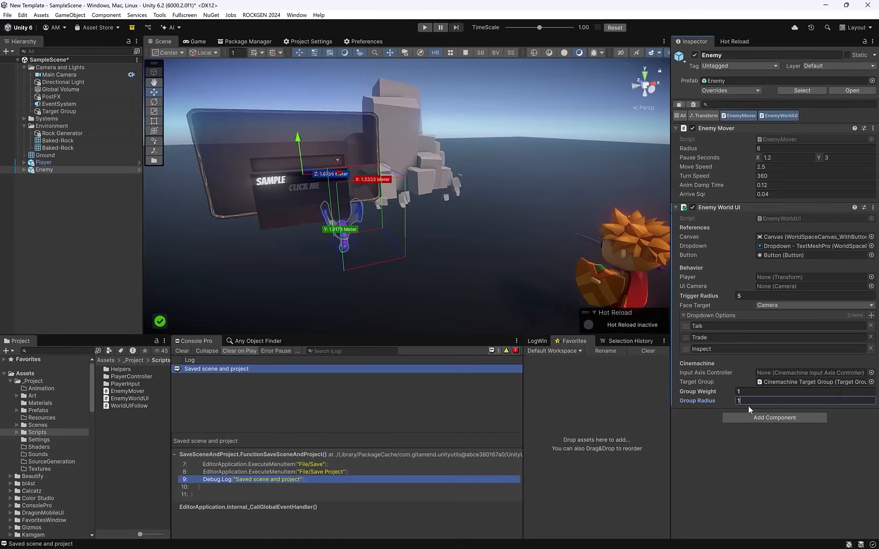
mouse_move(696, 435)
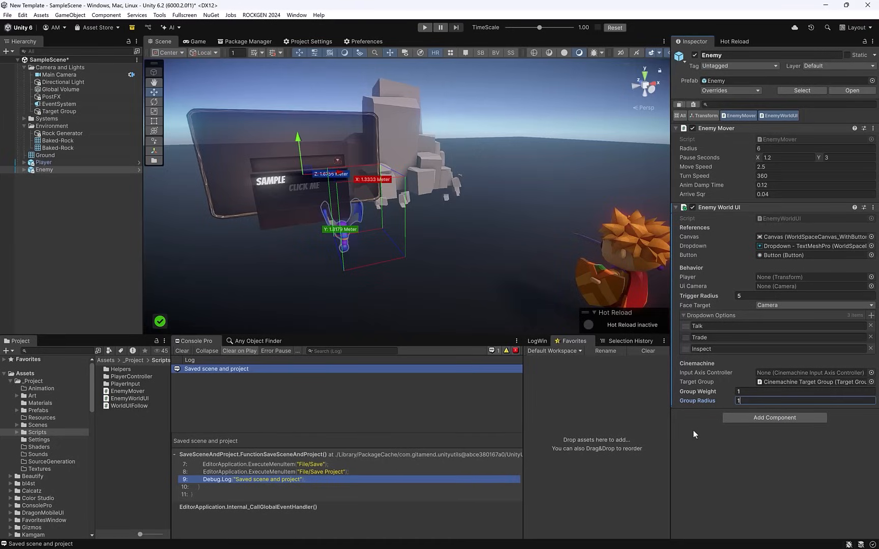
click(197, 41)
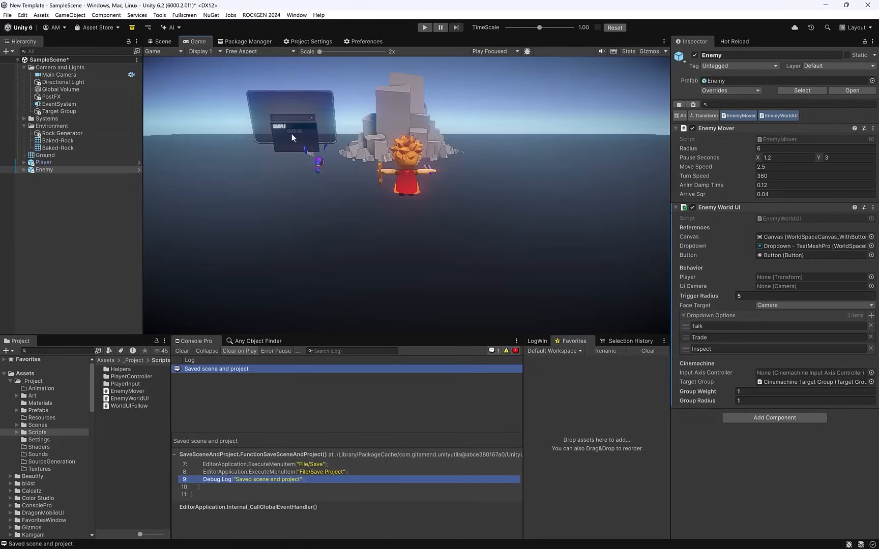
click(424, 27)
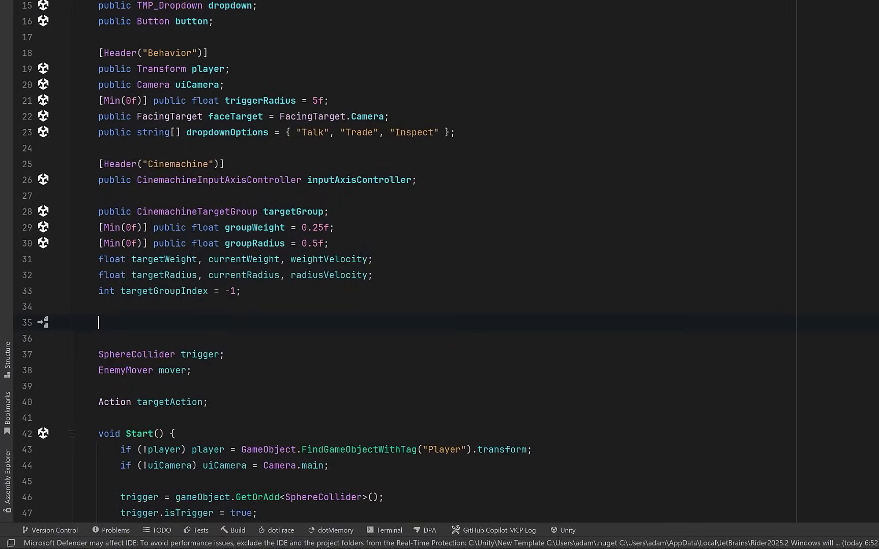
Declare canvasGroup, pendingHide, public fadeSmoothTime = 0.2f and targetAlpha, currentAlpha, alphaVelocity floats
text(CanvasGroup canvasGroup;)
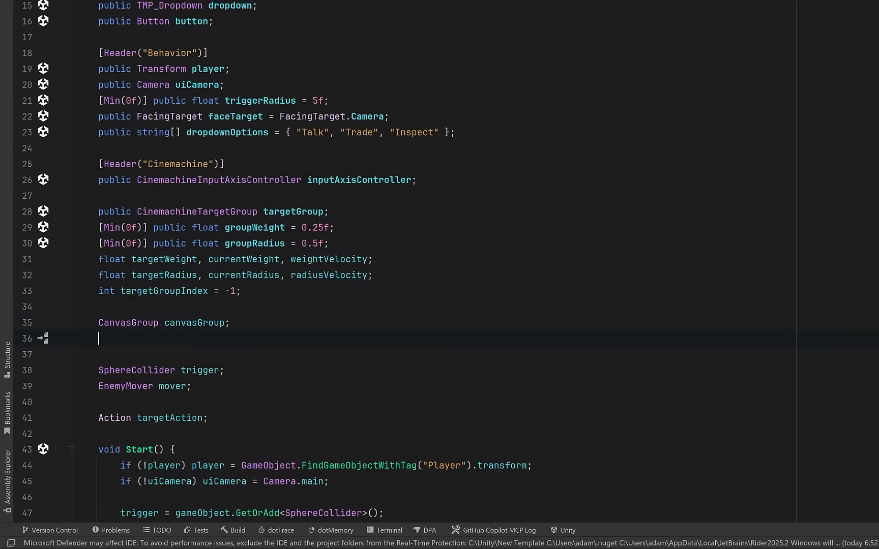
text(bool pendingHide;)
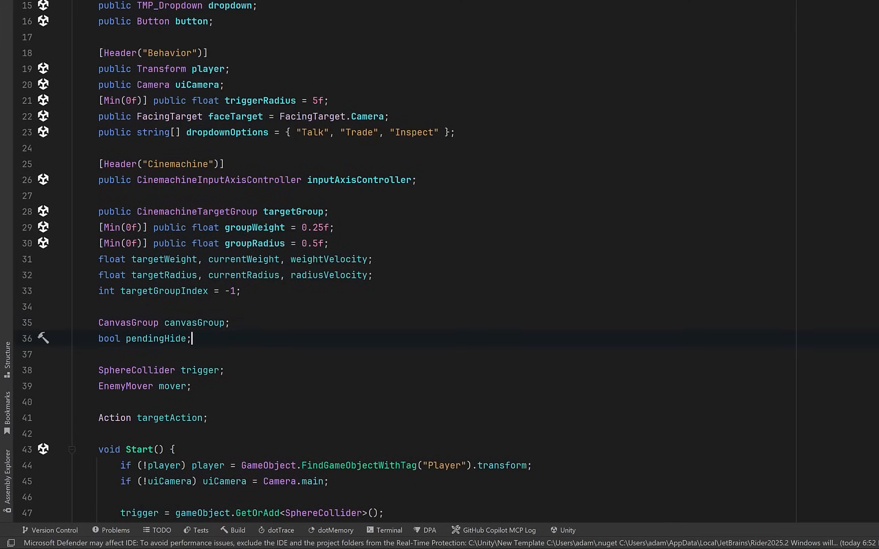
text(public float fadeSmoothTime = 0.2f;)
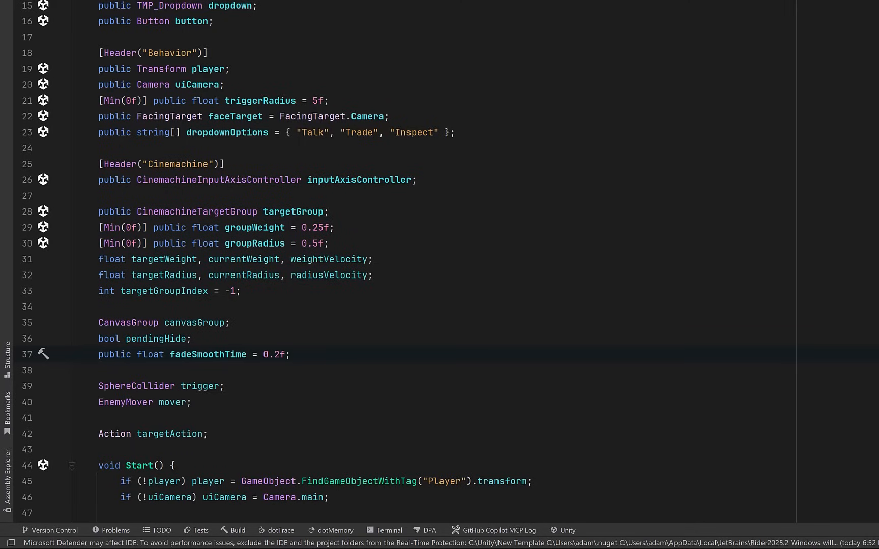
text(float targetAlpha, currentAlpha, alphaVelocity;)
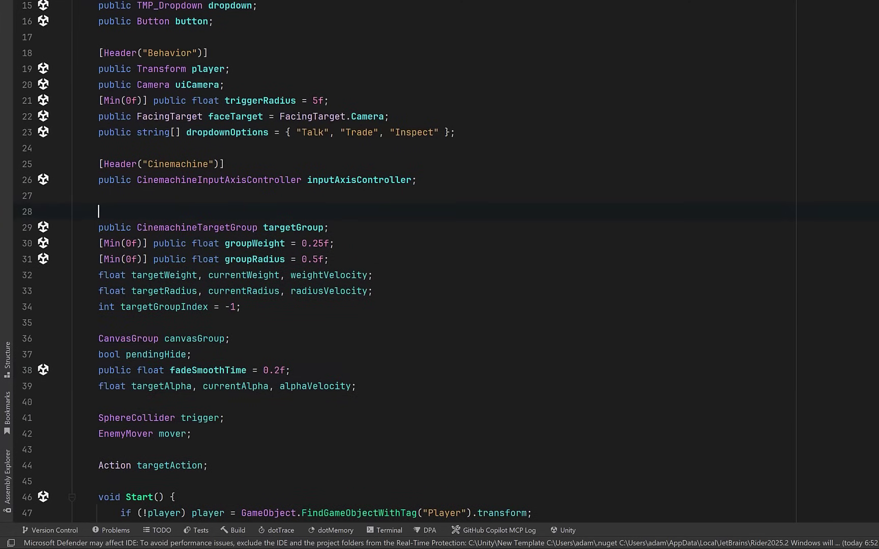
Add [Header("Group Easing")] above the target-group fields and [Header("UI Fade")] above the fade fields
text([Header("Group Easing")])
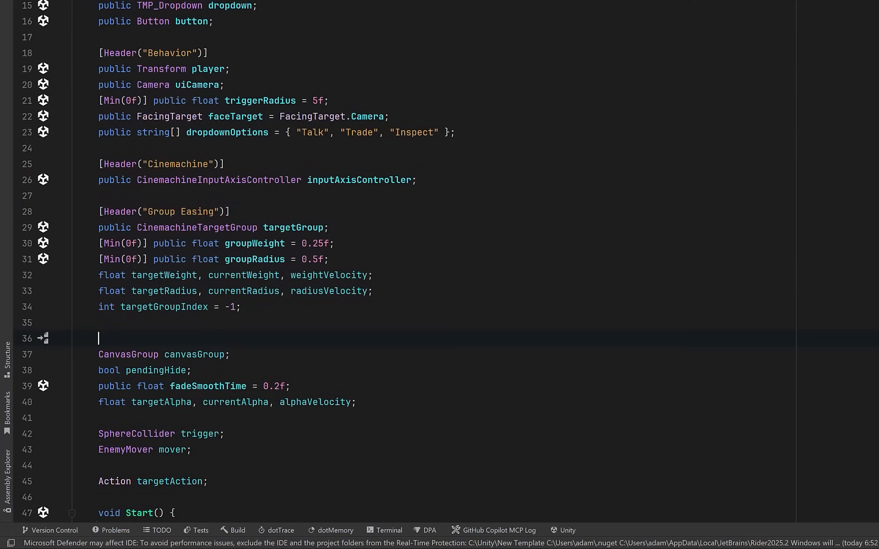
text([Header("UI Fade")])
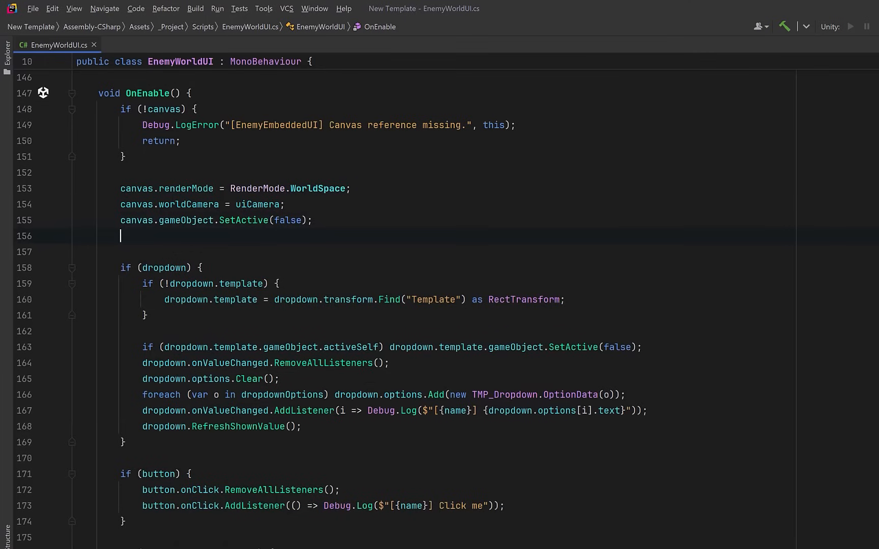
Fetch canvasGroup via TryGetComponent and, if present, zero alphas and velocity and disable blocksRaycasts
text(if (!canvasGroup) canvas.TryGetComponent(out canvasGroup);)
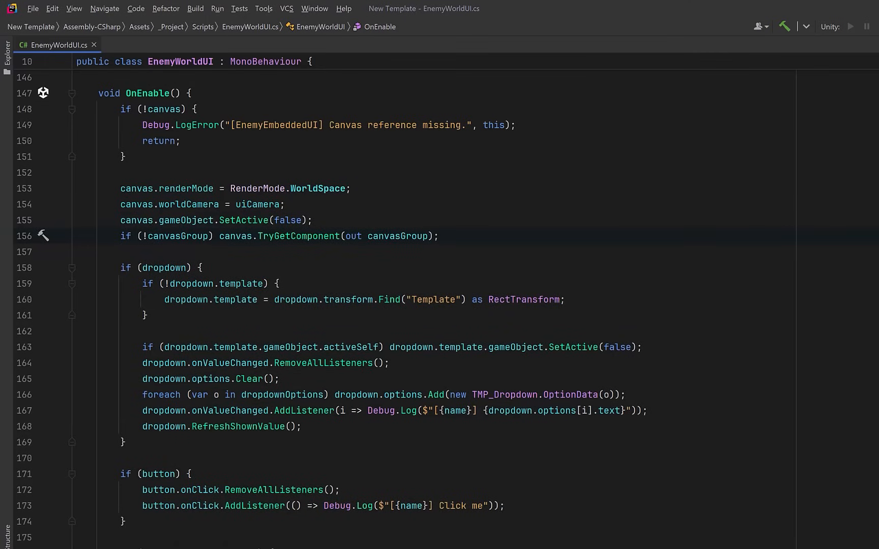
click(440, 236)
text(if (canvasGroup) { )
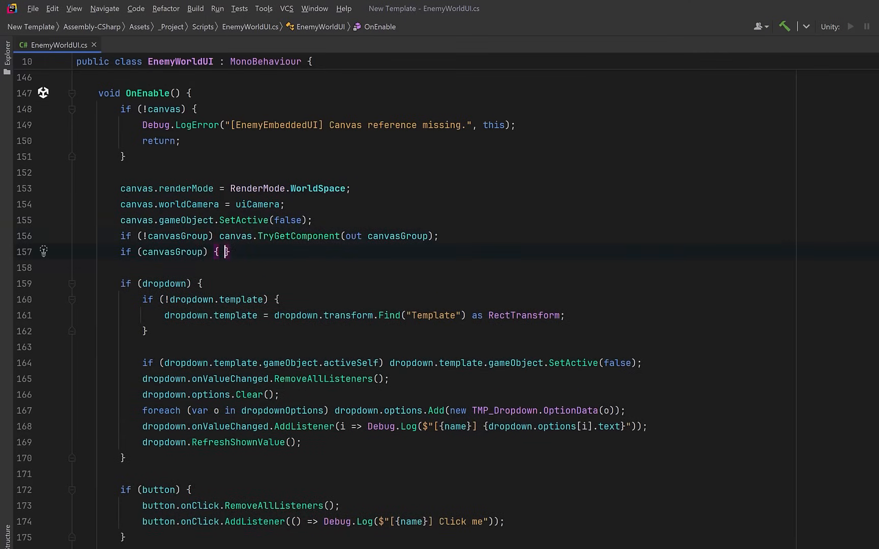
text(currentAlpha = targetAlpha = 0f;)
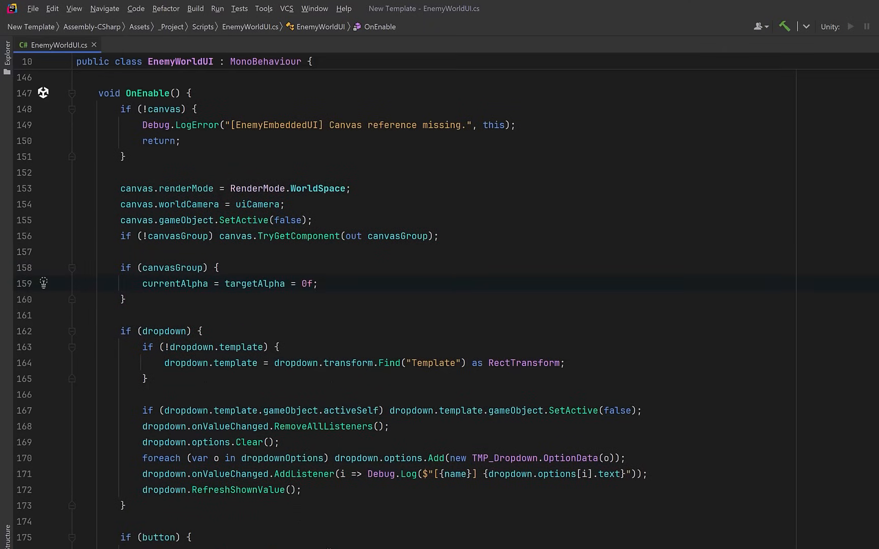
text(alphaVelocity = 0f;)
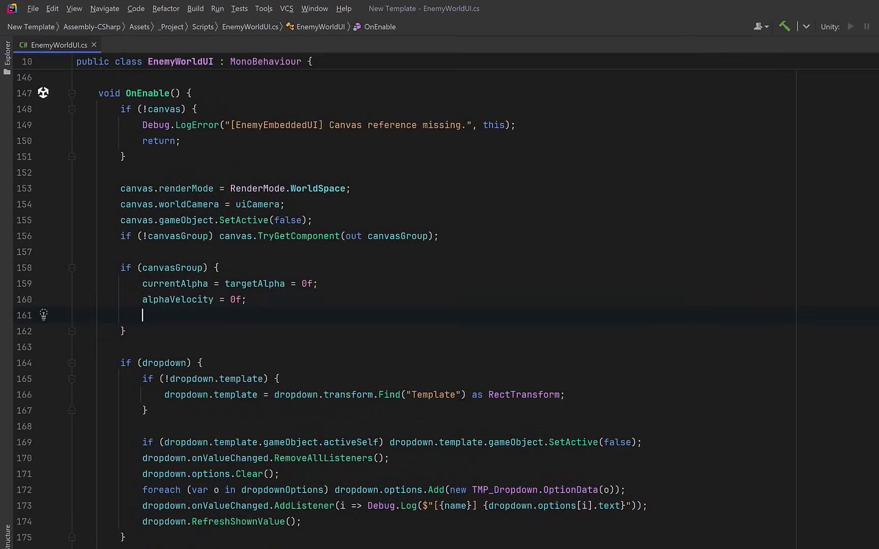
text(canvasGroup.alpha = 0f;)
text(canvasGroup.interactable = false;)
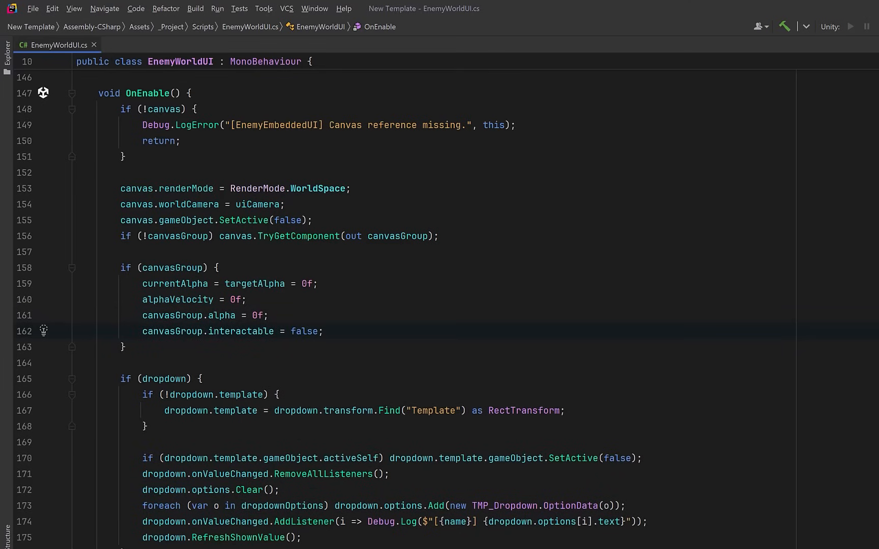
text(canvasGroup.blocksRaycasts = false;)
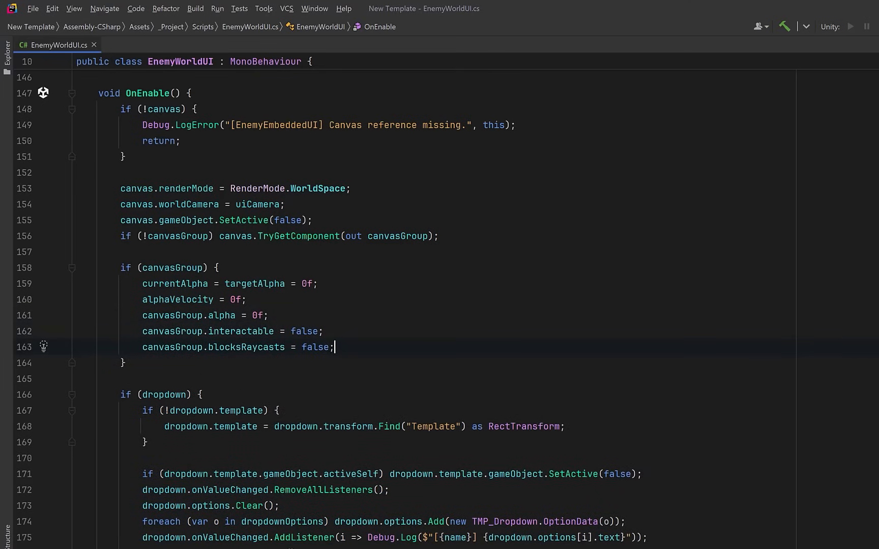
scroll(up, 3)
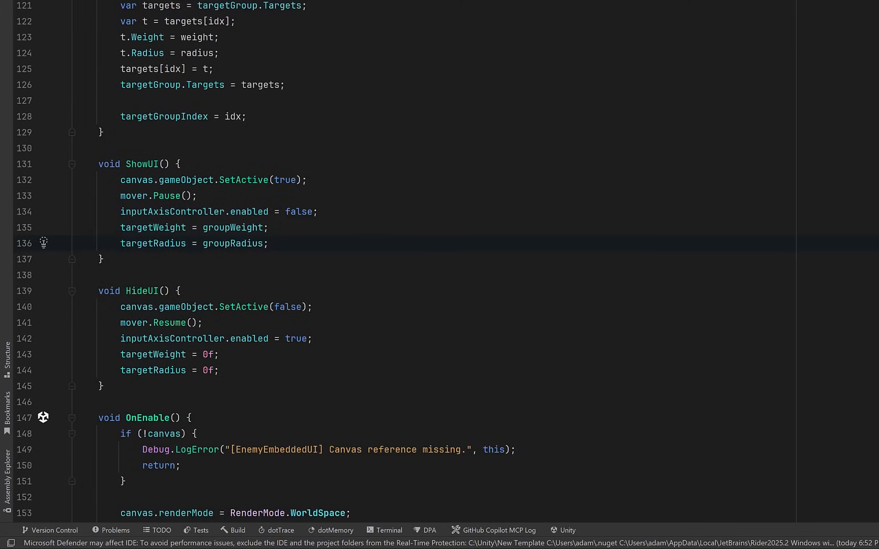
Add targetAlpha = 1f to ShowUI; targetAlpha = 0f and pendingHide = true to HideUI, removing its immediate hide lines
key(Return)
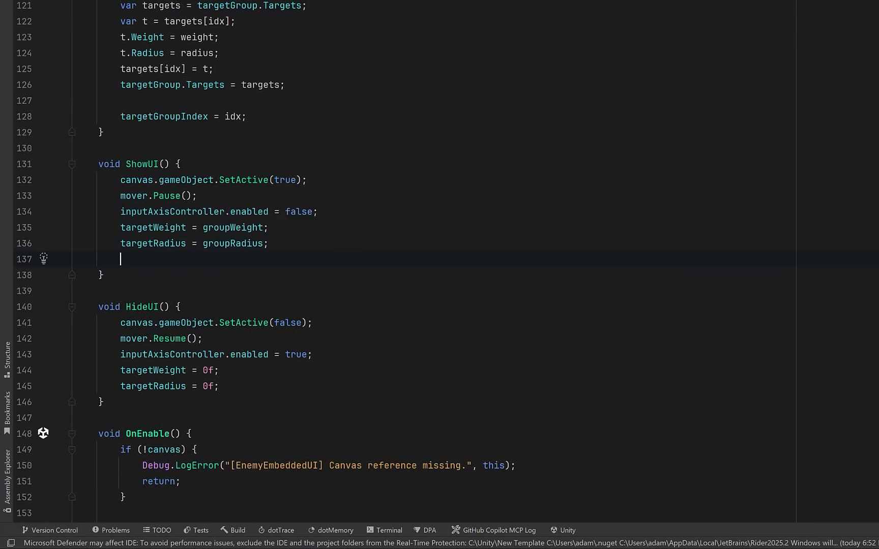
text(targetAlpha = 1f;)
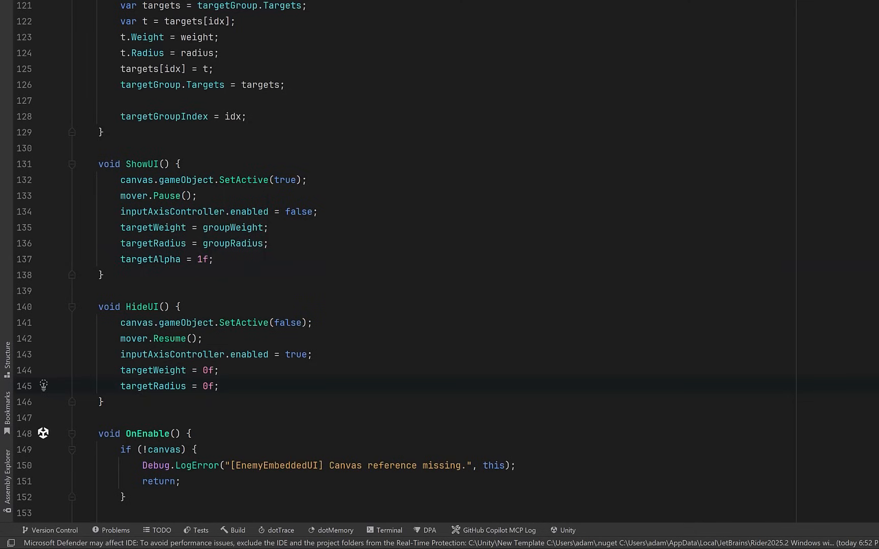
text(targetAlpha = 0f;)
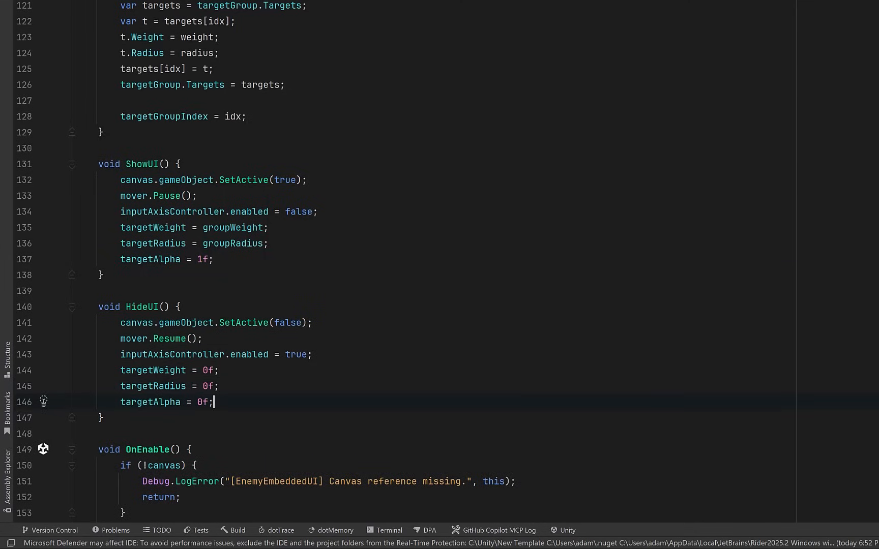
text(pendingHide = true;)
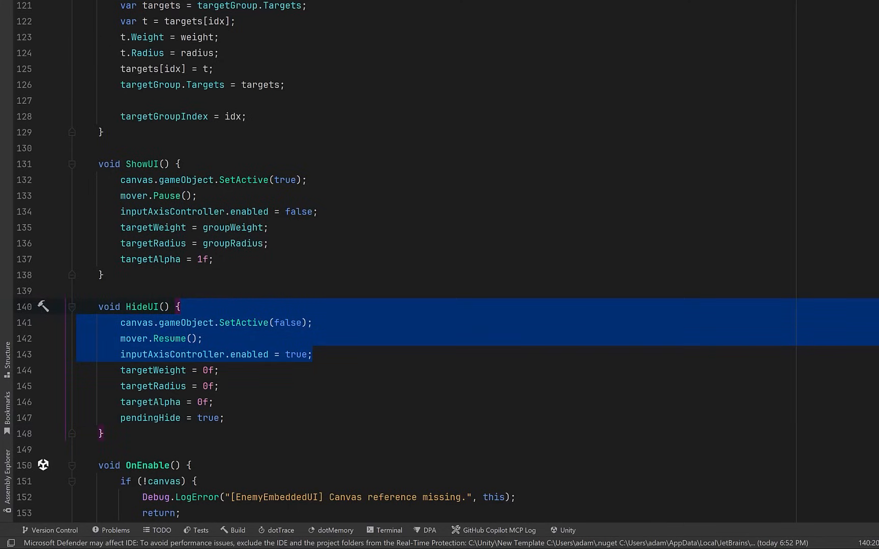
key(Delete)
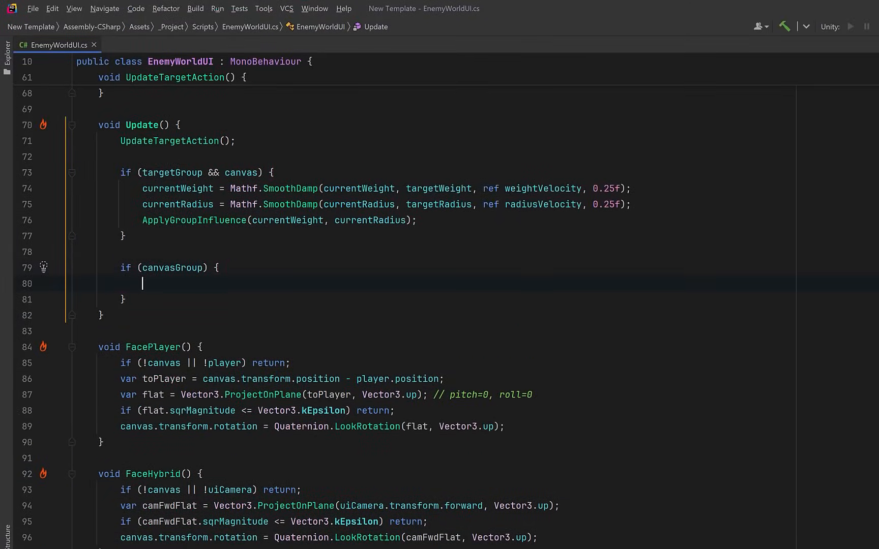
SmoothDamp currentAlpha toward targetAlpha and assign canvasGroup alpha, interactable and blocksRaycasts from it
text(currentAlpha = Mathf.SmoothDamp(currentAlpha, targetAlpha, ref alphaVelocity, fadeSmoothTime);)
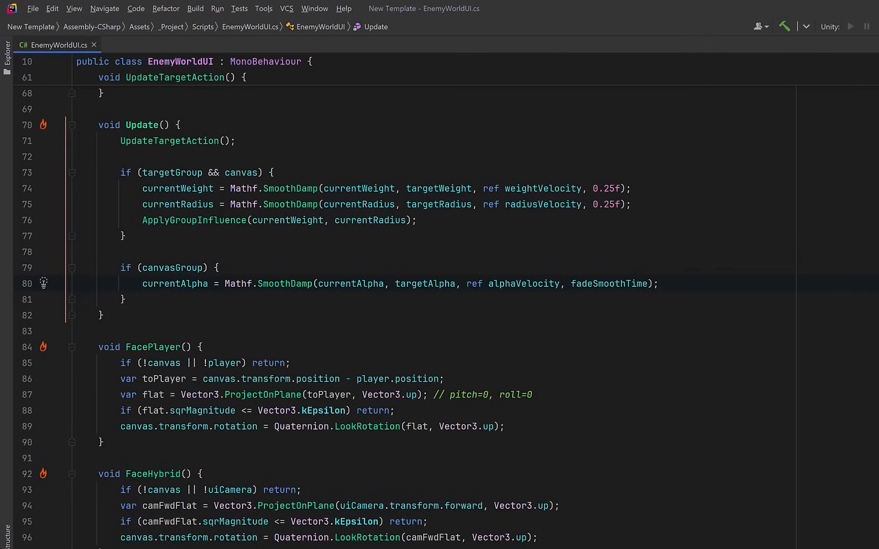
text(canvasGroup.alpha = currentAlpha;)
text(bool interact = currentAlpha > 0.5f;)
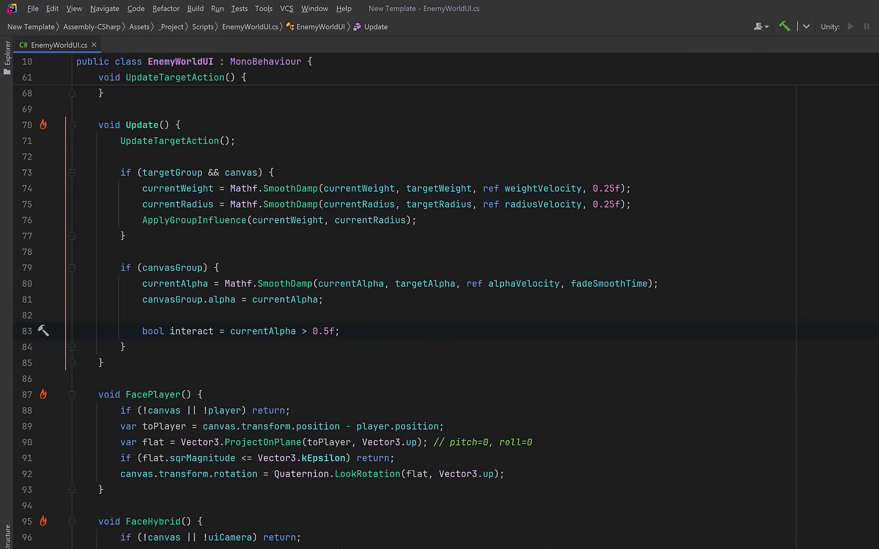
text(canvasGroup.interactable = interact;)
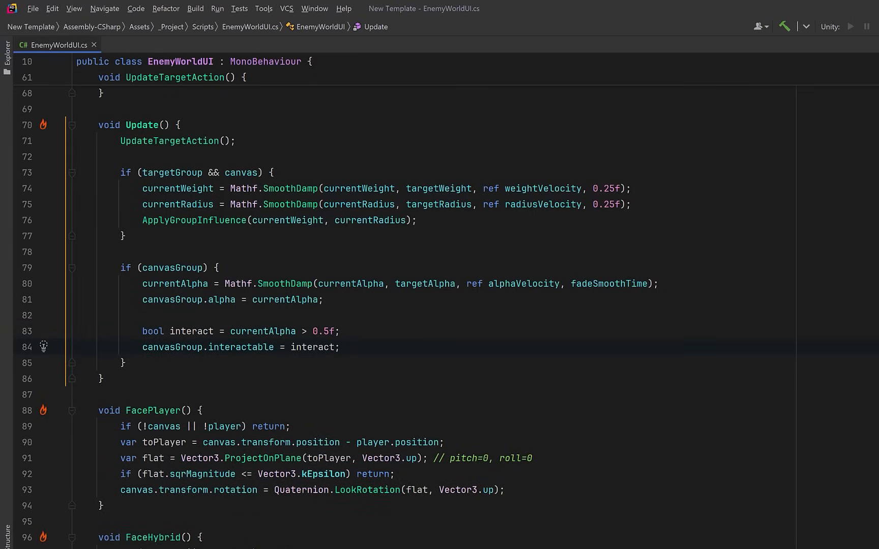
text(canvasGroup.blocksRaycasts = interact;)
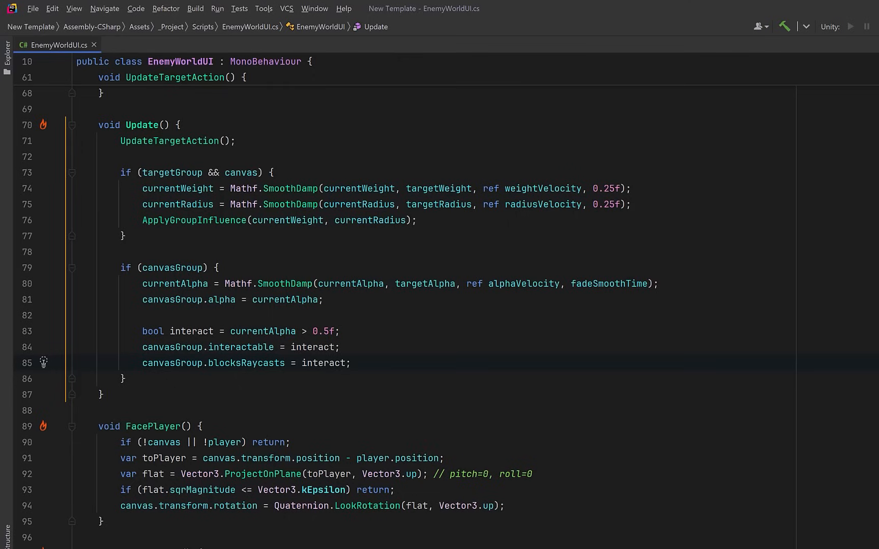
Under pendingHide, compute alphaDone from near-zero alpha and clear pendingHide inside if (alphaDone)
click(127, 378)
text(if (pendingHide) { })
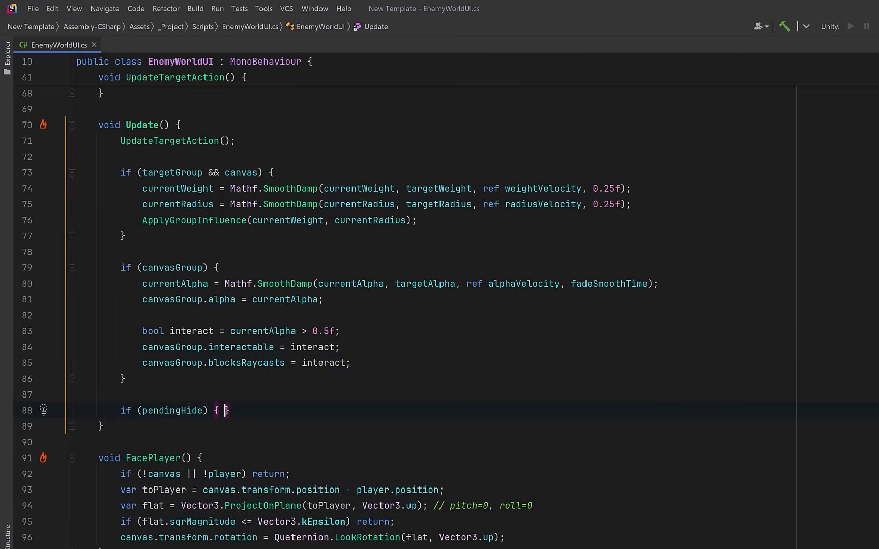
key(enter)
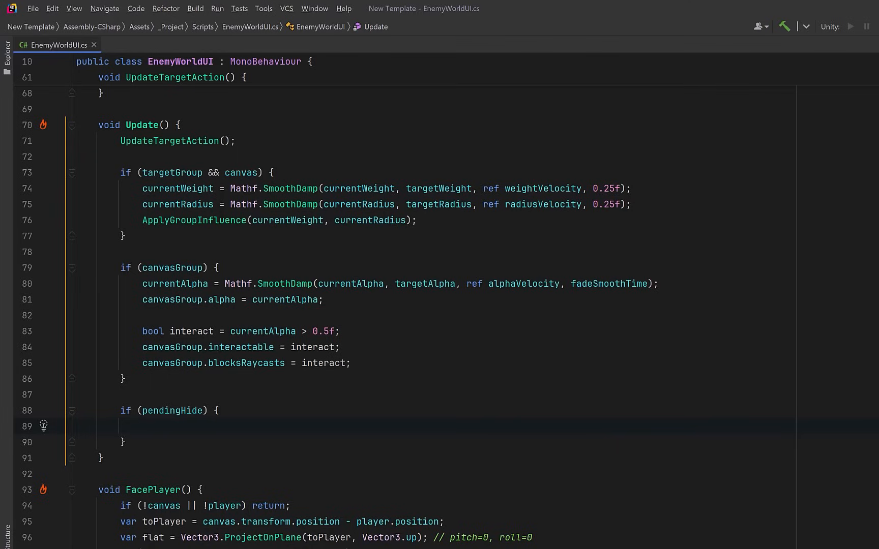
text(bool alphaDone = !canvasGroup || currentAlpha <= 0.01f || Mathf.Approximately(currentAlpha, 0f);)
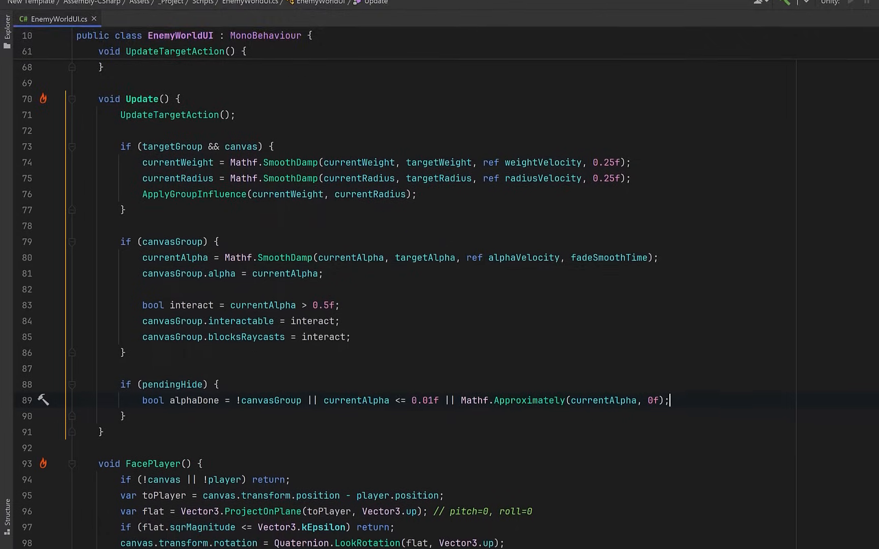
key(enter)
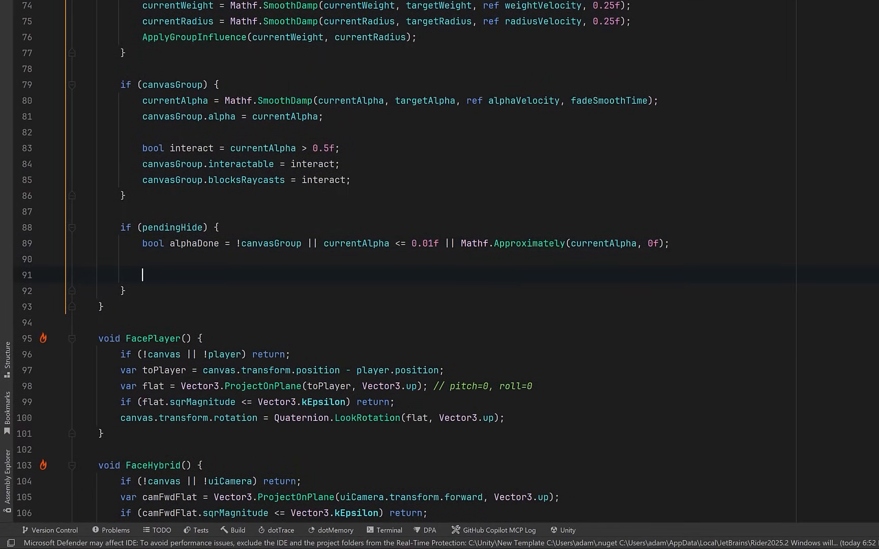
text(if (alphaDone) {)
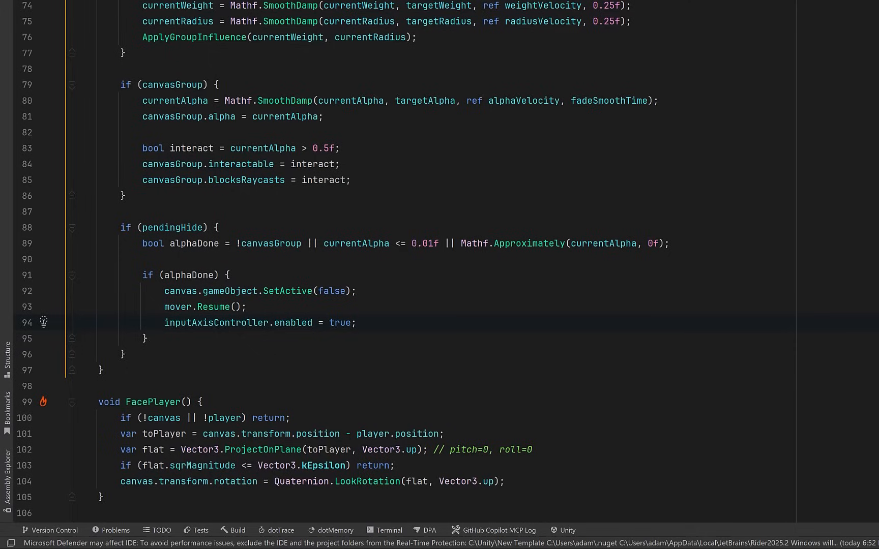
text(pendingHide = false;)
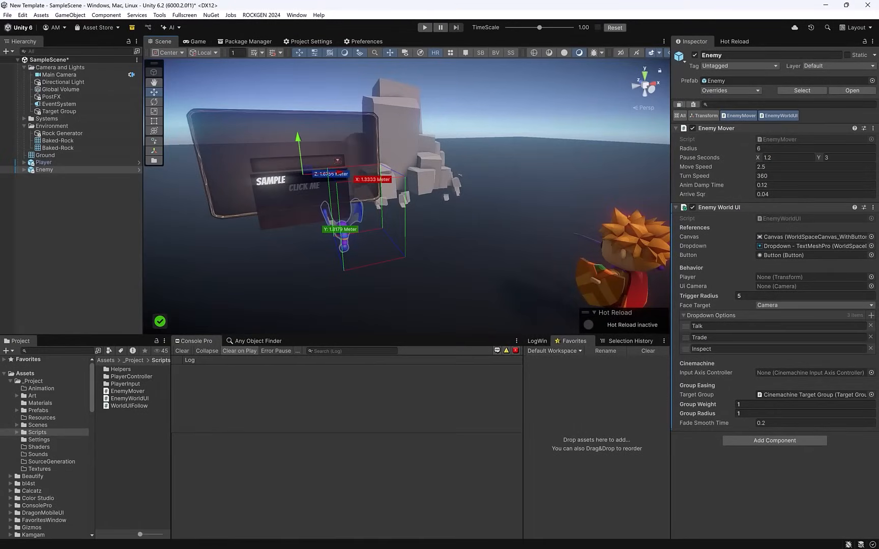
mouse_move(455, 421)
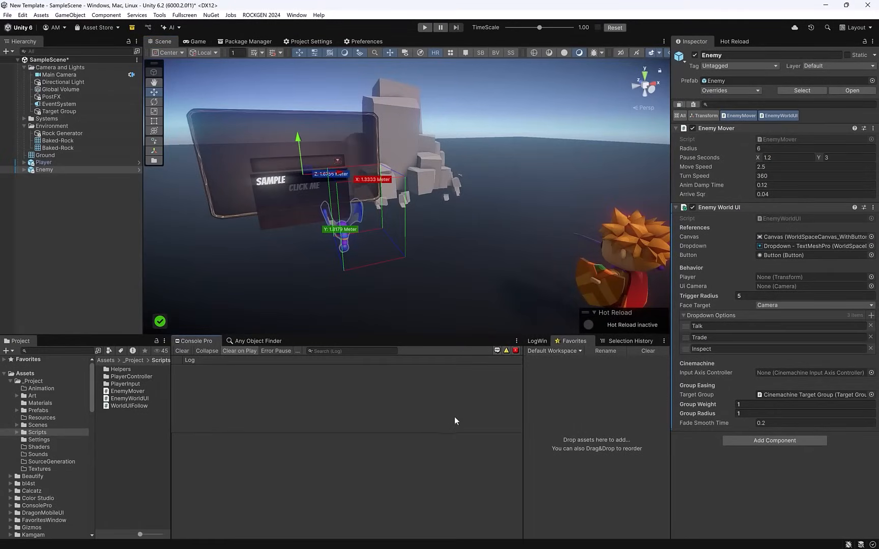
click(424, 27)
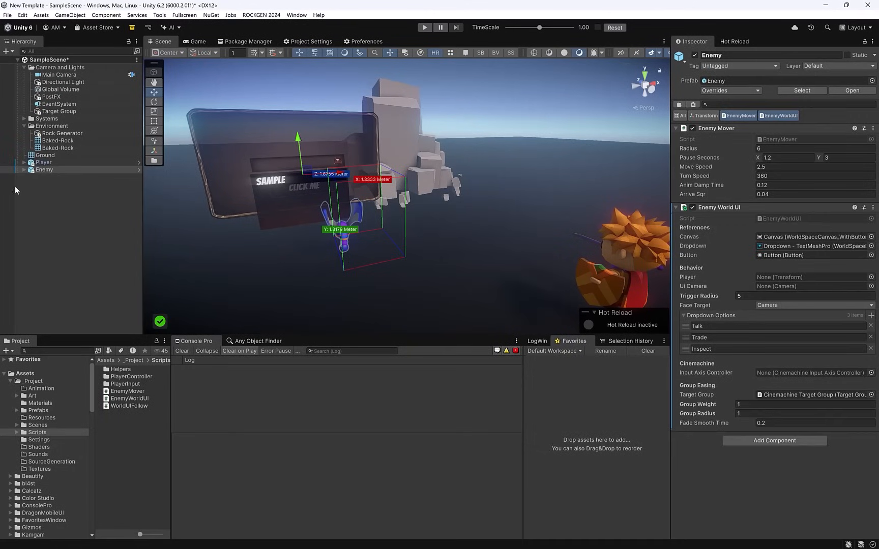
Expand Enemy, inspect the blurred background and jitter button, then enter play mode
click(29, 169)
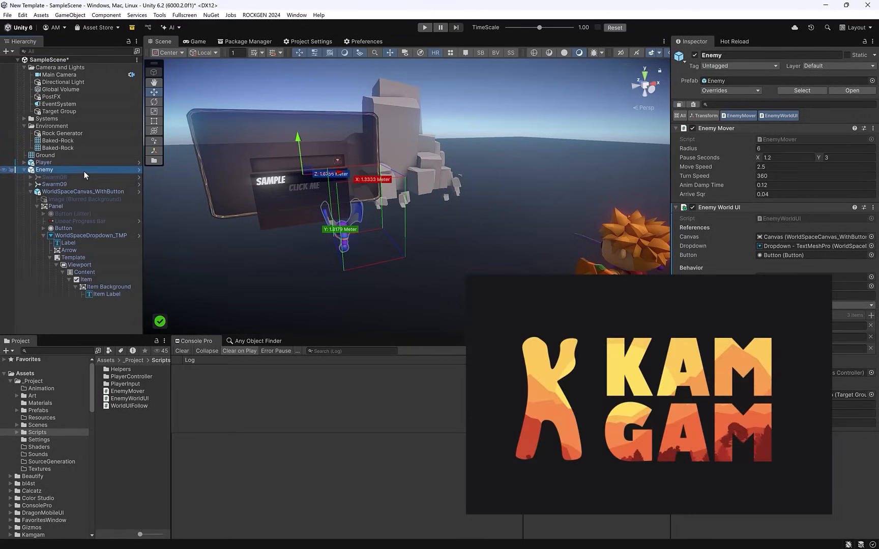
mouse_move(118, 206)
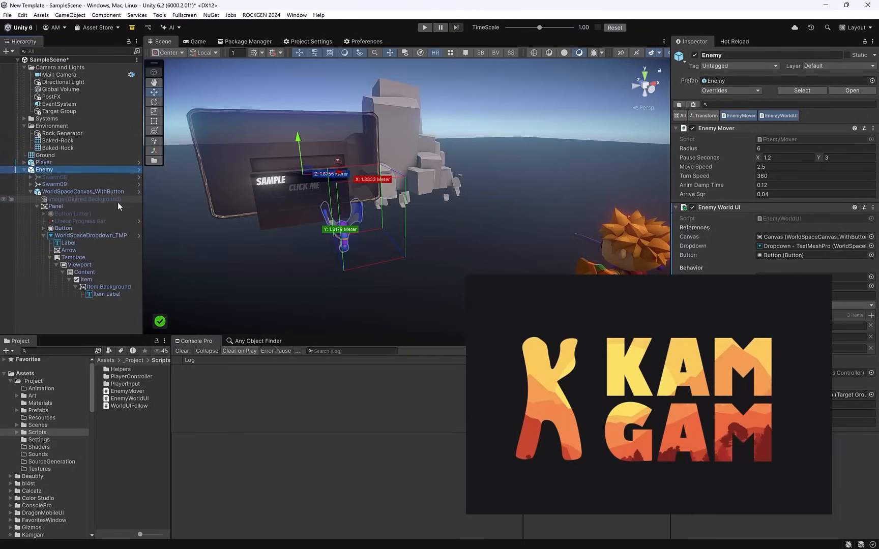
click(85, 199)
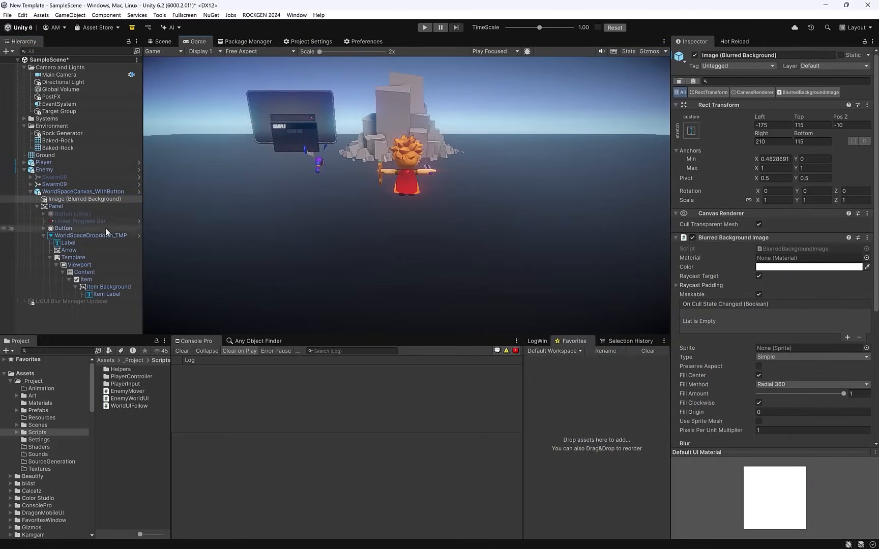
click(72, 214)
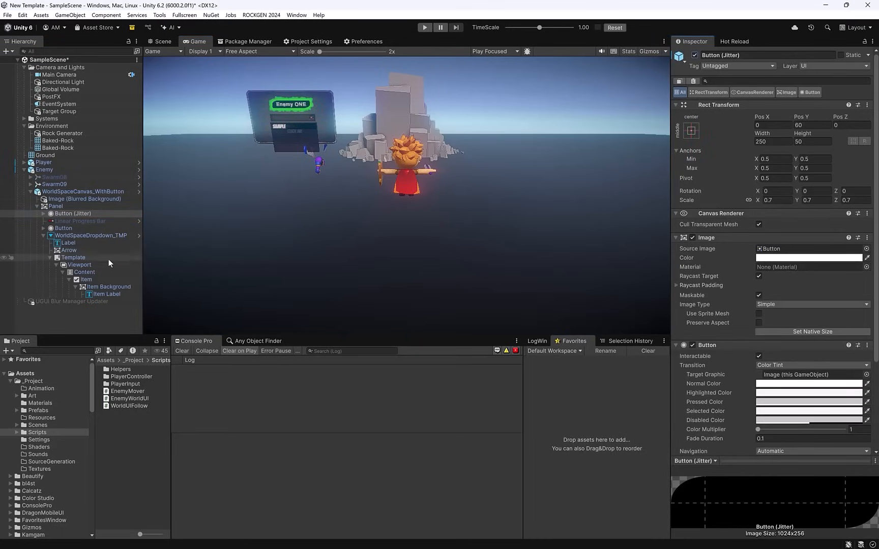
click(425, 27)
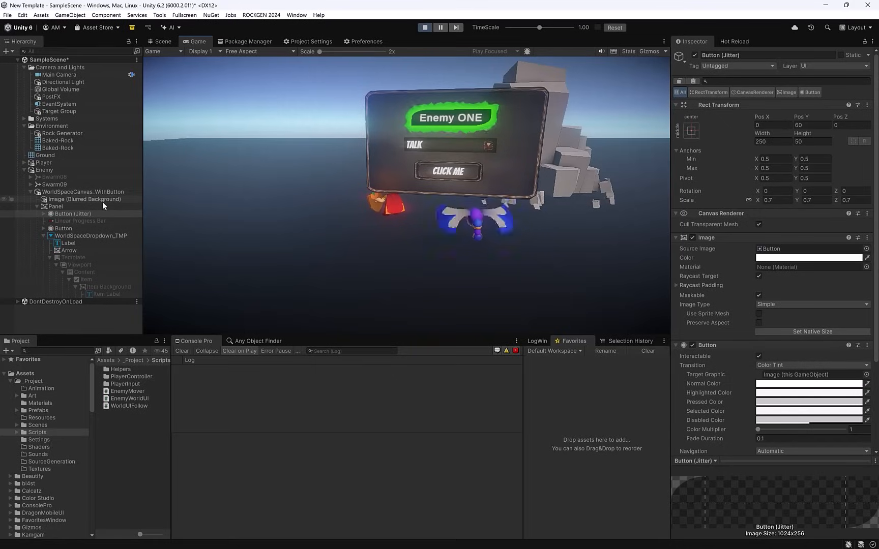
Lower the blurred background image's Blur Strength to 9 during play
click(86, 200)
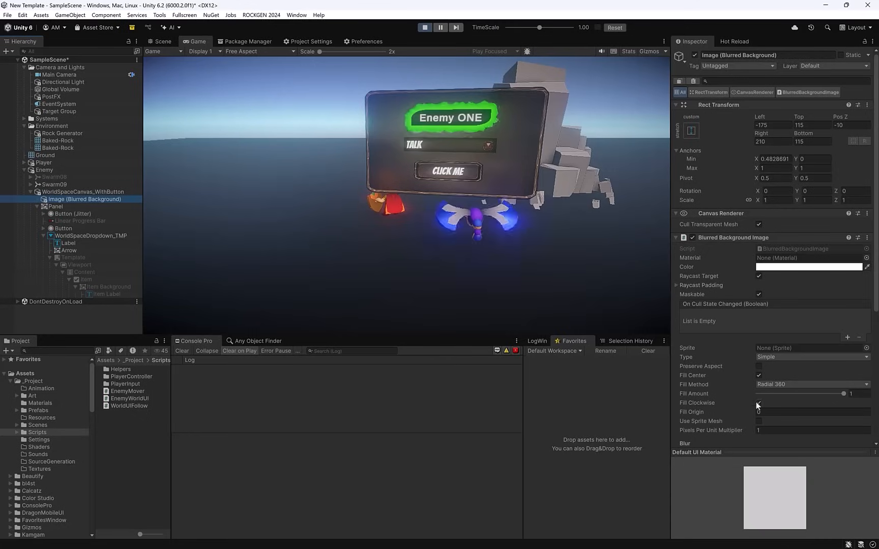
click(759, 403)
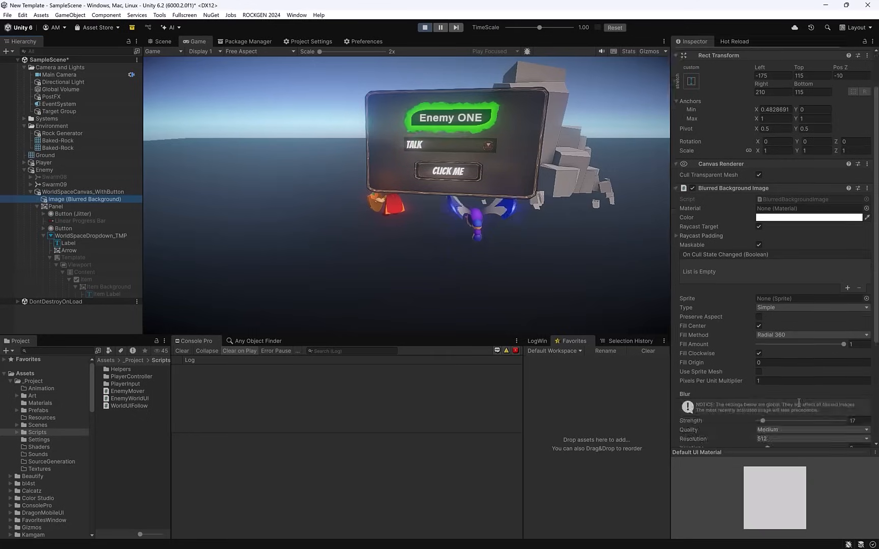
scroll(down, 3)
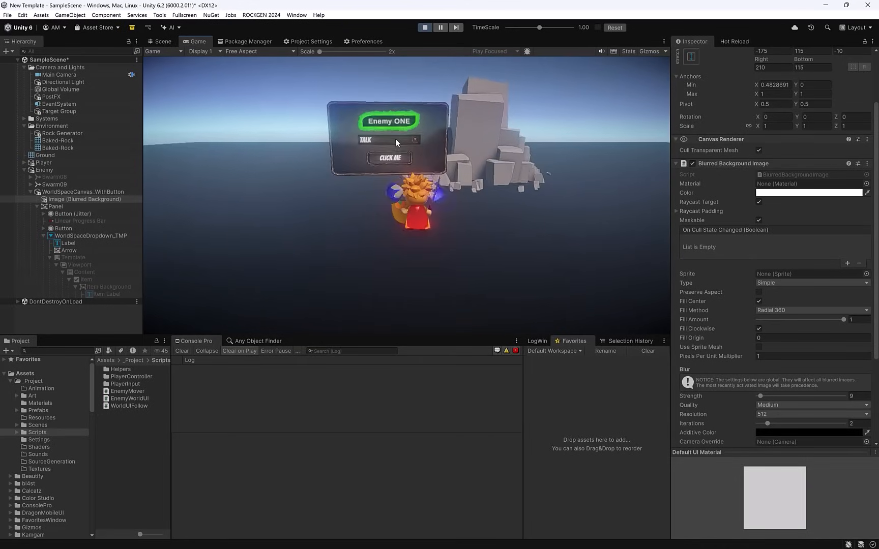
Choose Trade in the enemy dropdown and press Click me, then inspect the linear progress bar
click(389, 139)
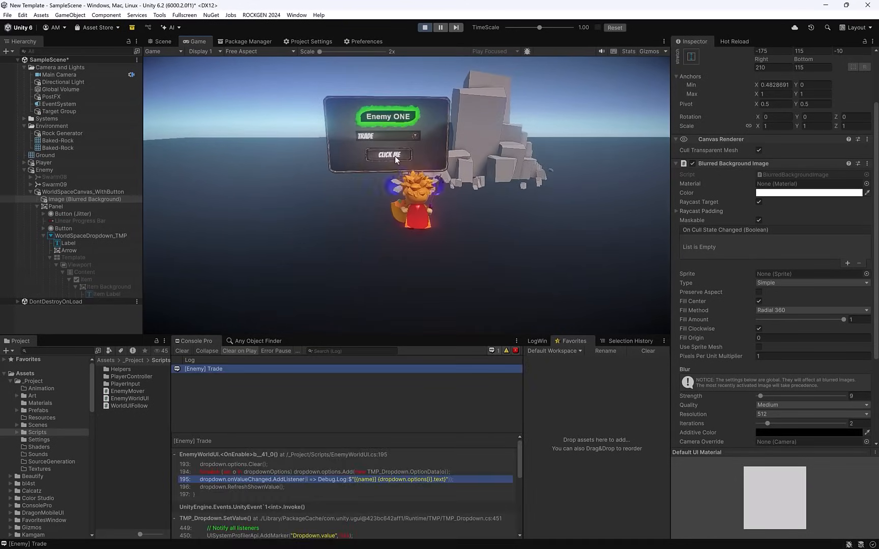
click(389, 155)
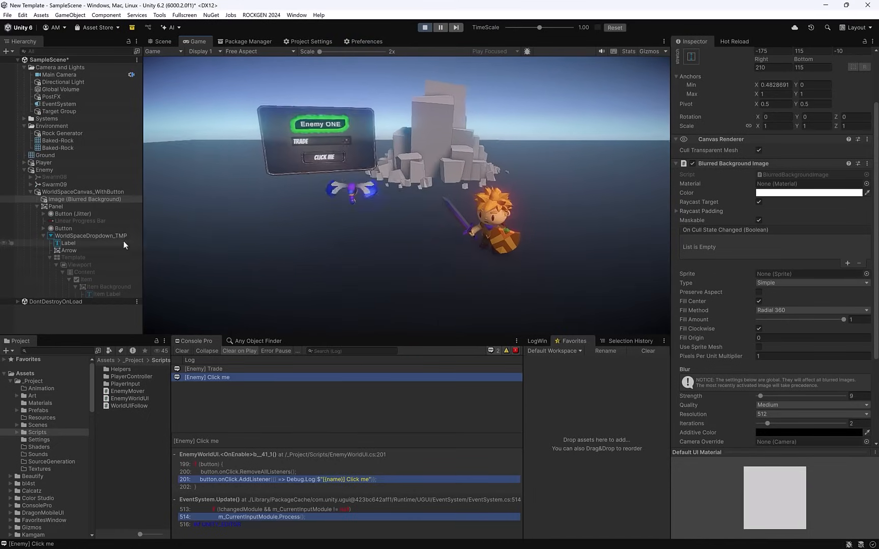
click(81, 221)
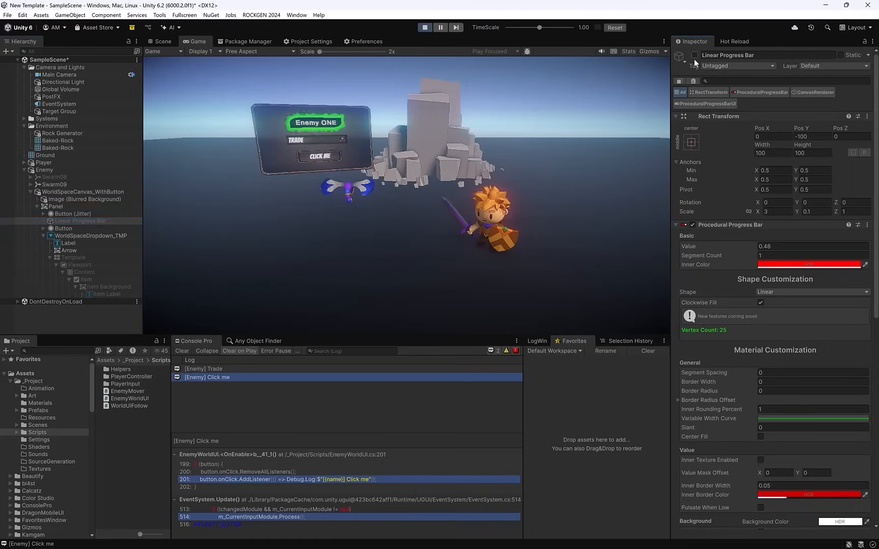